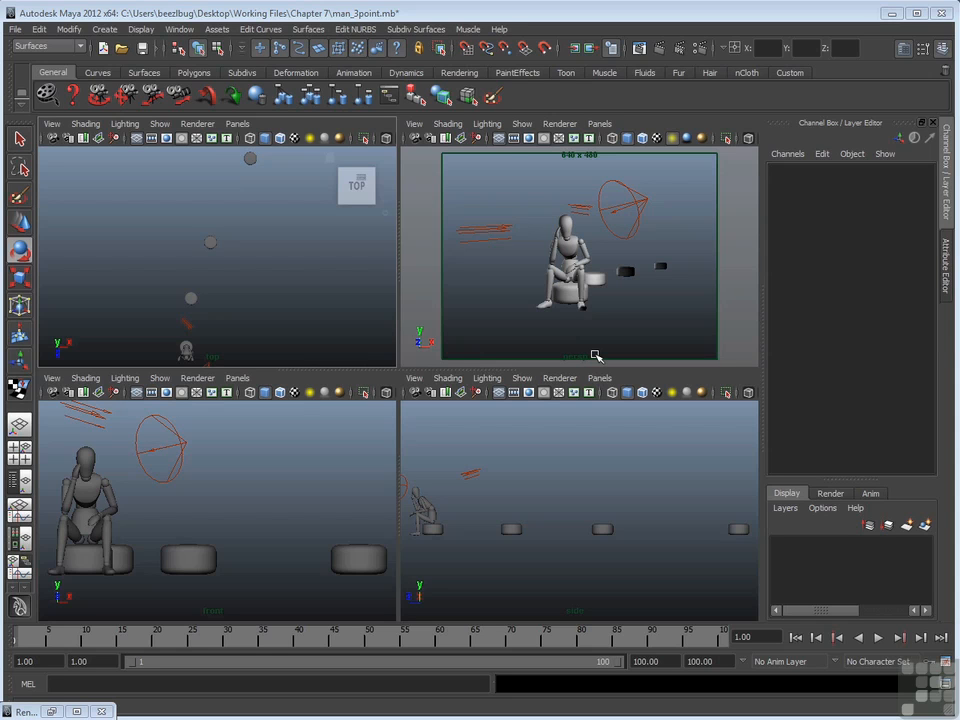
# Step: Create a new perspective camera persp1 via Panels > Perspective > New and look through it in the top-right view
pyautogui.click(600, 124)
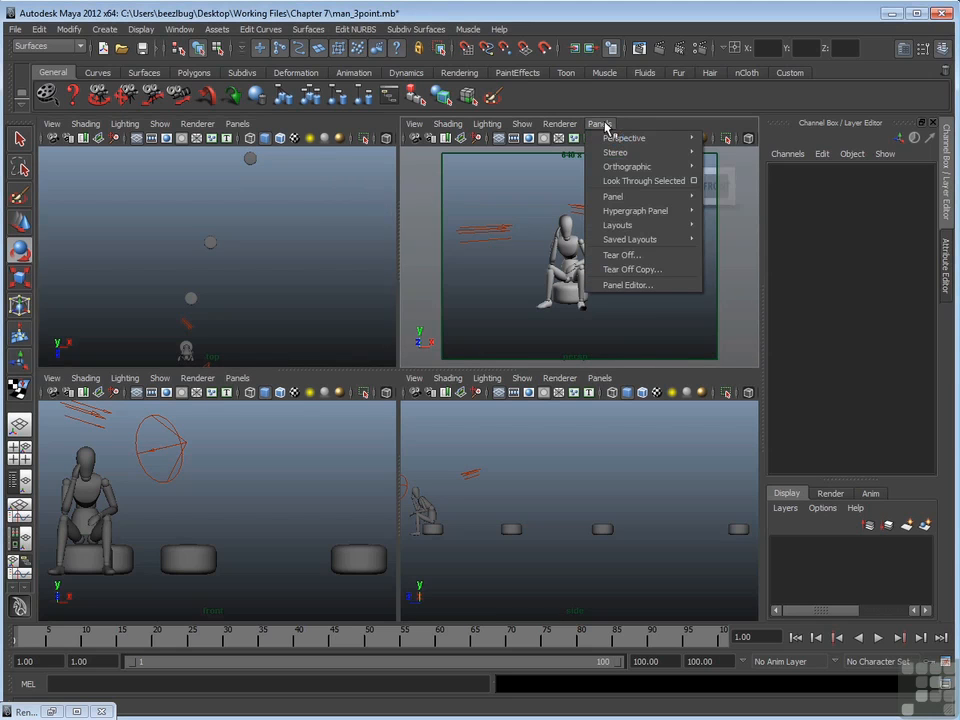
pyautogui.moveTo(624, 138)
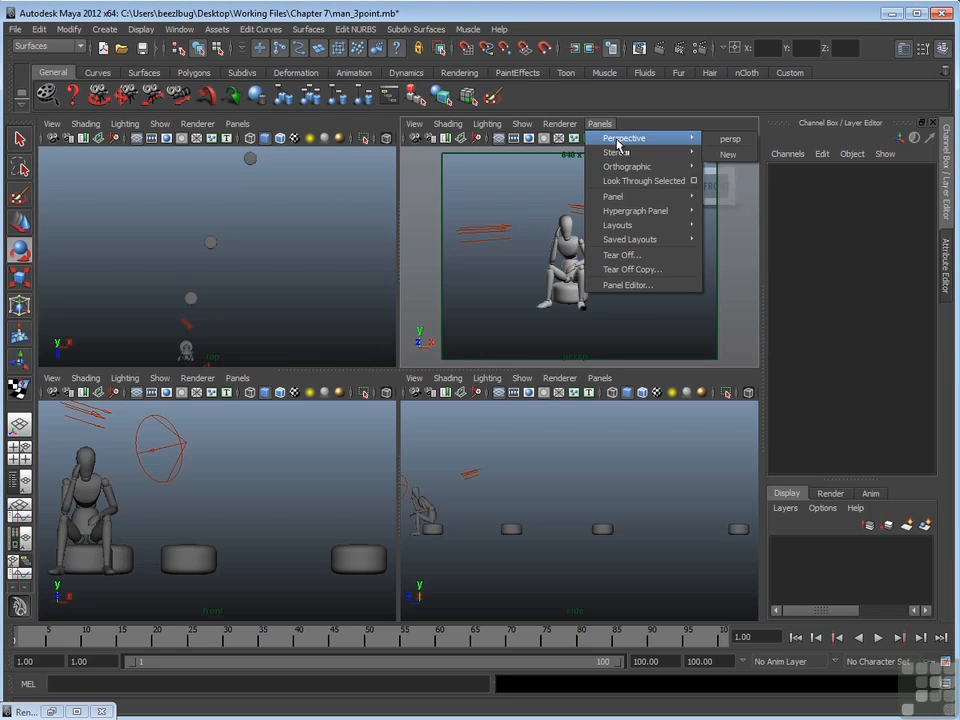
pyautogui.moveTo(730, 156)
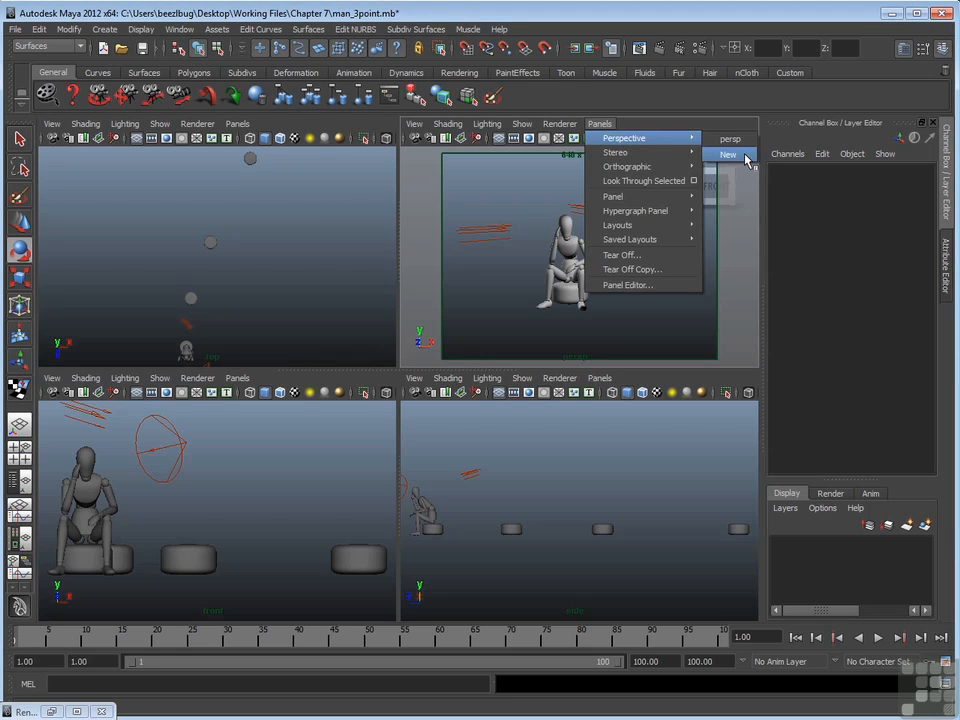
pyautogui.click(728, 154)
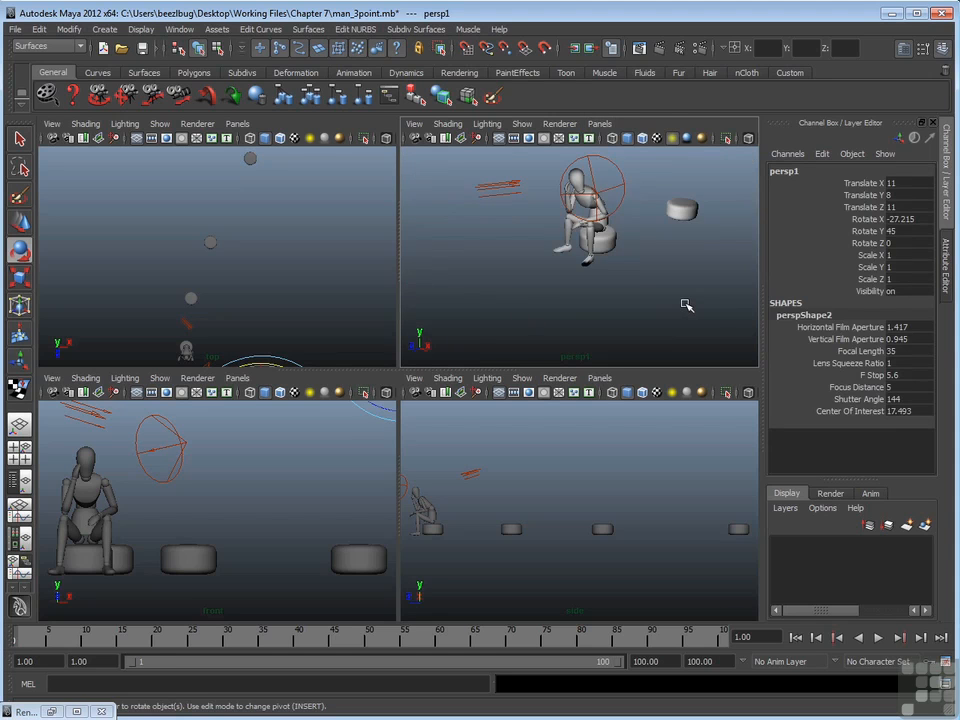
pyautogui.moveTo(624, 344)
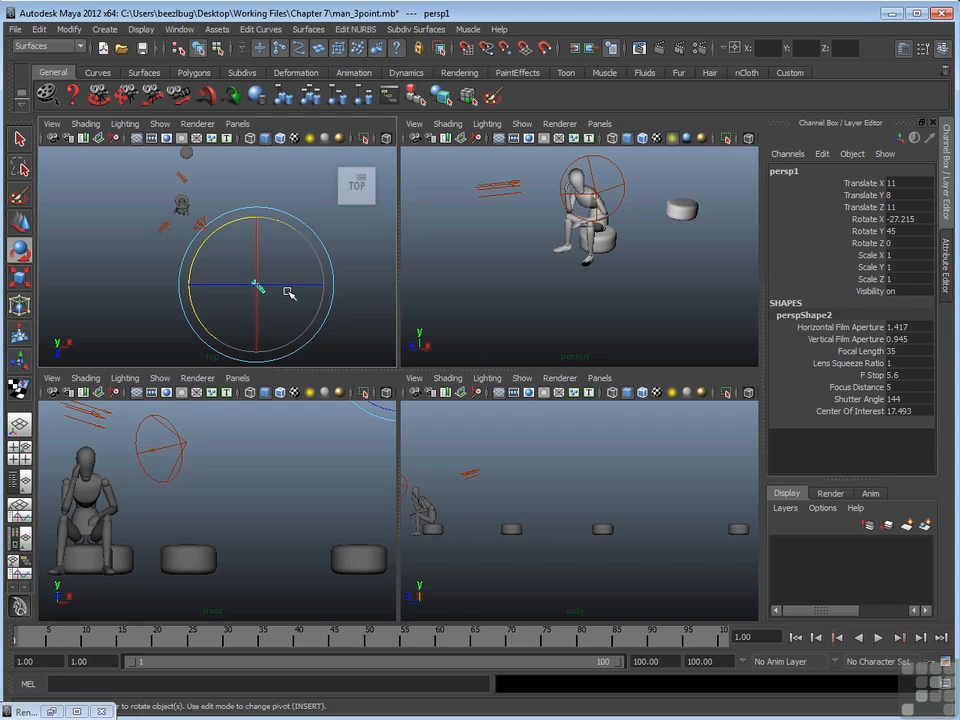
pyautogui.moveTo(250, 268)
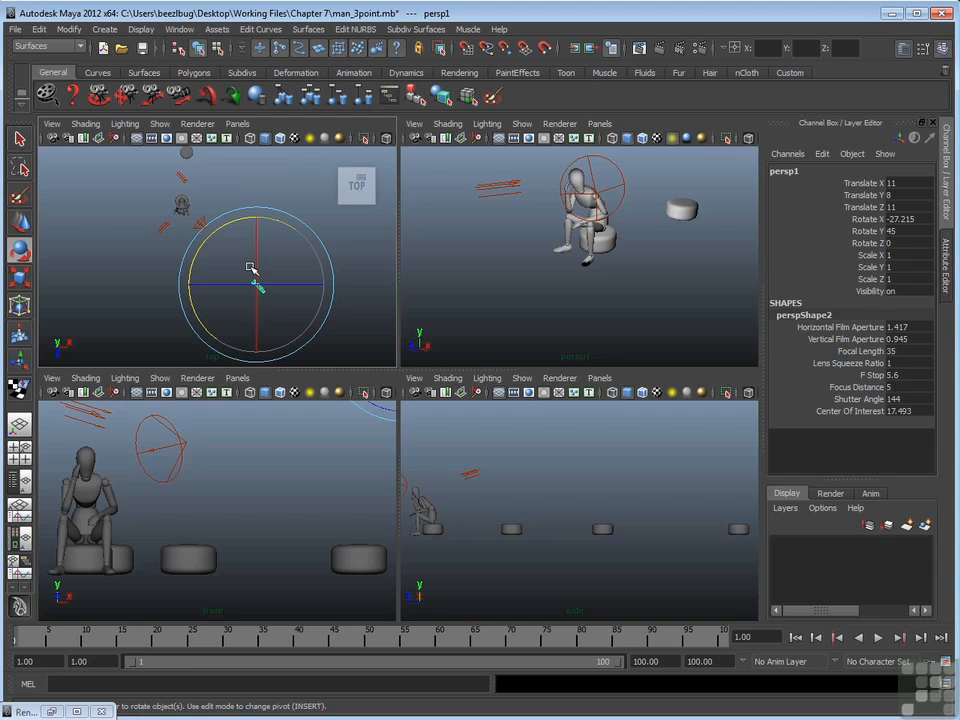
pyautogui.moveTo(656, 270)
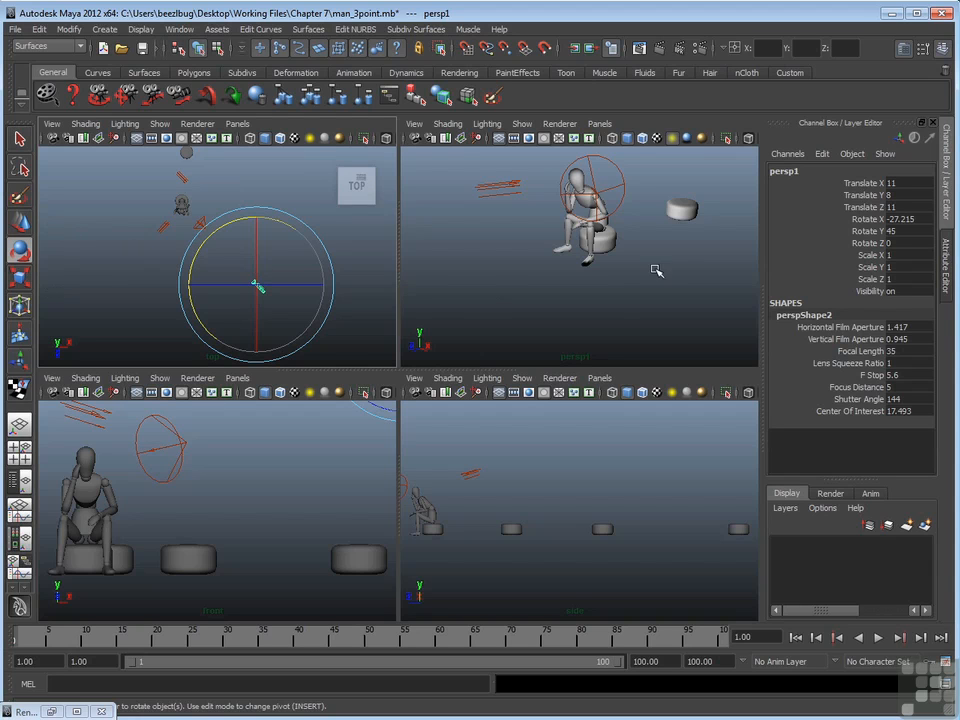
pyautogui.moveTo(612, 272)
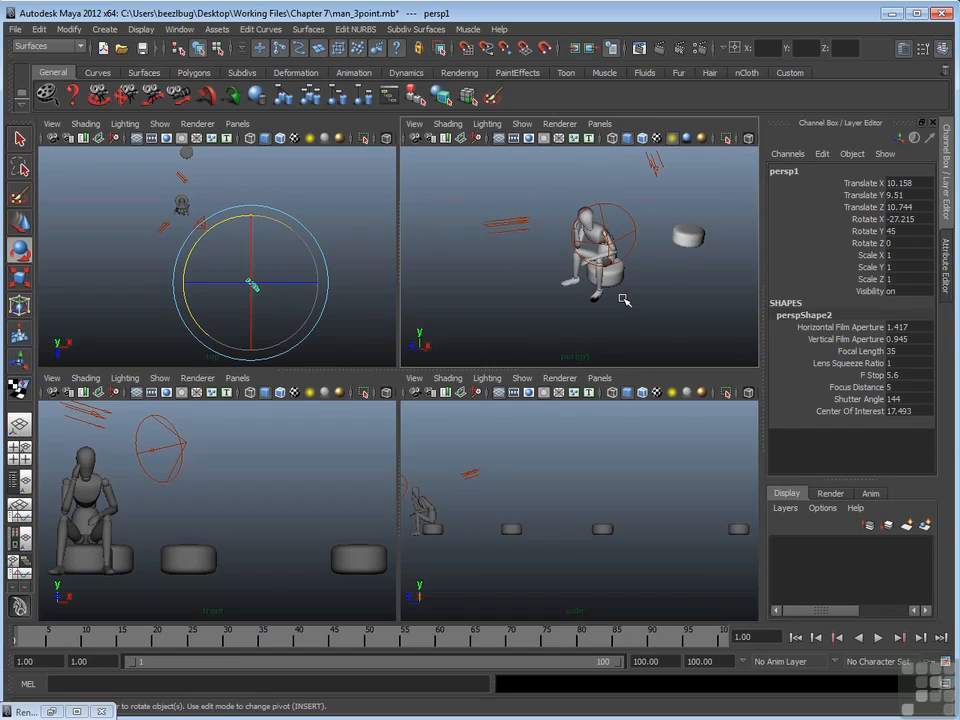
pyautogui.moveTo(652, 268)
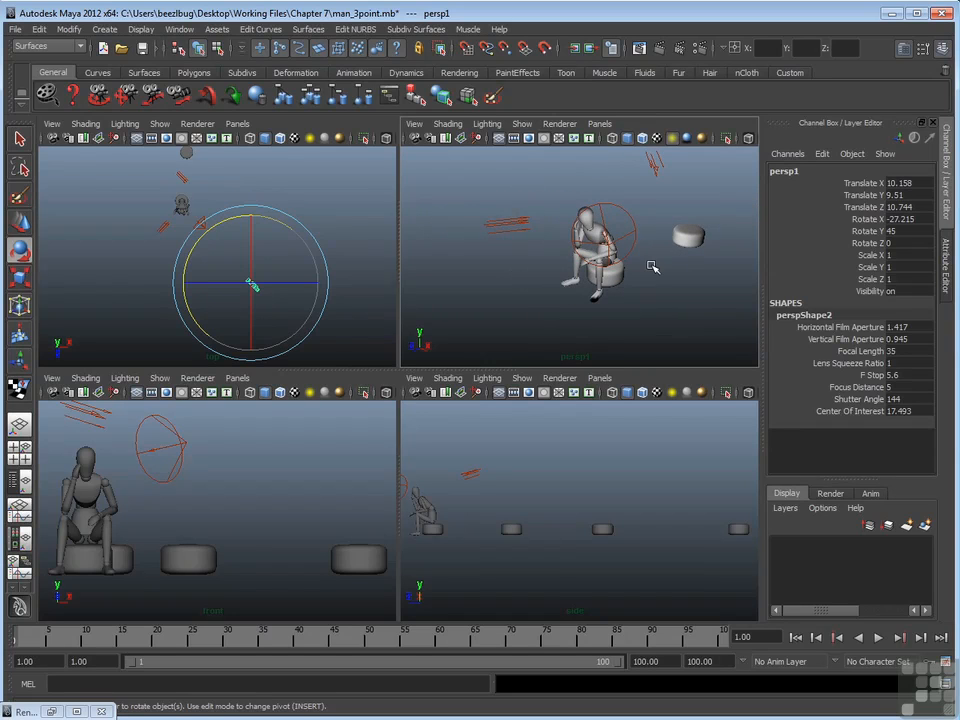
# Step: Switch the top-right view back to the original persp camera via Panels > Perspective > persp
pyautogui.click(600, 124)
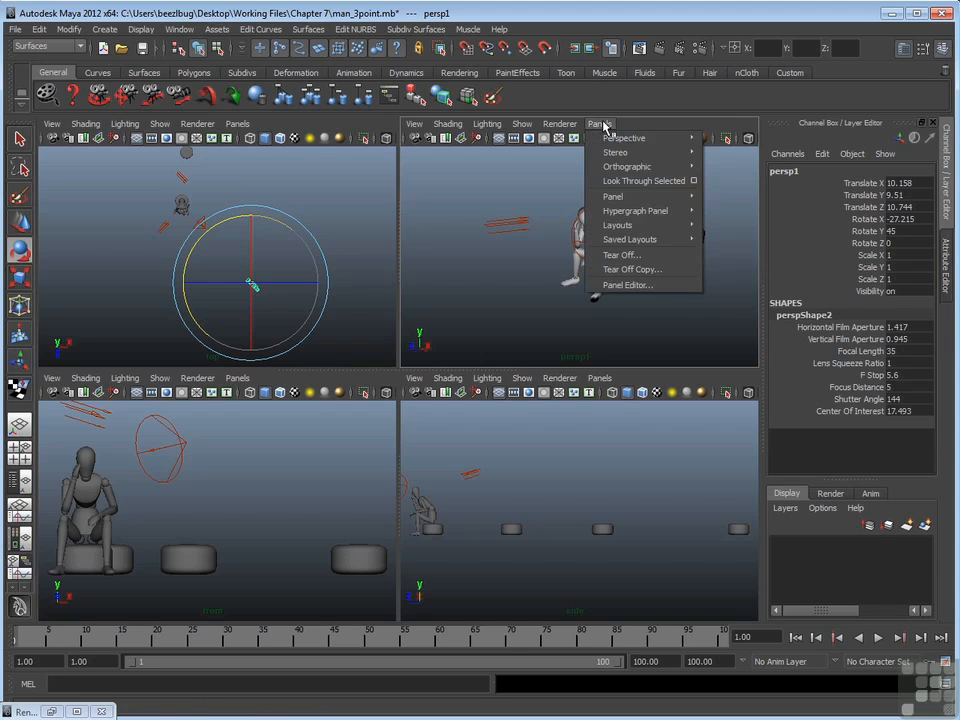
pyautogui.moveTo(624, 138)
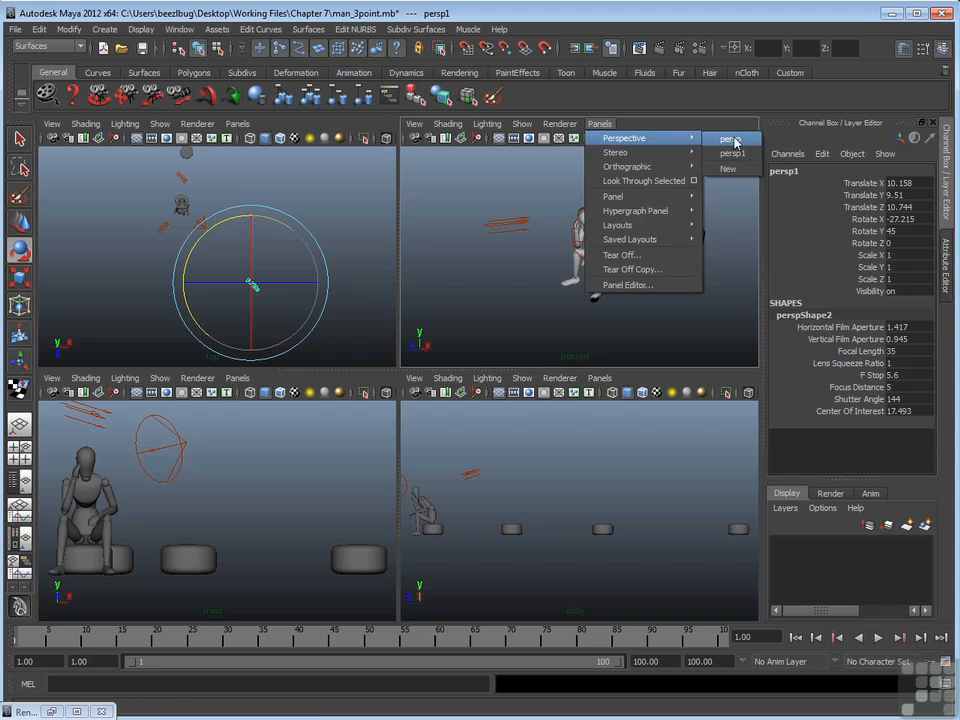
pyautogui.click(728, 138)
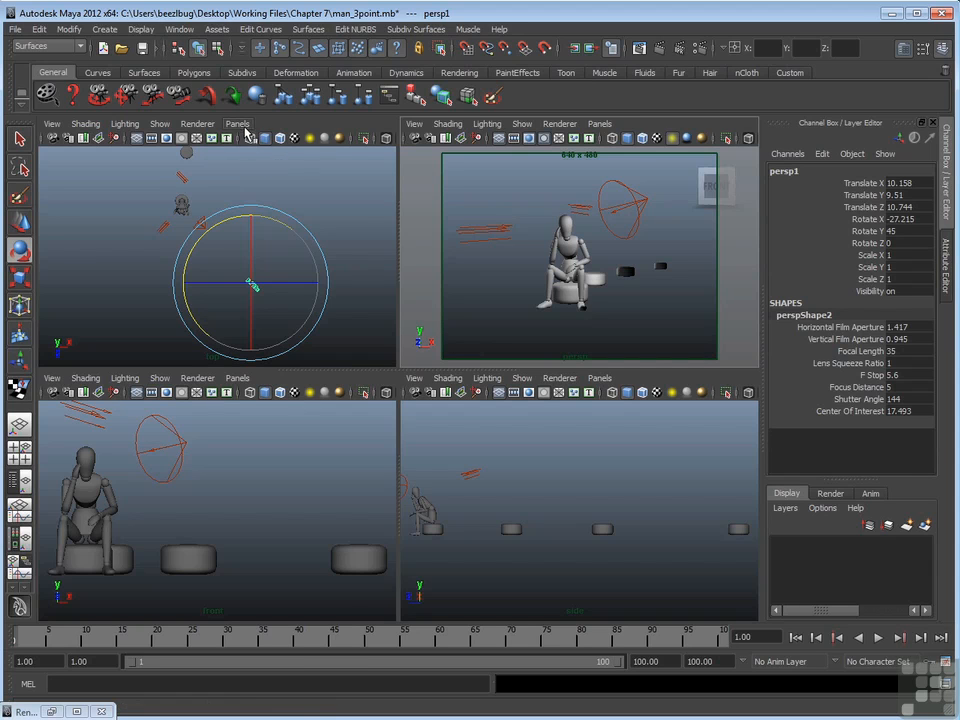
# Step: Look through persp1 in the top-left view and dolly it back to frame the figure and chairs
pyautogui.click(236, 124)
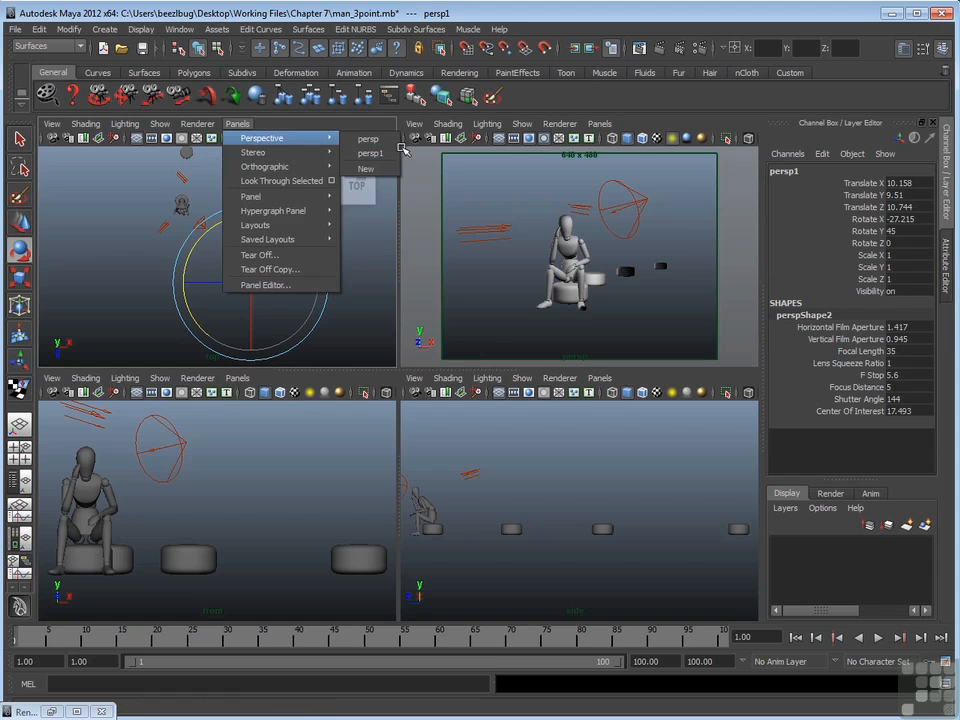
pyautogui.moveTo(370, 152)
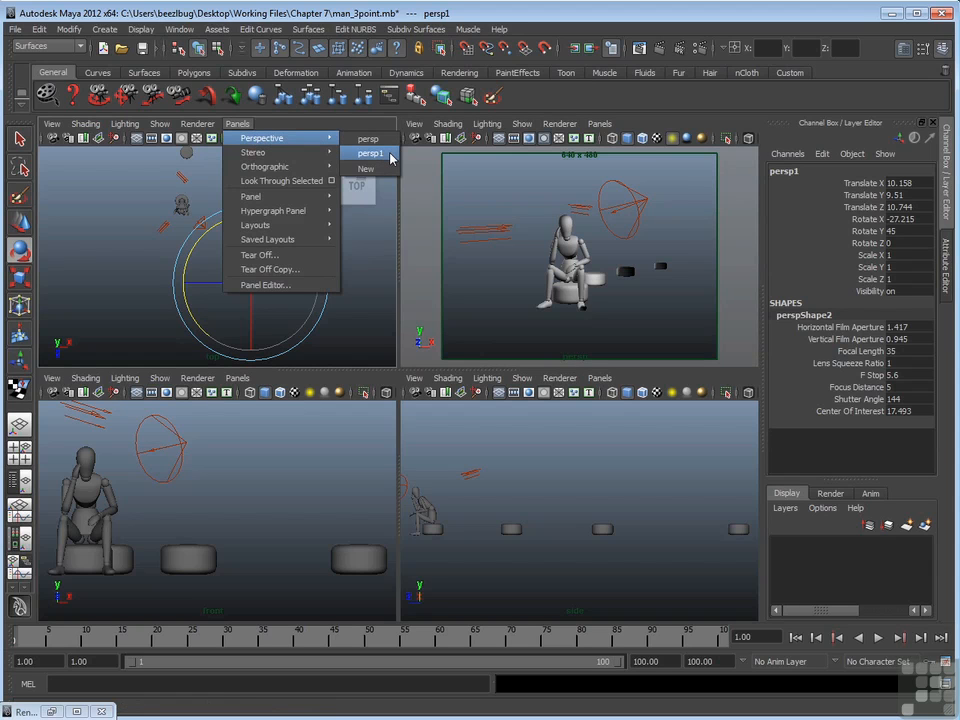
pyautogui.click(368, 152)
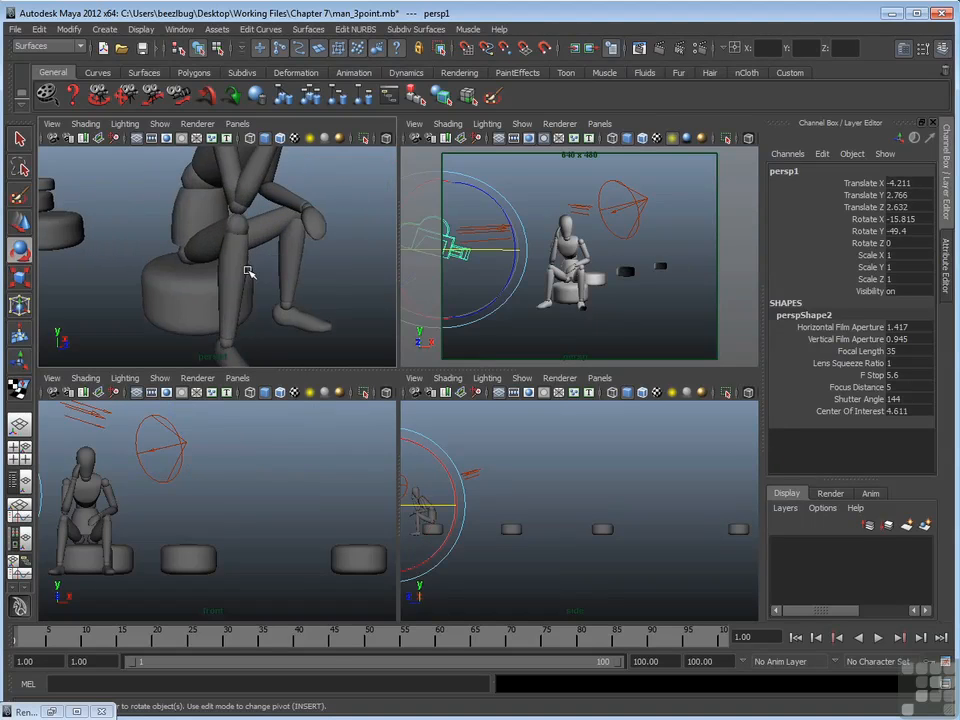
pyautogui.moveTo(250, 270); pyautogui.dragTo(138, 252)
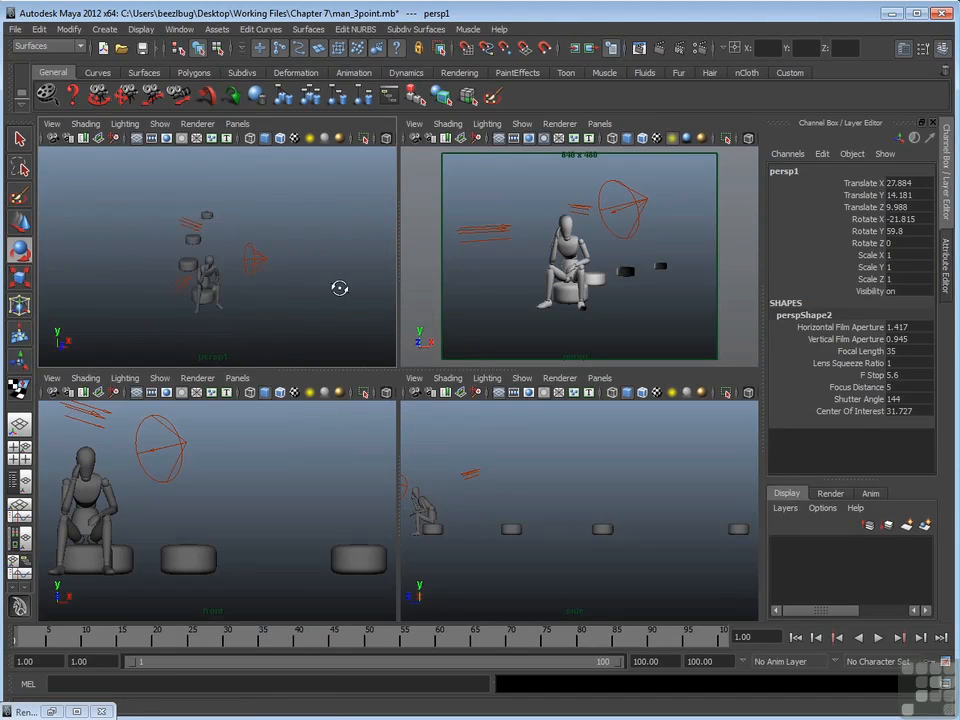
pyautogui.moveTo(340, 288); pyautogui.dragTo(304, 288)
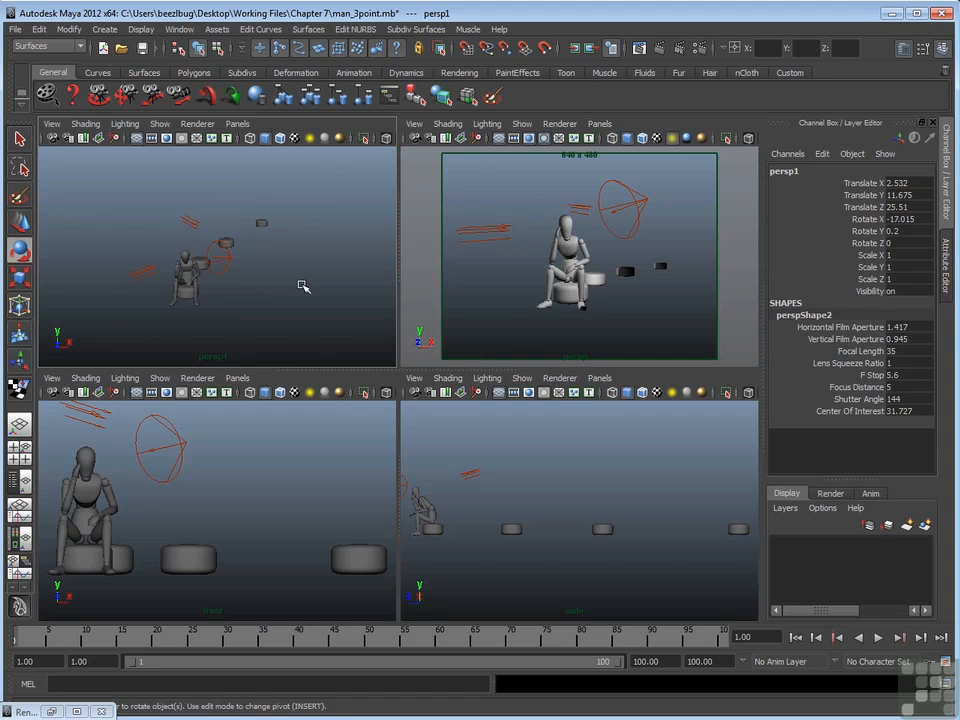
pyautogui.moveTo(556, 300)
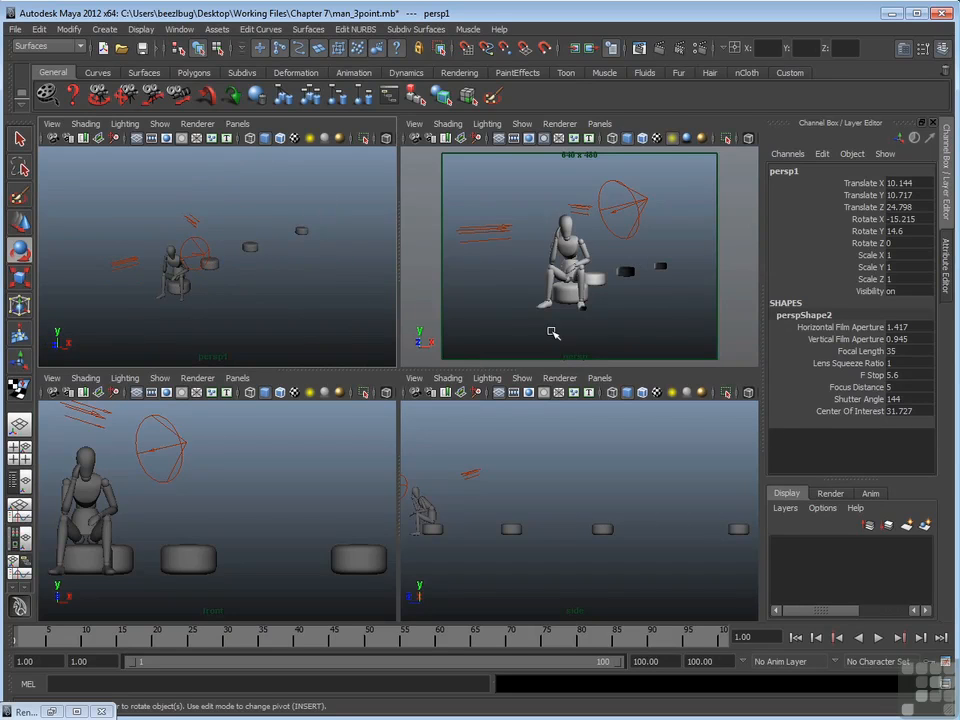
pyautogui.moveTo(612, 332)
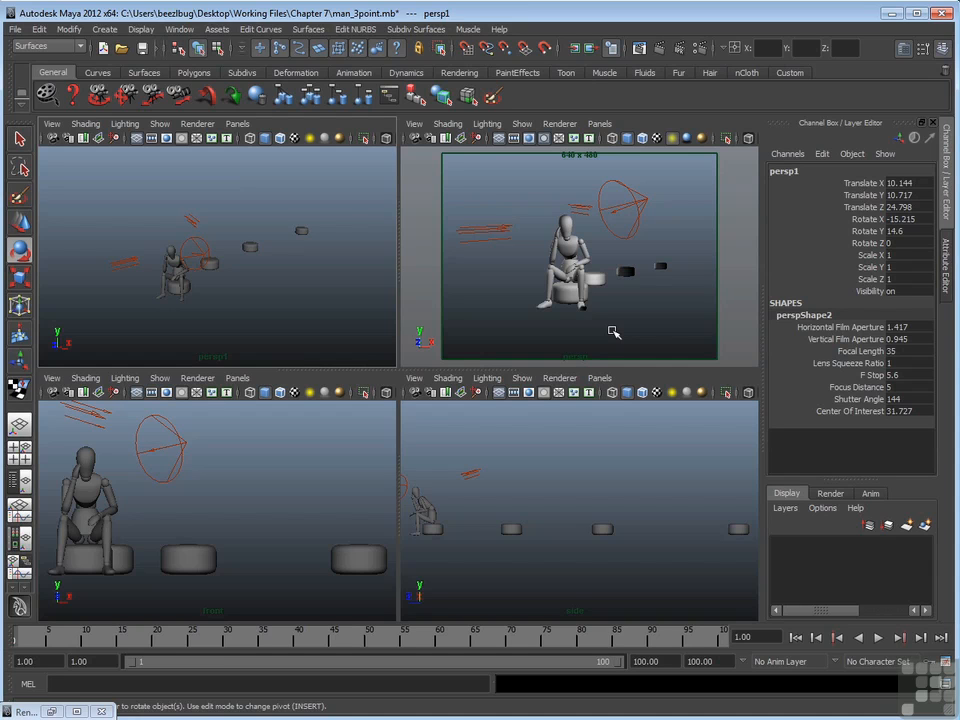
pyautogui.moveTo(618, 330)
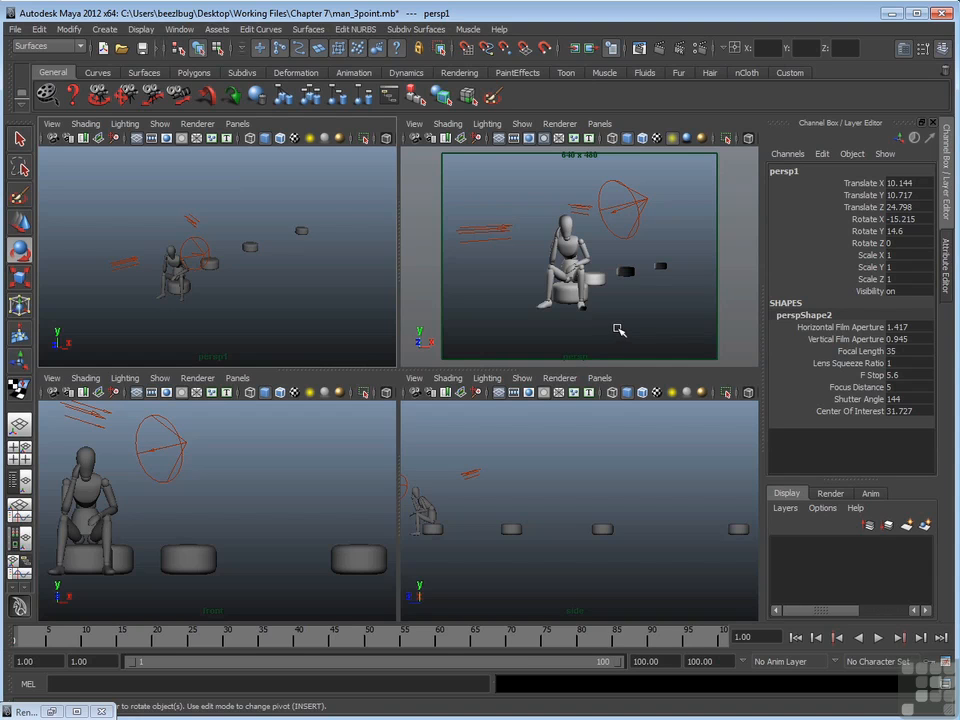
pyautogui.moveTo(790, 188)
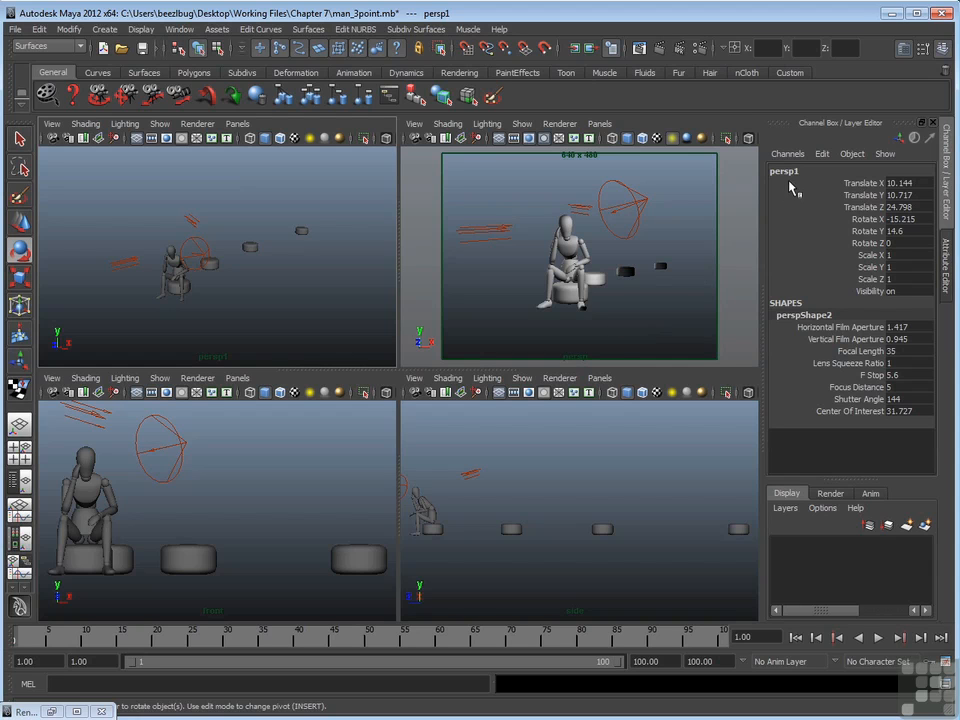
# Step: Rename persp1 to Camera2 in the Channel Box
pyautogui.doubleClick(782, 170)
pyautogui.write('Camera2')
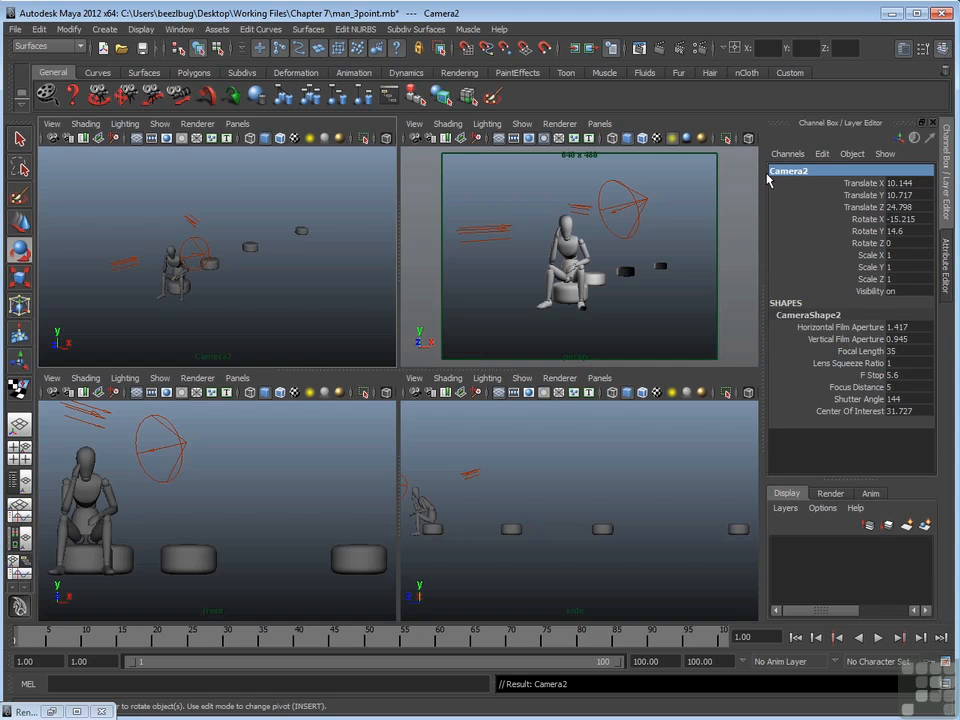
pyautogui.click(180, 30)
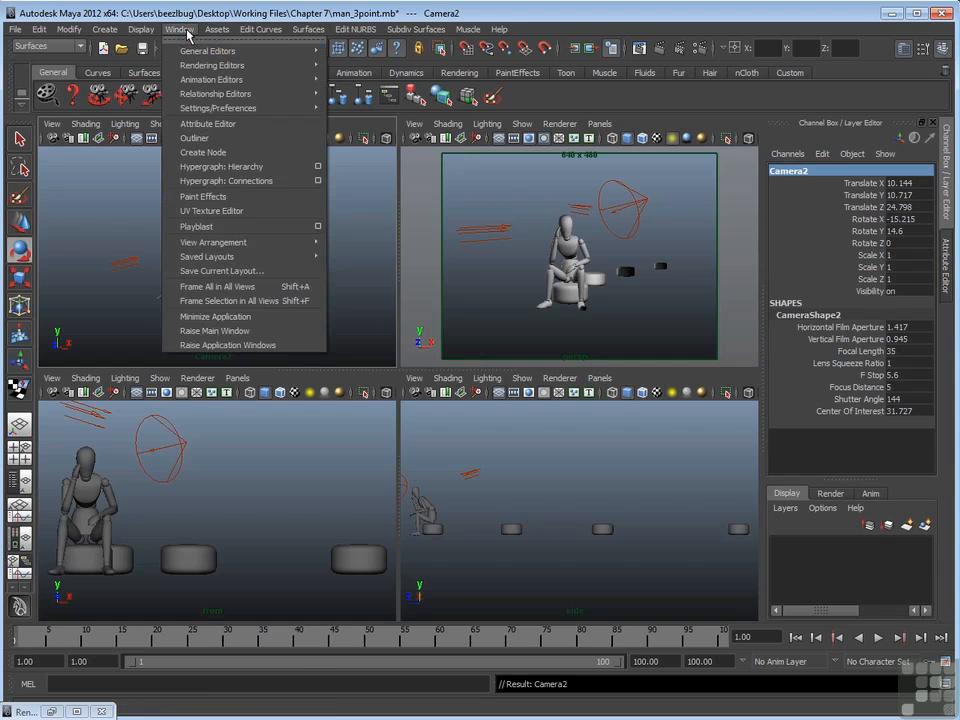
# Step: In the Hypergraph Hierarchy select and delete the Camera2 node, then close the window
pyautogui.click(220, 166)
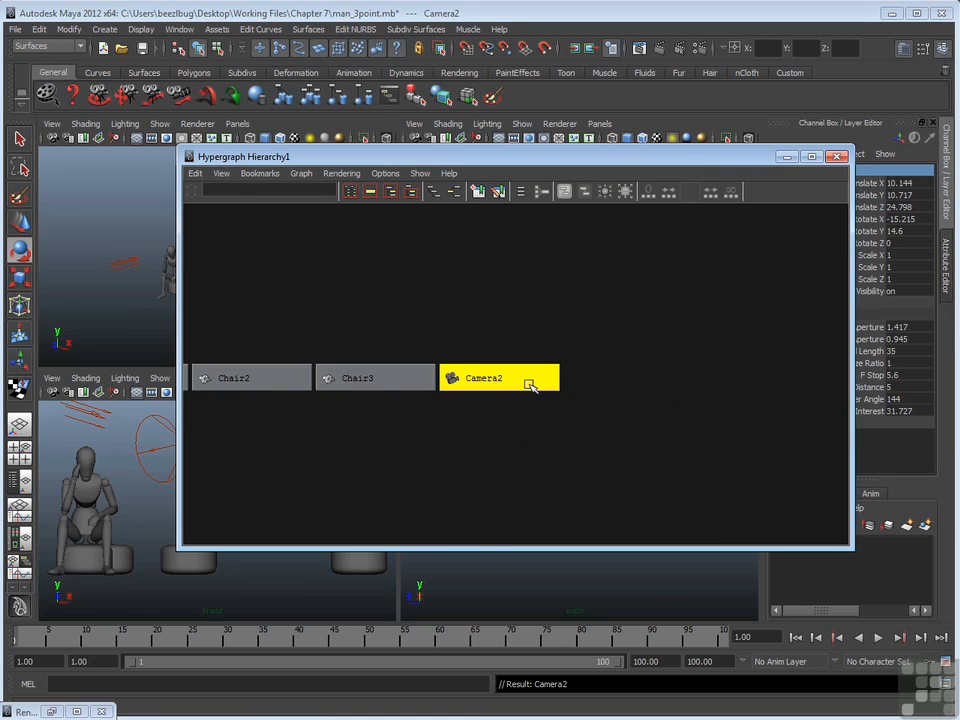
pyautogui.click(512, 358)
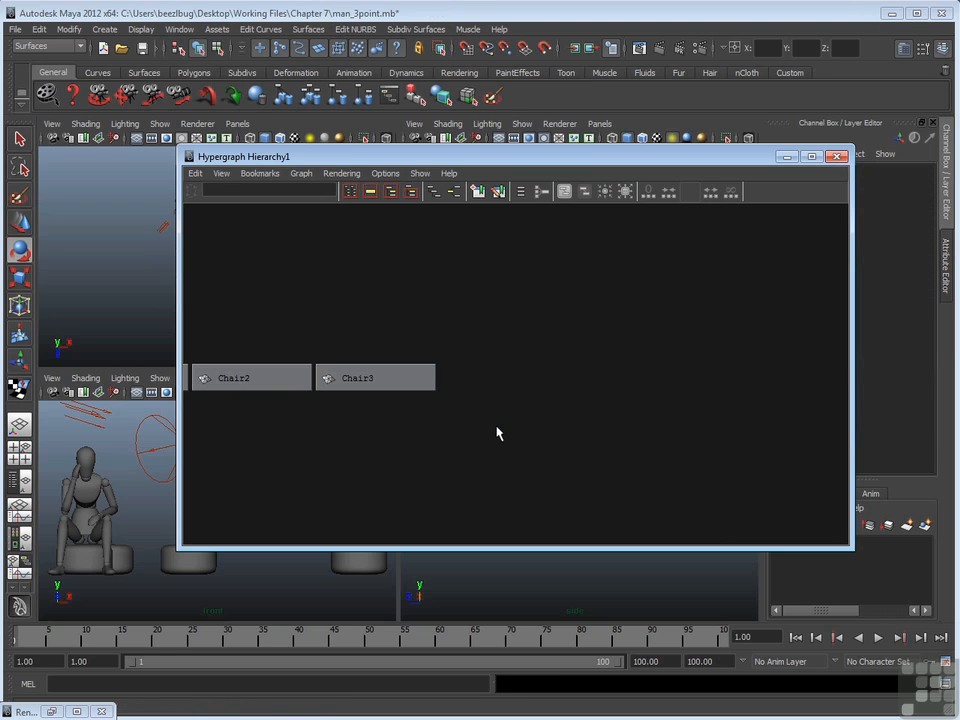
pyautogui.moveTo(814, 198)
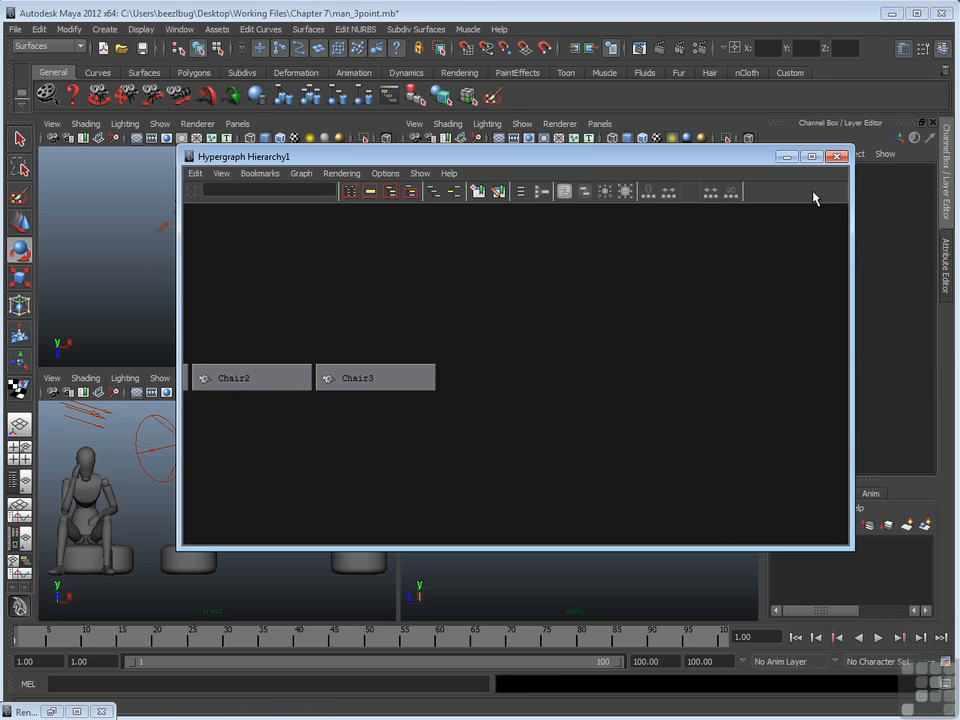
pyautogui.click(838, 156)
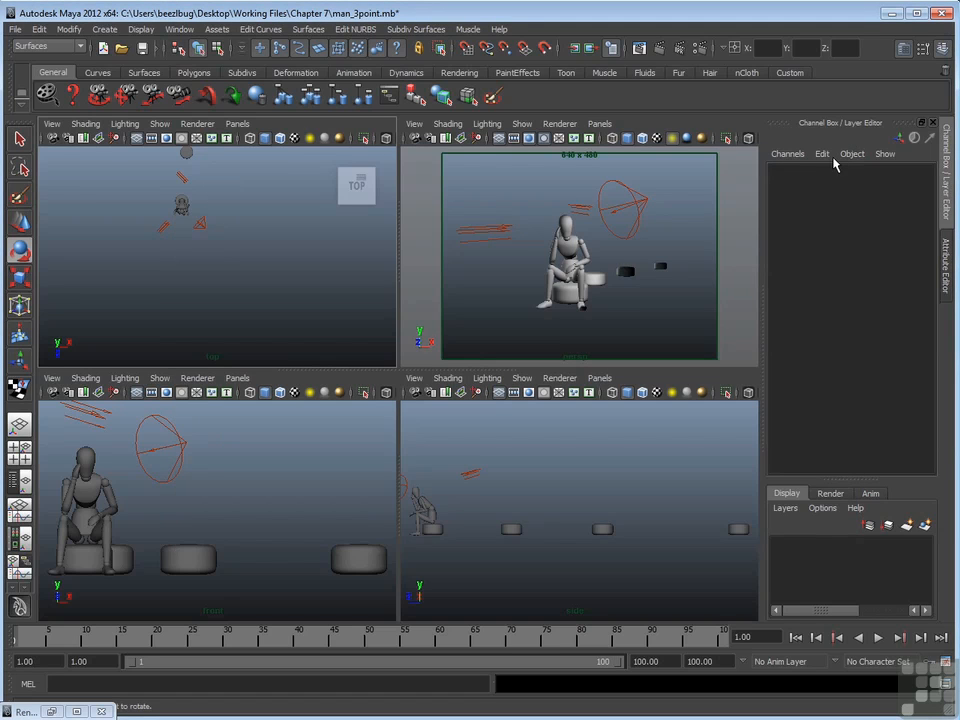
# Step: Show the Create > Cameras menu with Camera, Camera and Aim, and Camera, Aim and Up
pyautogui.click(106, 30)
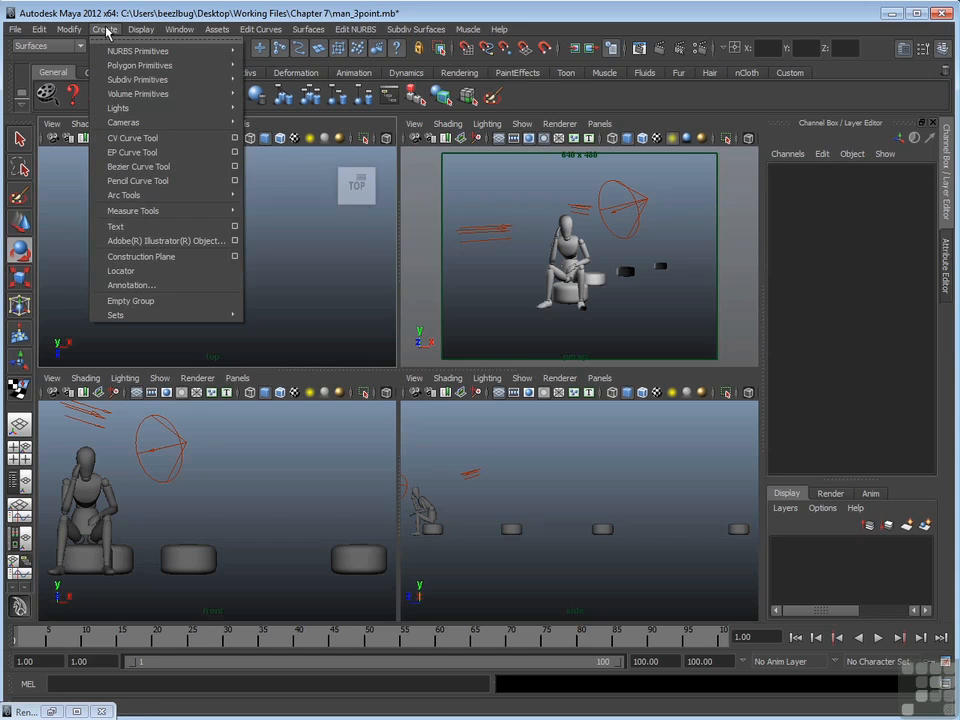
pyautogui.moveTo(122, 122)
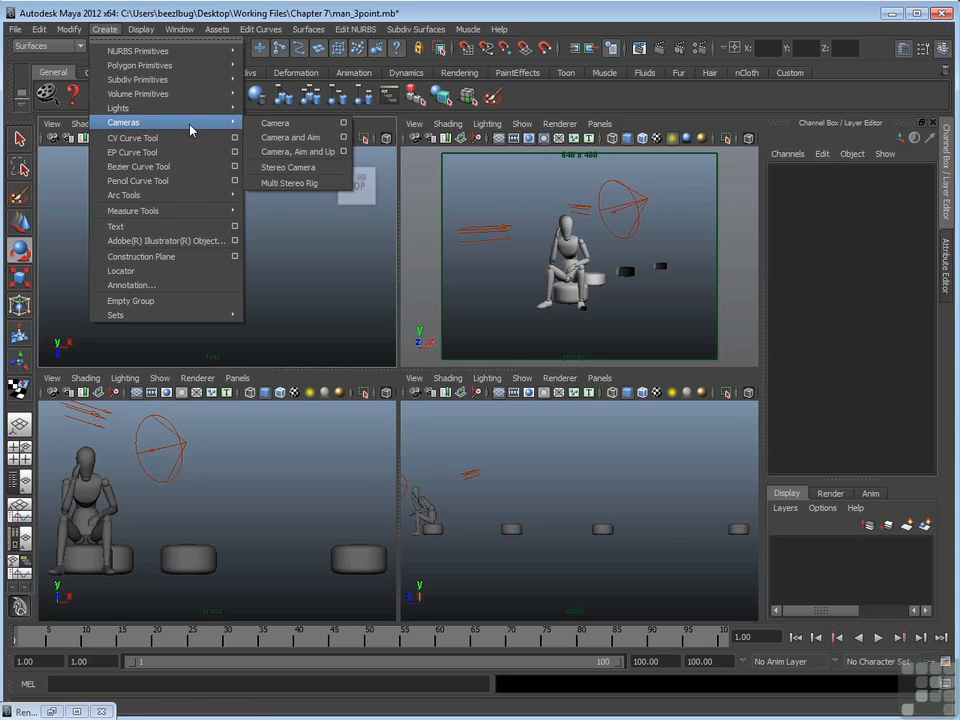
pyautogui.moveTo(292, 136)
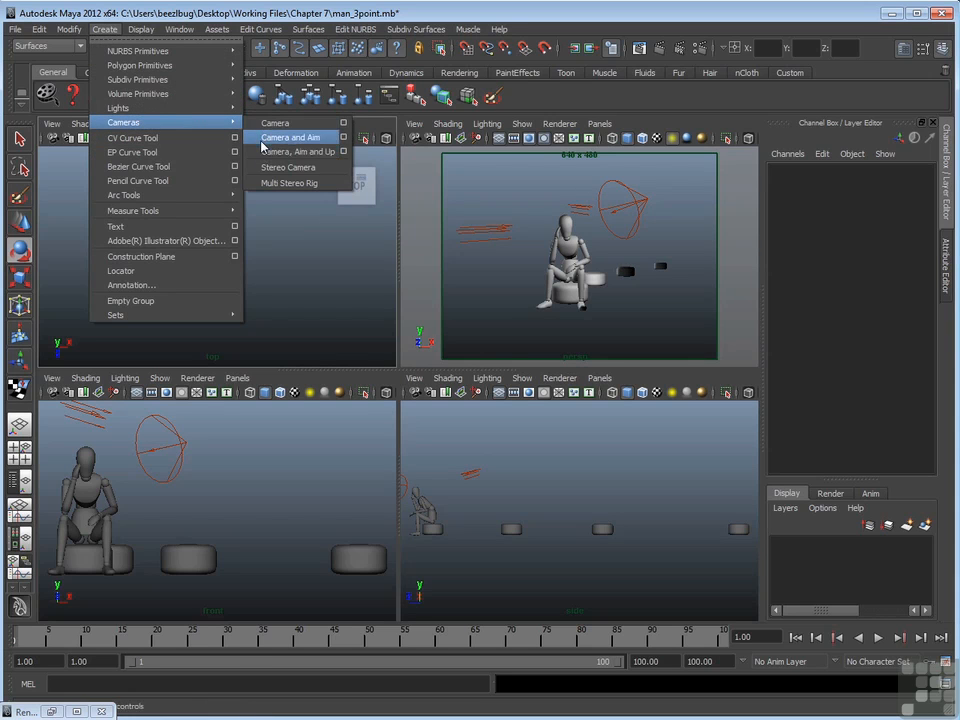
pyautogui.moveTo(296, 152)
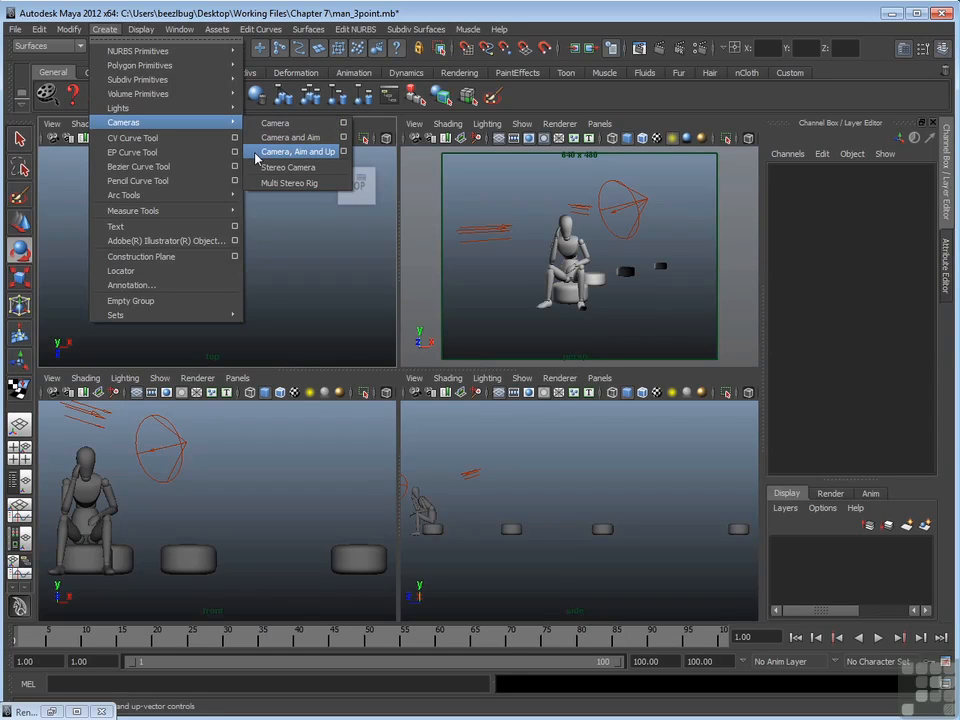
pyautogui.moveTo(276, 124)
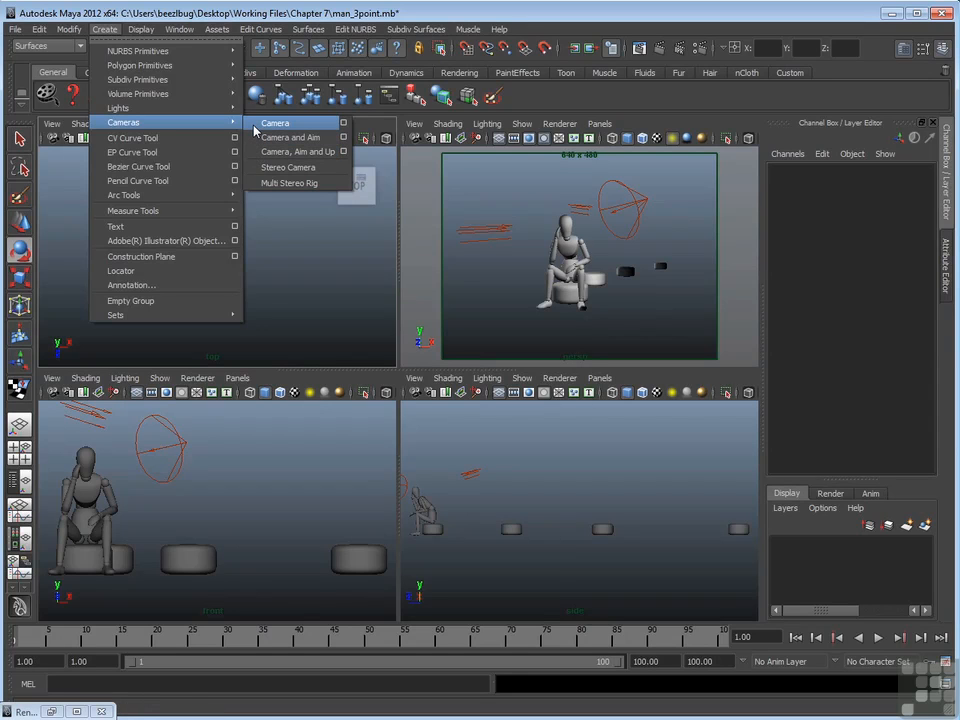
pyautogui.moveTo(290, 136)
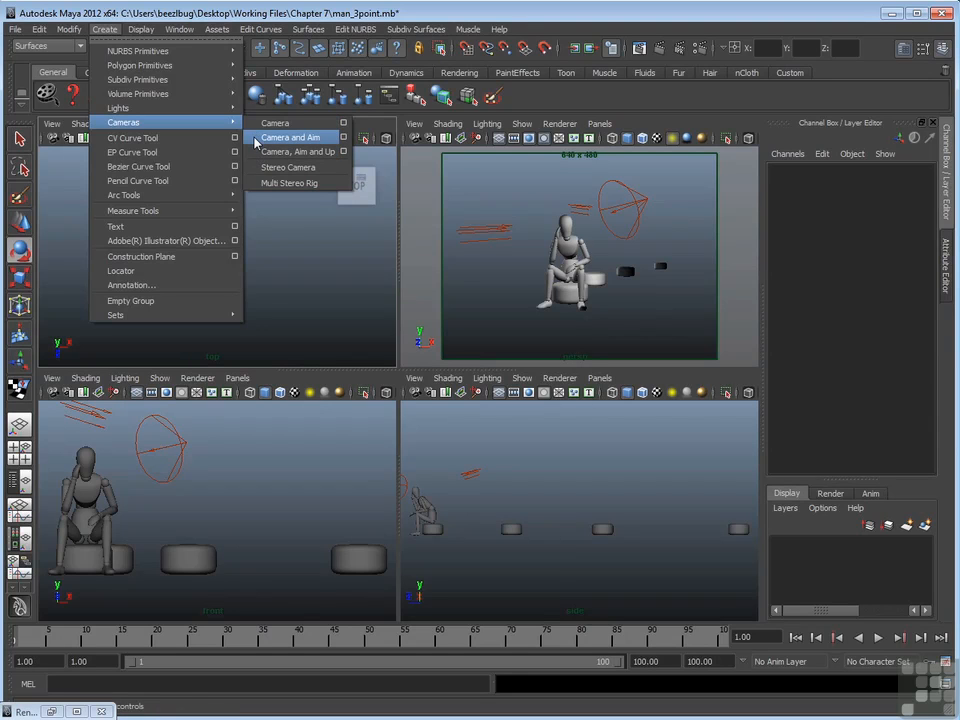
pyautogui.moveTo(296, 152)
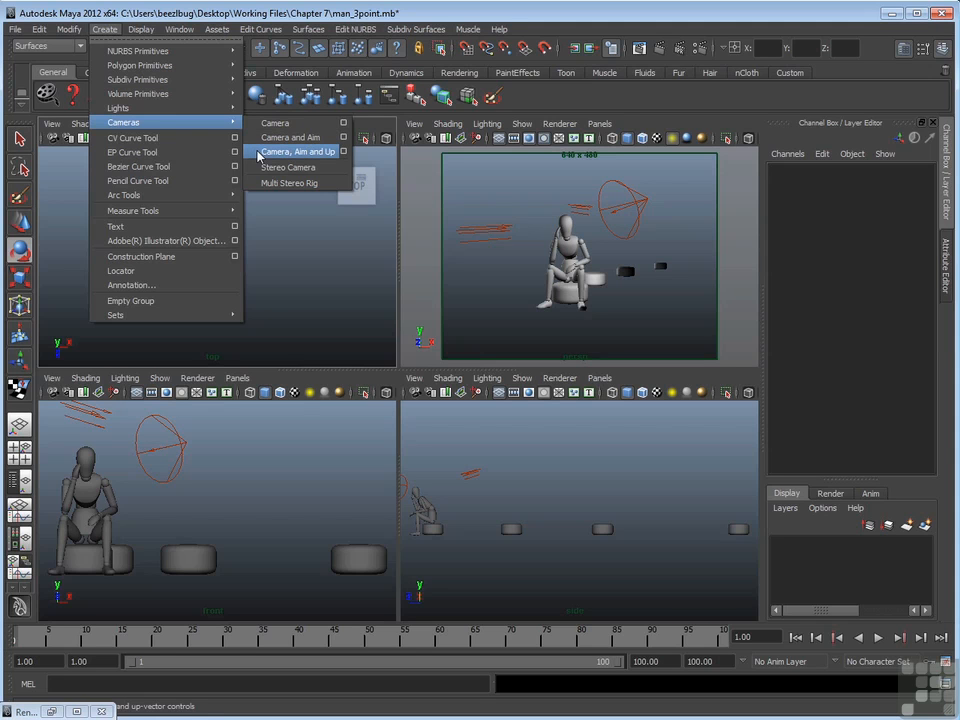
pyautogui.moveTo(276, 122)
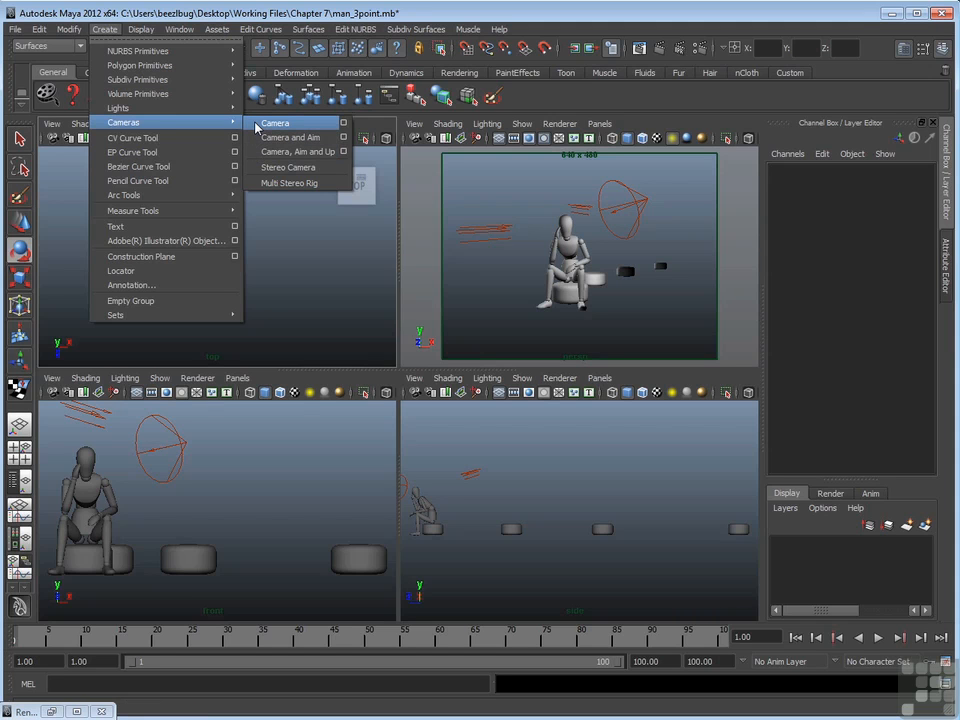
pyautogui.moveTo(296, 152)
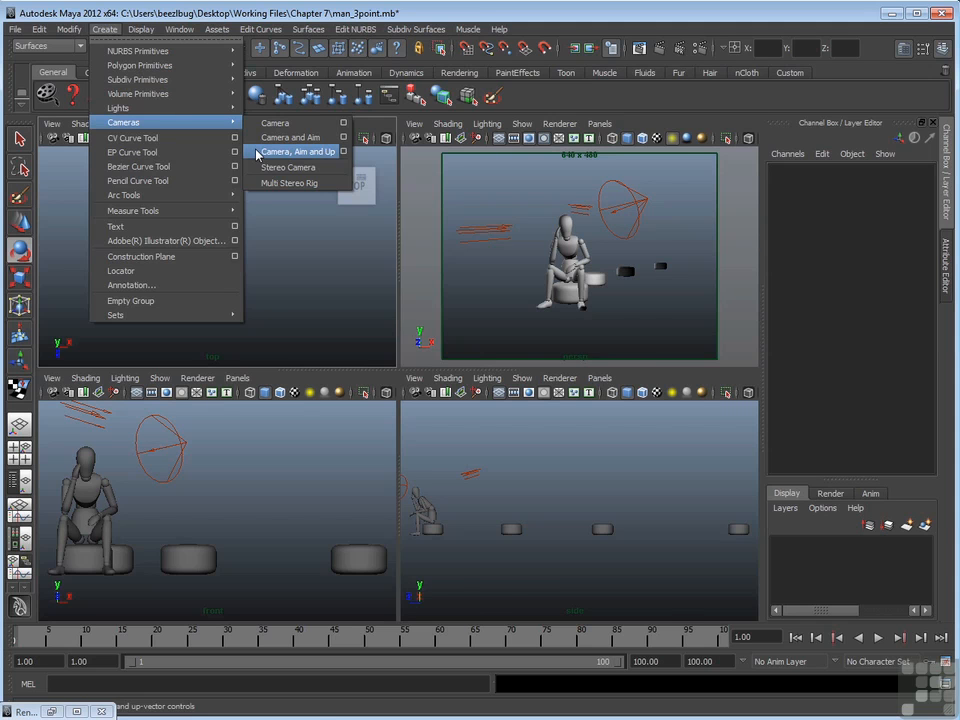
# Step: Create a Camera, Aim and Up rig and select its aim locator in the top view
pyautogui.click(296, 152)
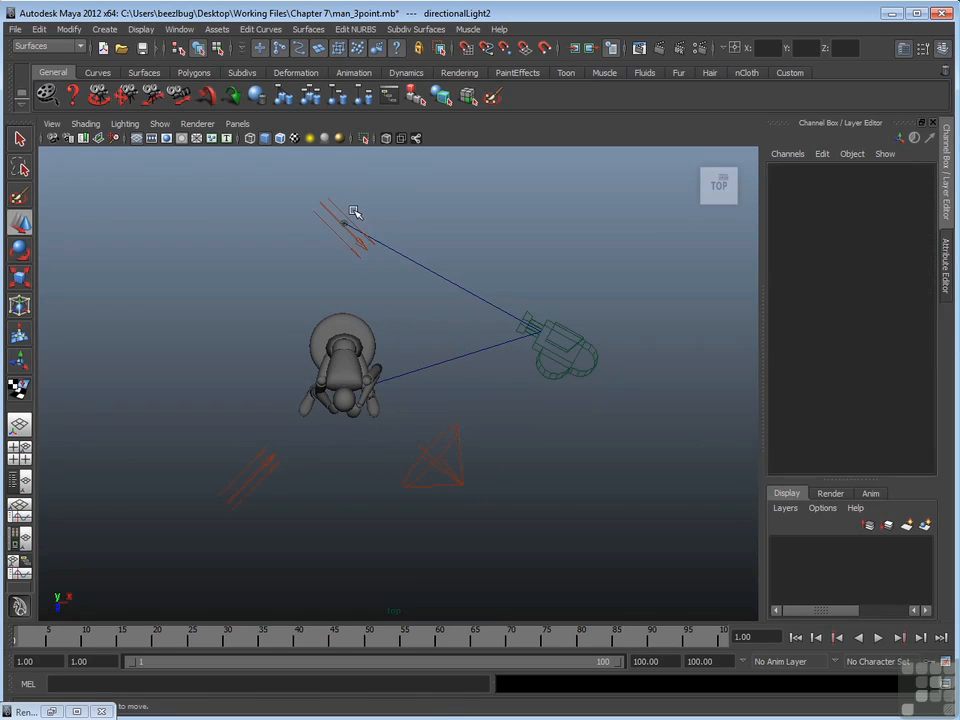
pyautogui.click(344, 228)
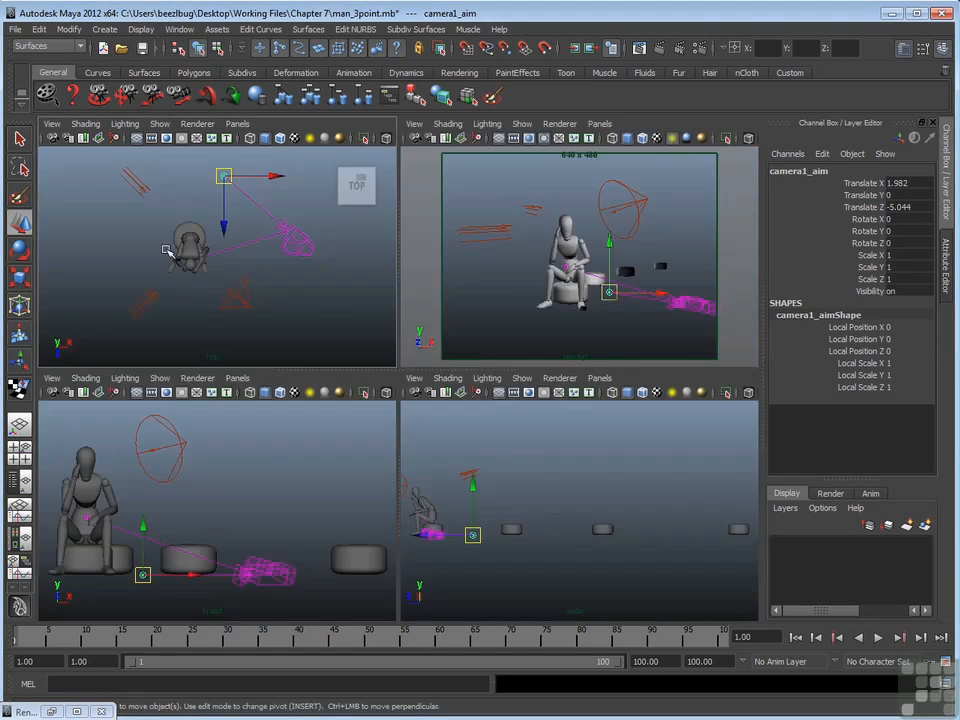
pyautogui.click(184, 32)
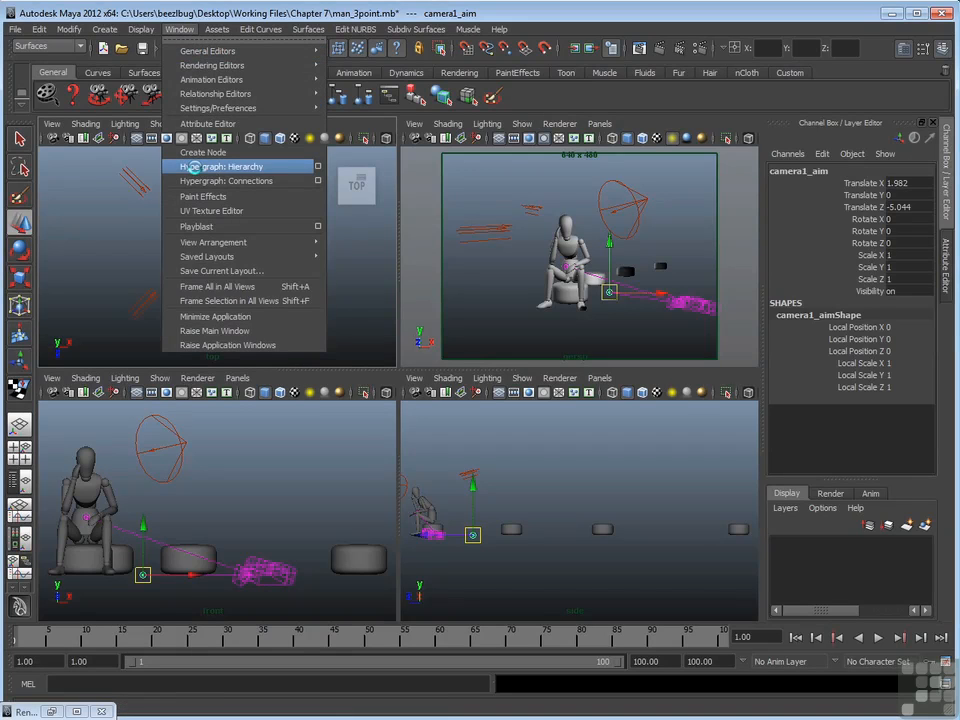
pyautogui.click(220, 166)
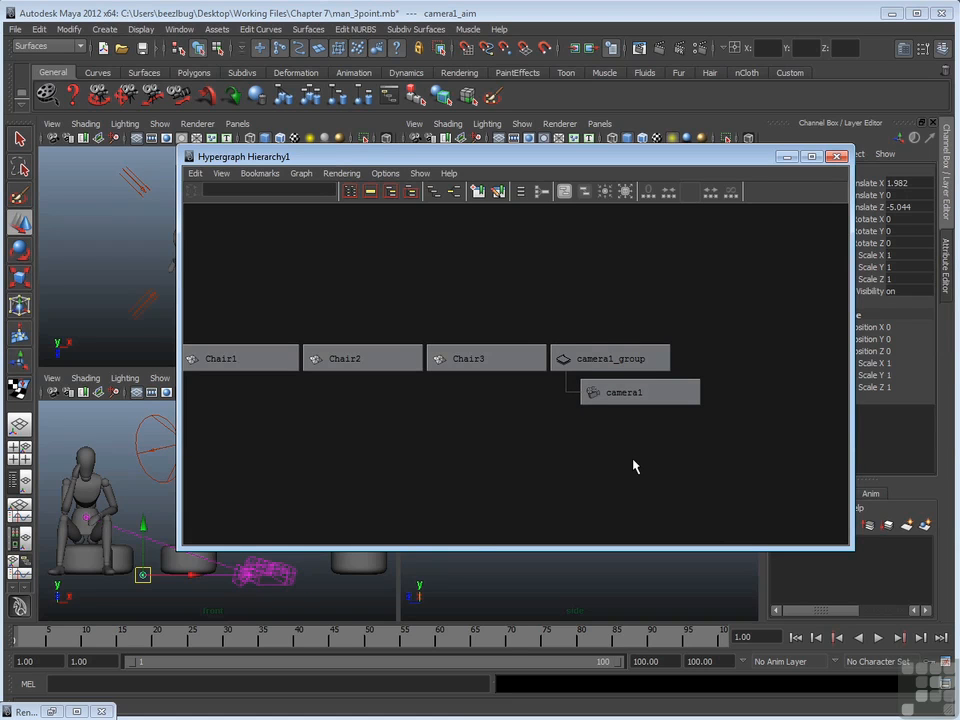
pyautogui.click(860, 156)
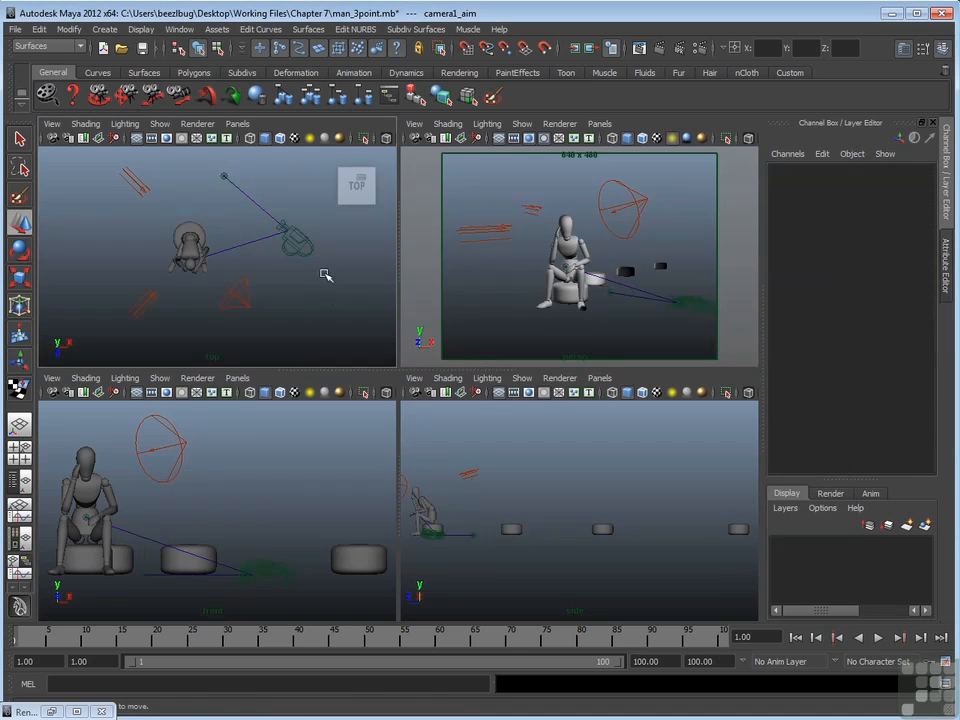
# Step: In the Outliner expand camera1_group and select the group, camera1, its aim and its up handle in turn
pyautogui.click(182, 32)
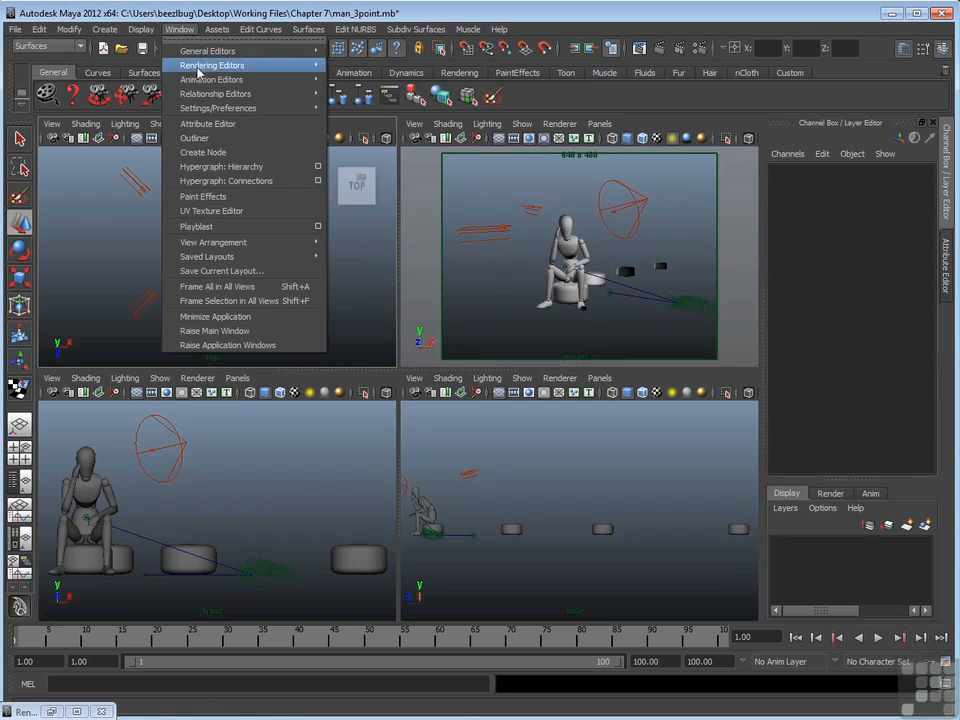
pyautogui.click(194, 136)
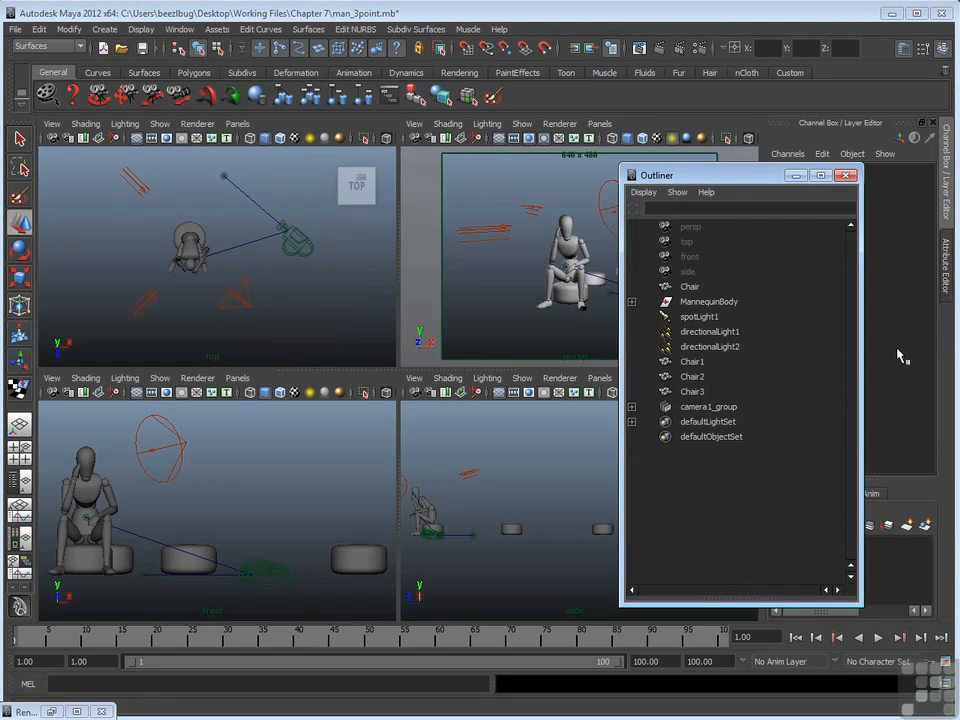
pyautogui.click(632, 406)
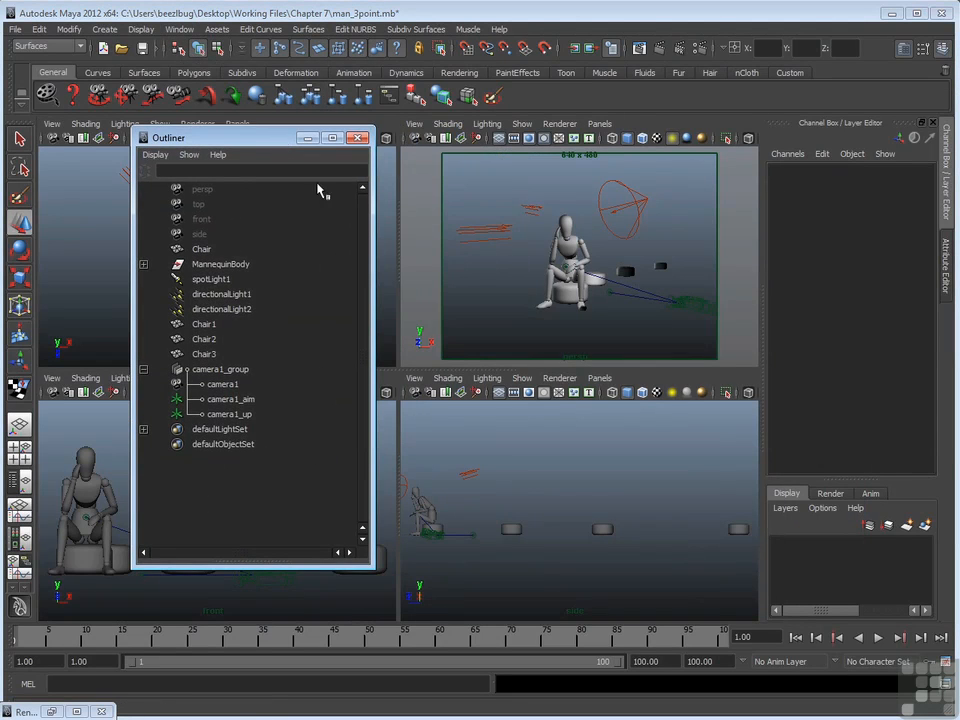
pyautogui.click(220, 368)
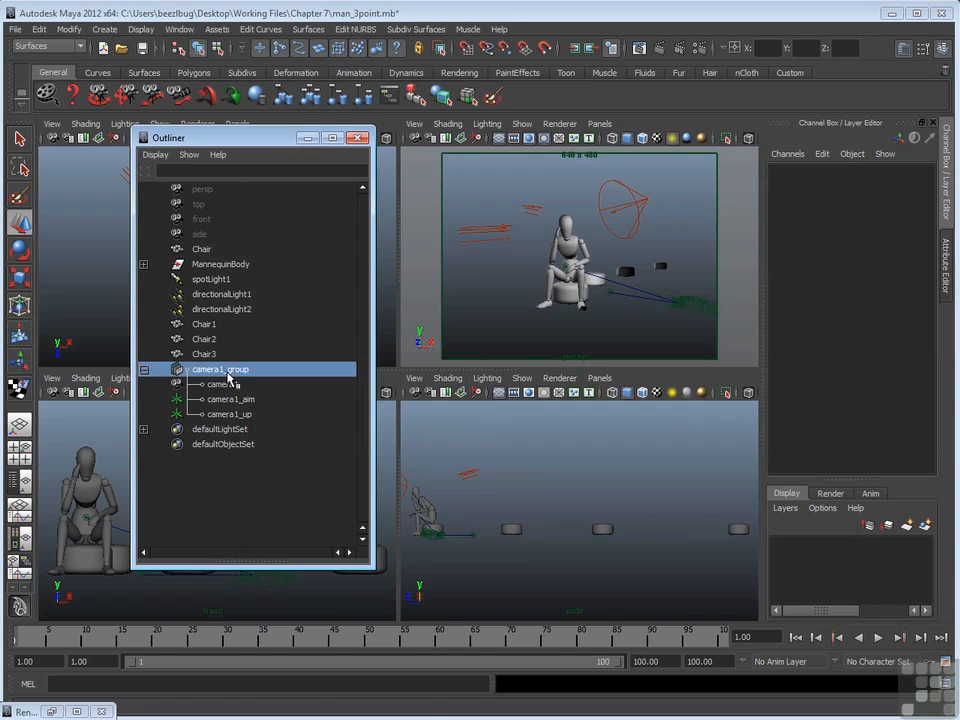
pyautogui.click(220, 368)
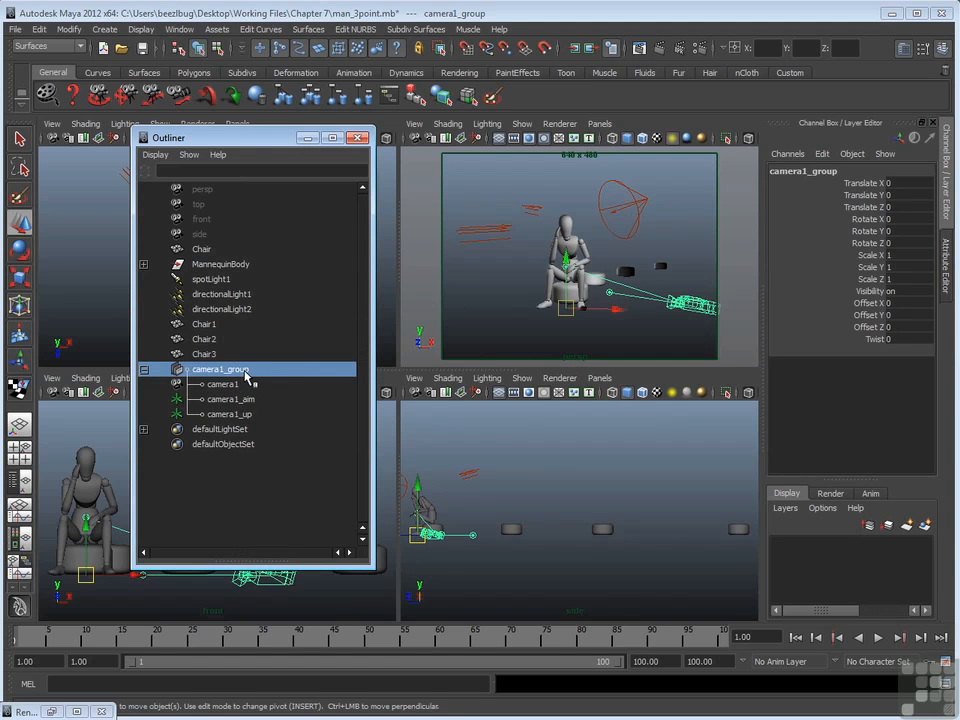
pyautogui.click(222, 384)
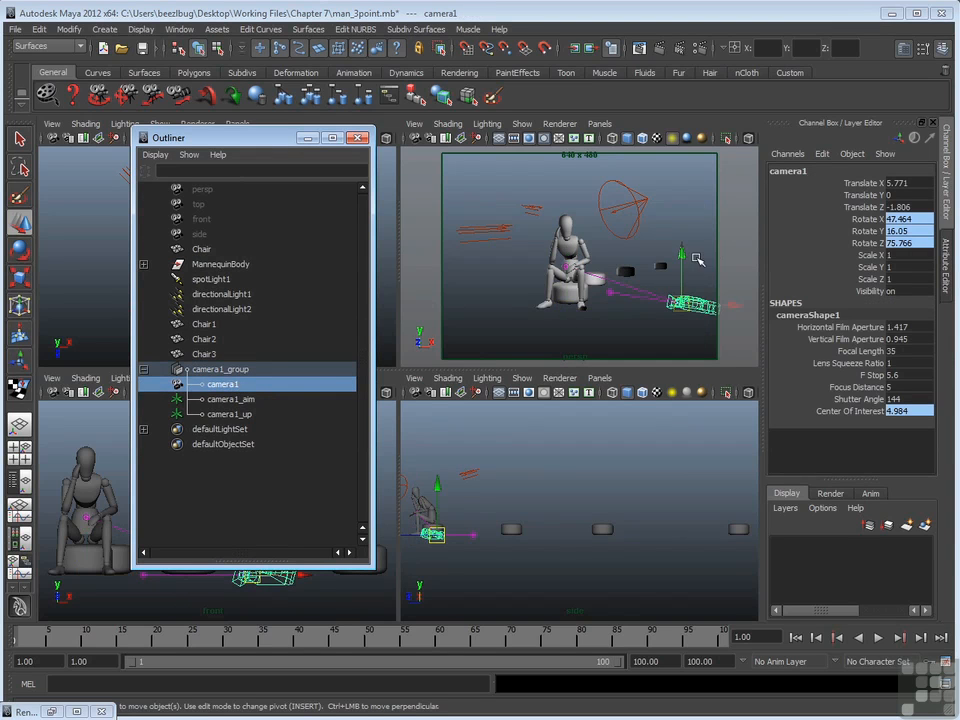
pyautogui.moveTo(700, 258); pyautogui.dragTo(684, 224)
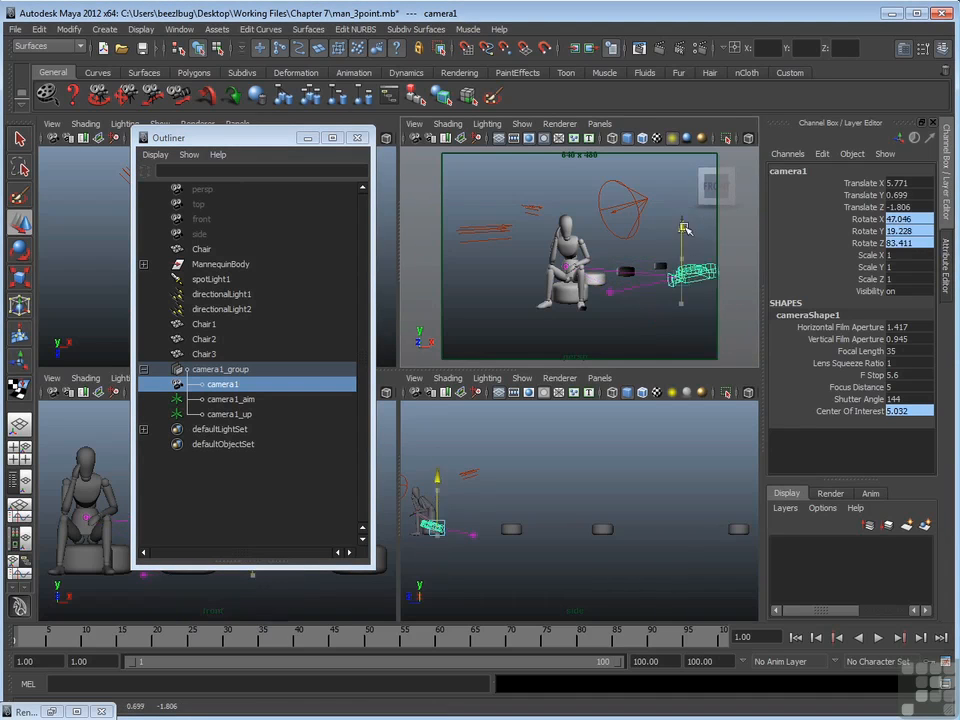
pyautogui.click(230, 400)
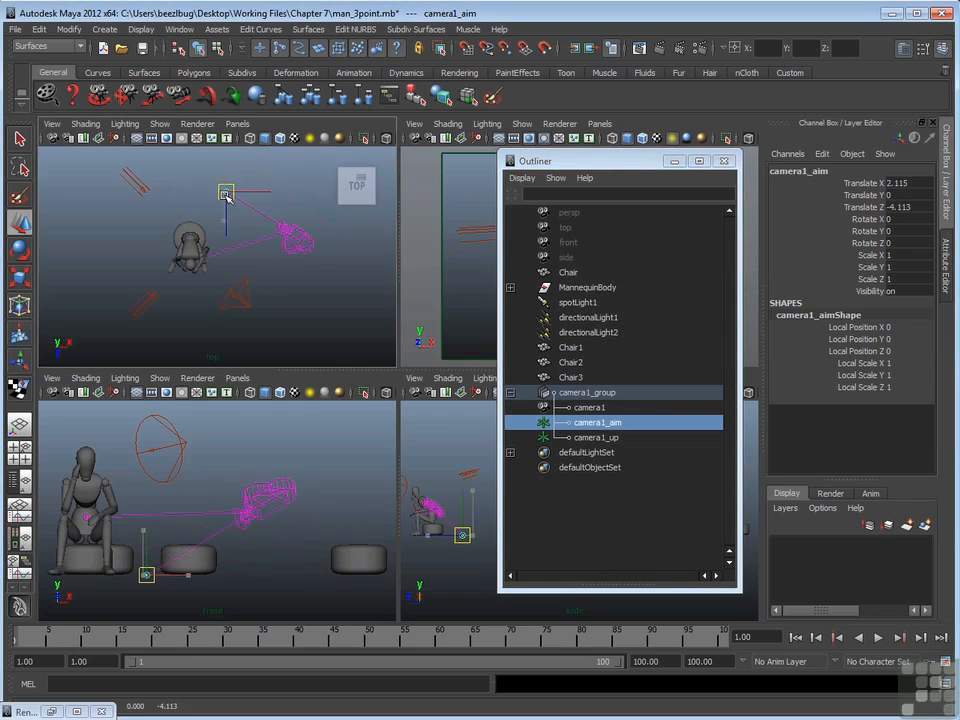
pyautogui.click(596, 436)
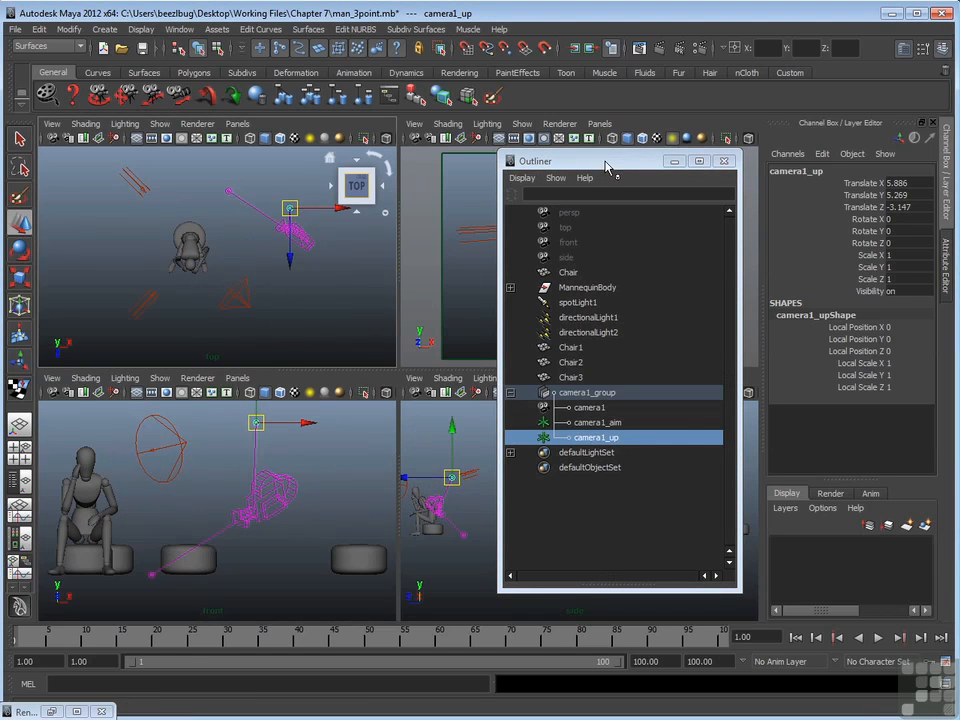
# Step: Move the Outliner aside and reselect camera1, camera1_up and camera1_aim beside the views
pyautogui.moveTo(604, 160); pyautogui.dragTo(178, 152)
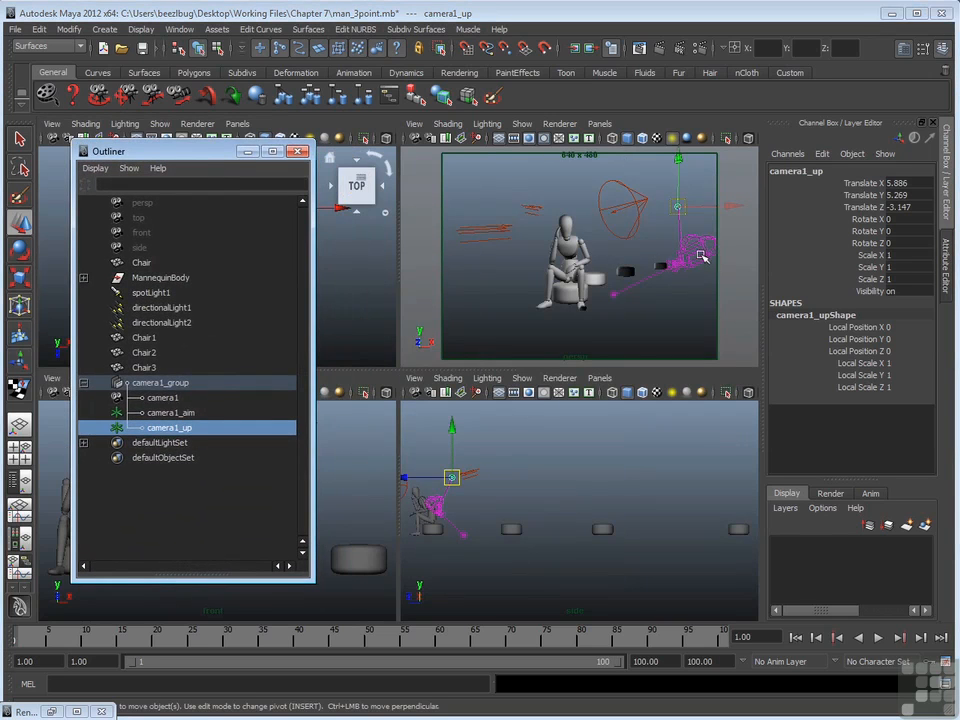
pyautogui.click(162, 396)
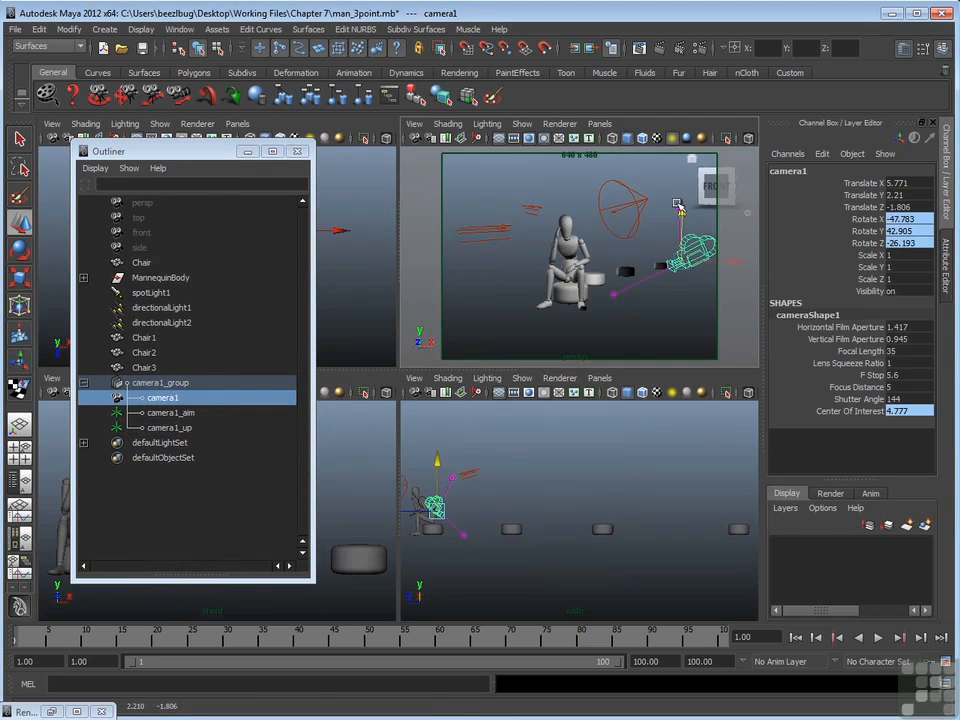
pyautogui.click(172, 428)
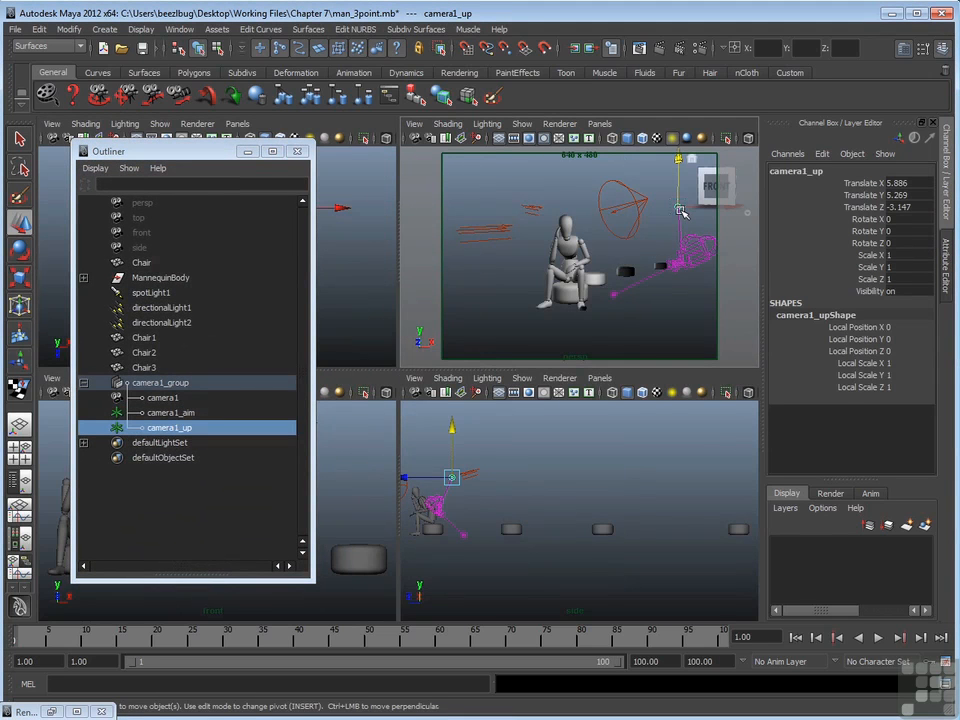
pyautogui.click(172, 412)
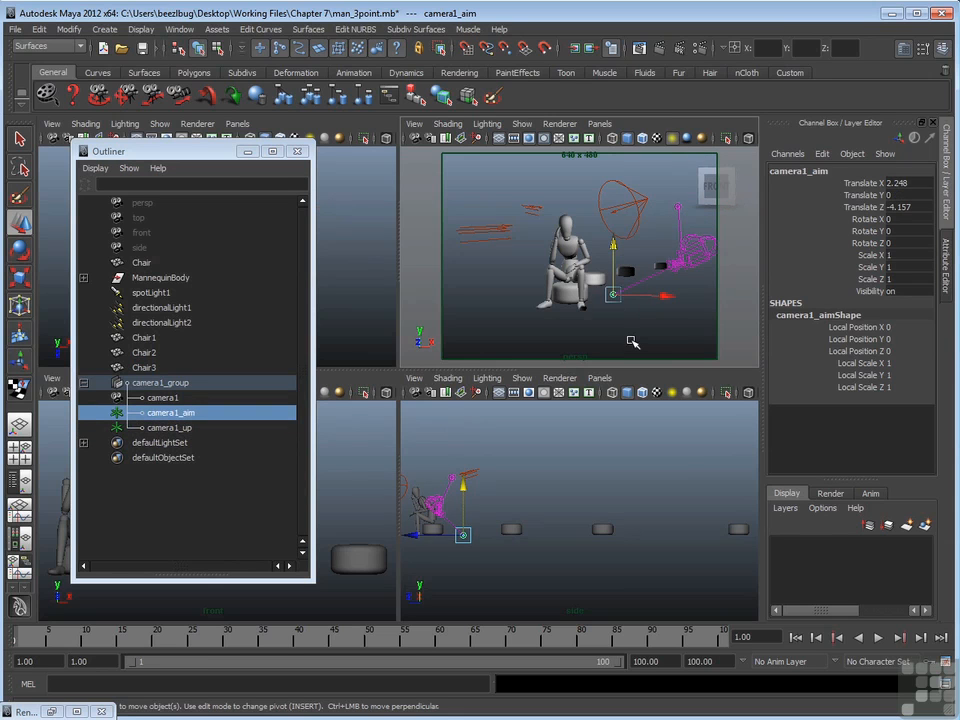
pyautogui.moveTo(200, 158)
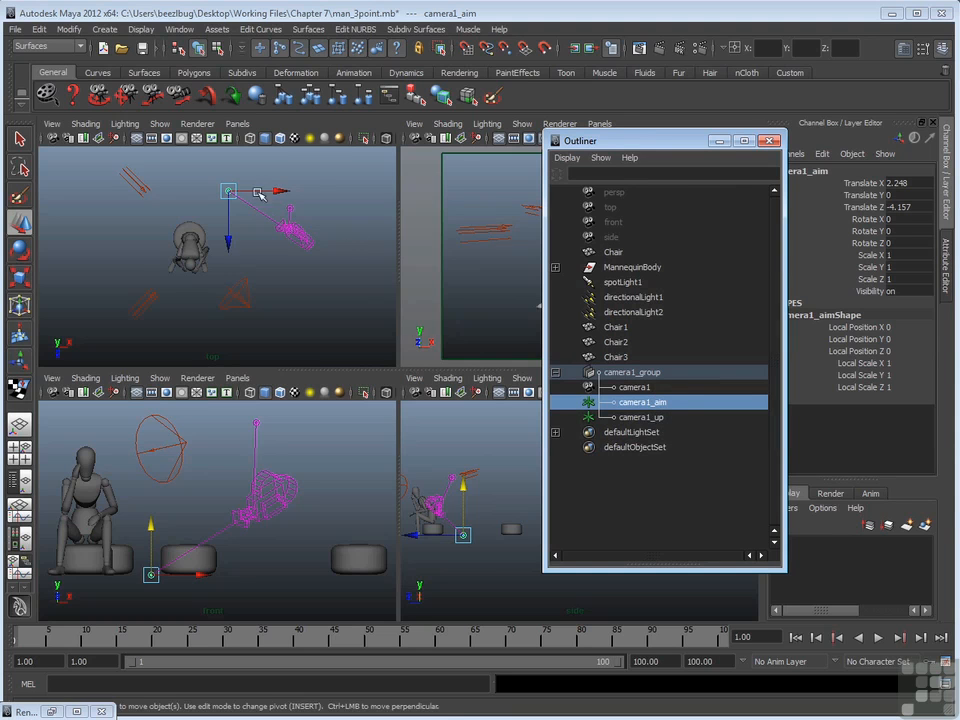
pyautogui.moveTo(256, 190); pyautogui.dragTo(204, 244)
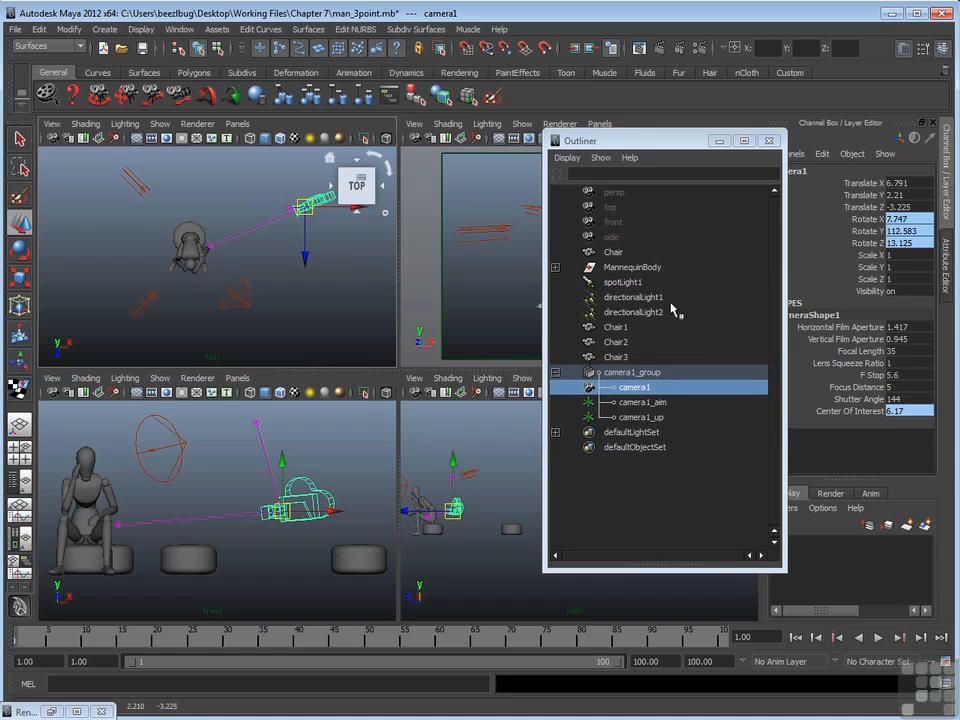
# Step: Close the Outliner and list the perspective cameras available to the top-left view, including camera1 and persp
pyautogui.click(768, 140)
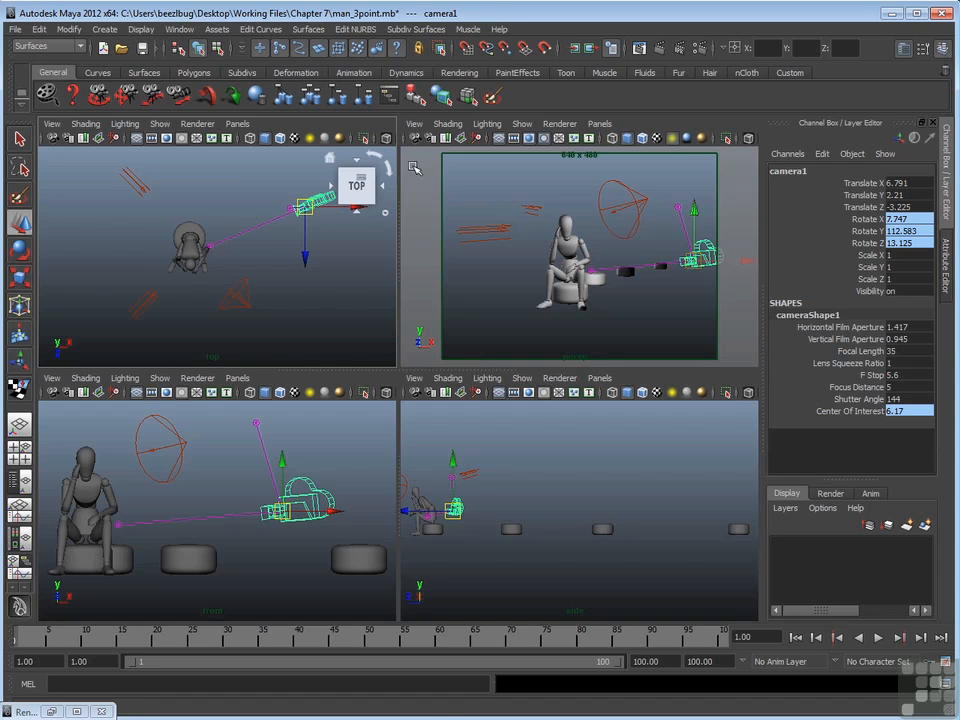
pyautogui.click(236, 124)
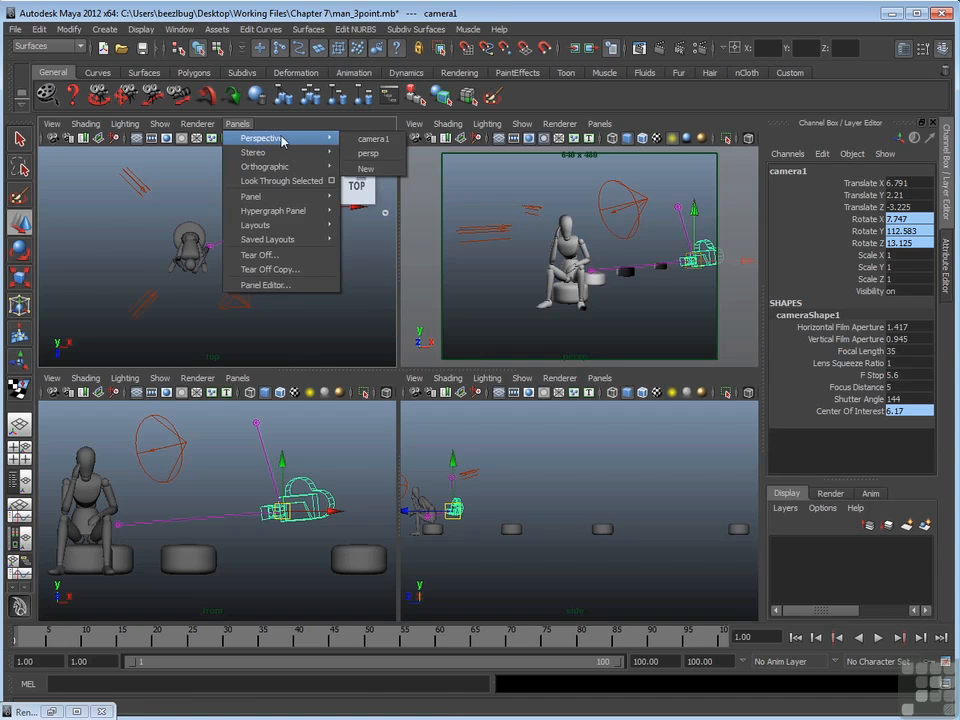
pyautogui.moveTo(372, 138)
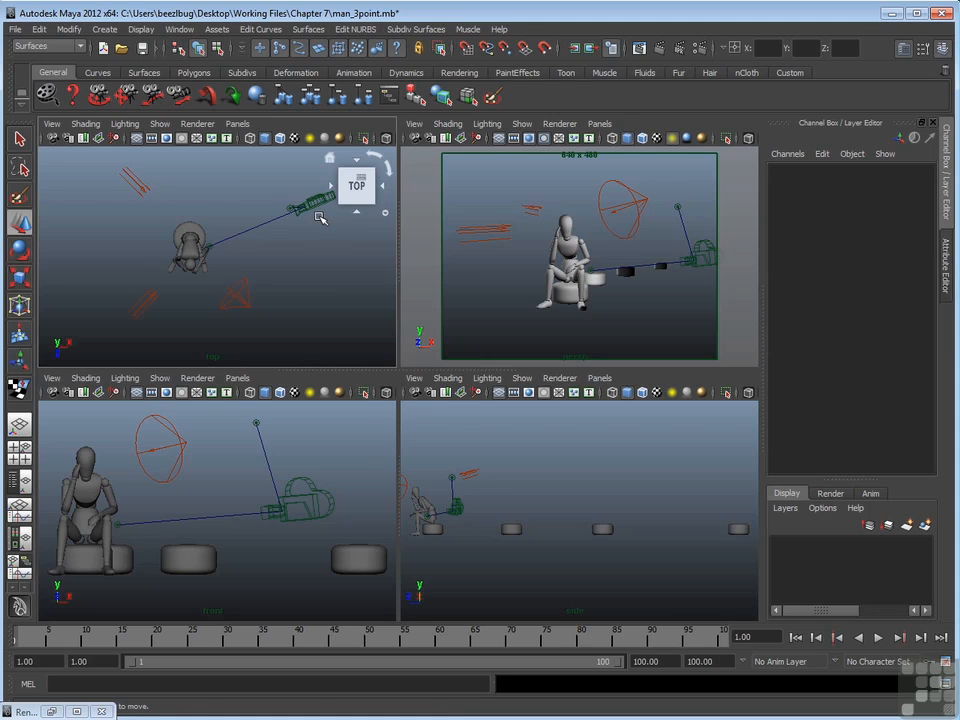
# Step: Delete the camera1 rig via camera1_up and confirm in the Outliner that camera1_group is gone
pyautogui.click(300, 208)
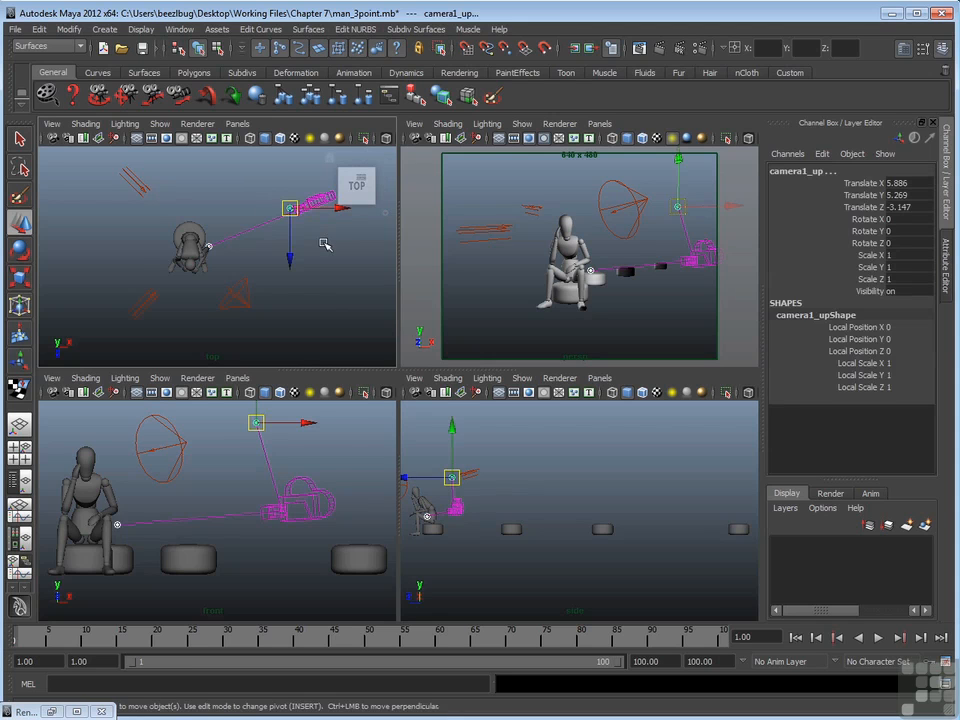
pyautogui.click(200, 32)
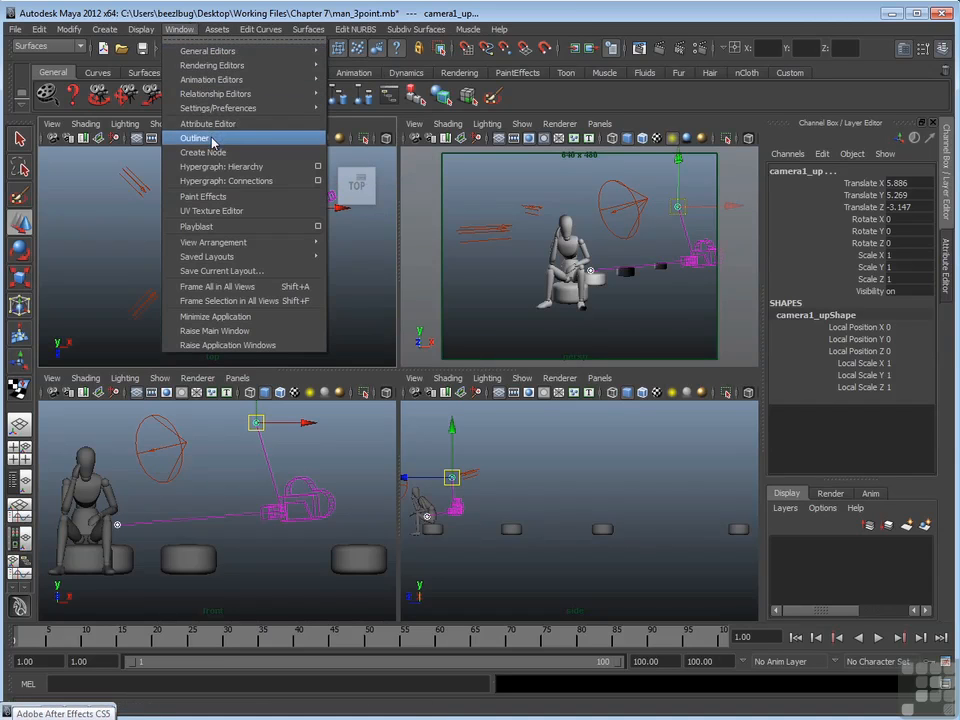
pyautogui.click(194, 136)
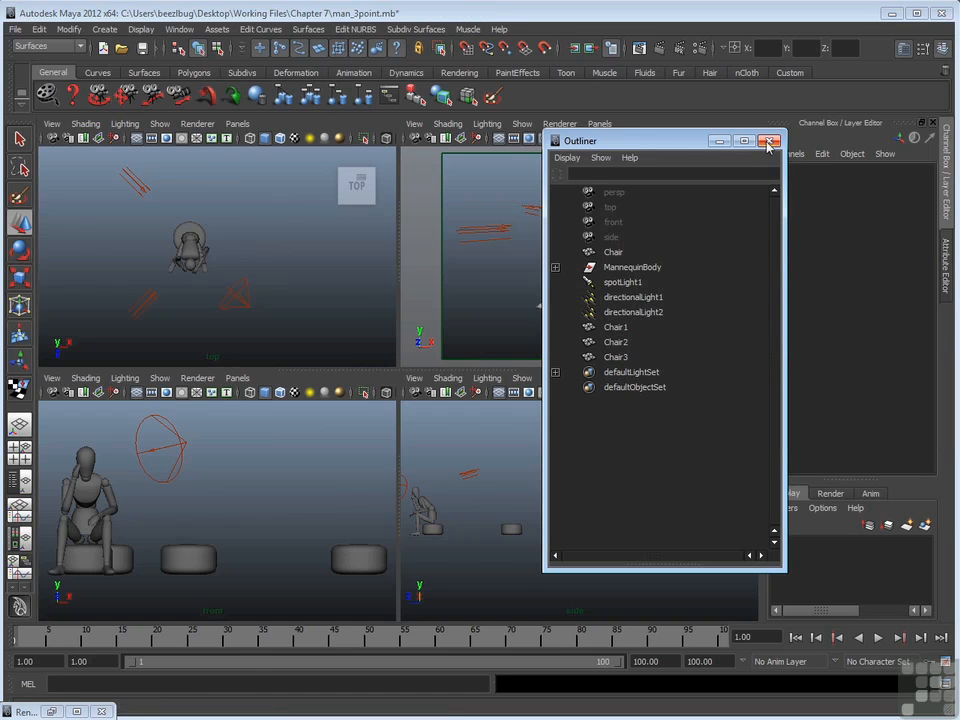
pyautogui.click(768, 140)
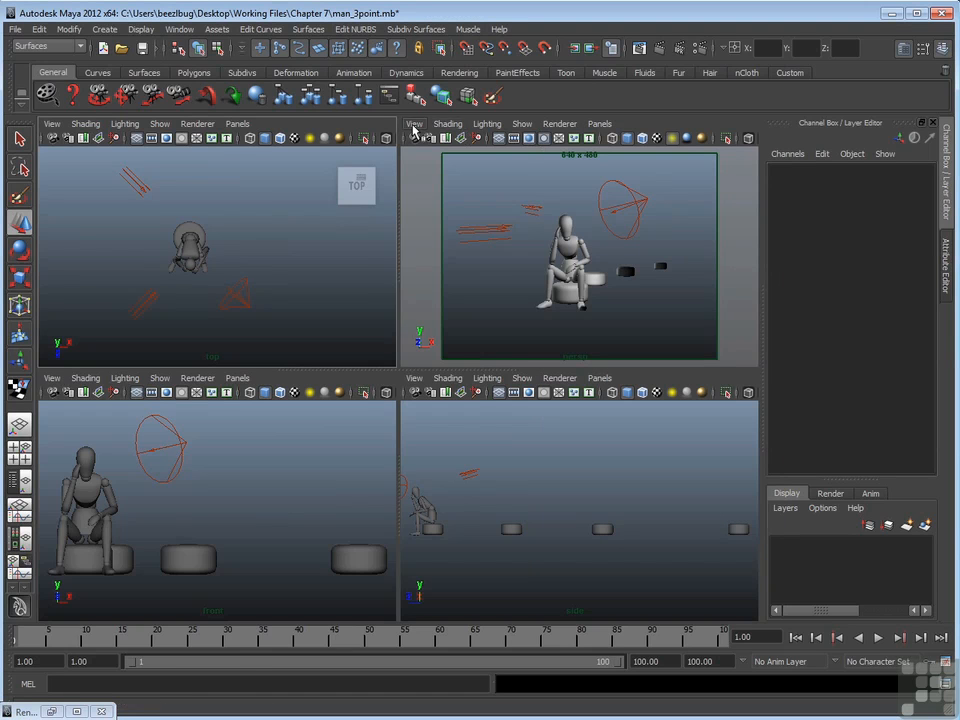
# Step: Show the perspShape camera attributes beside a maximized persp viewport
pyautogui.click(414, 124)
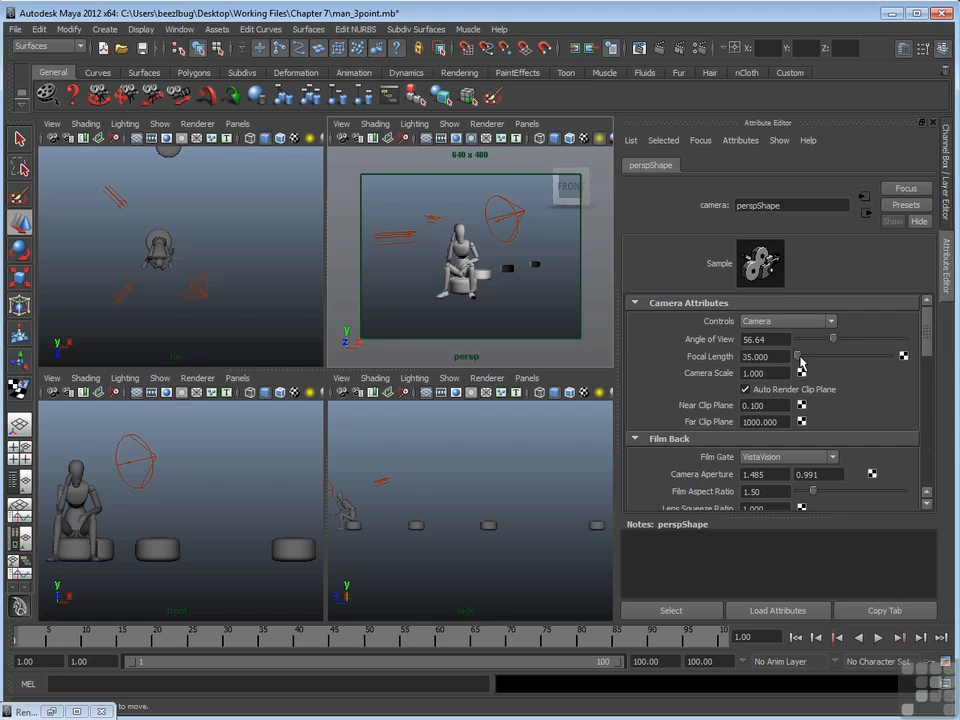
pyautogui.moveTo(724, 368)
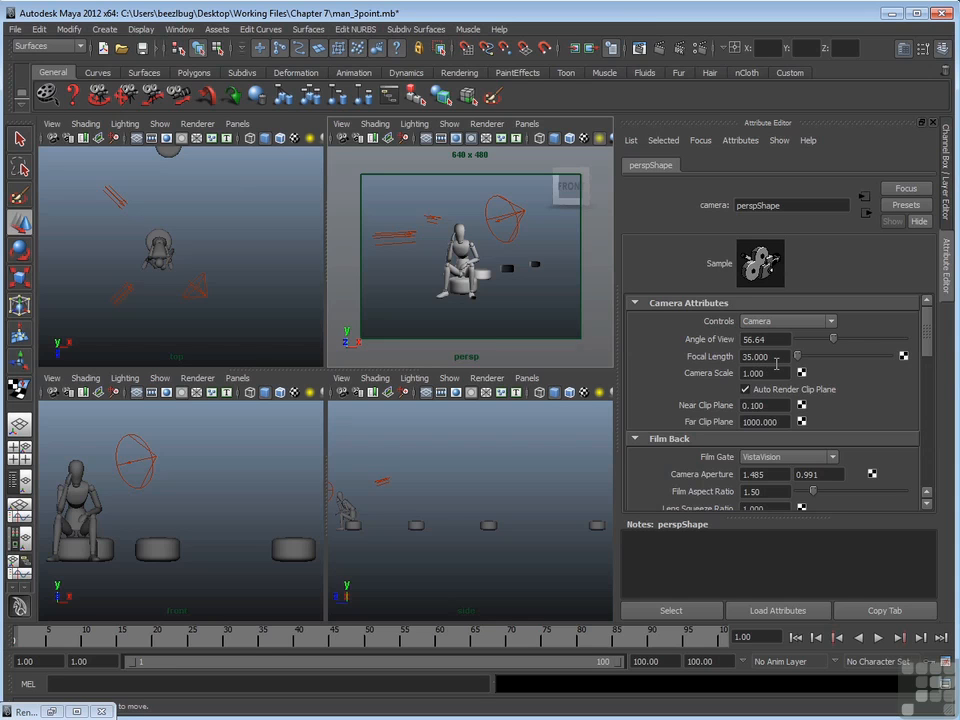
pyautogui.moveTo(516, 328)
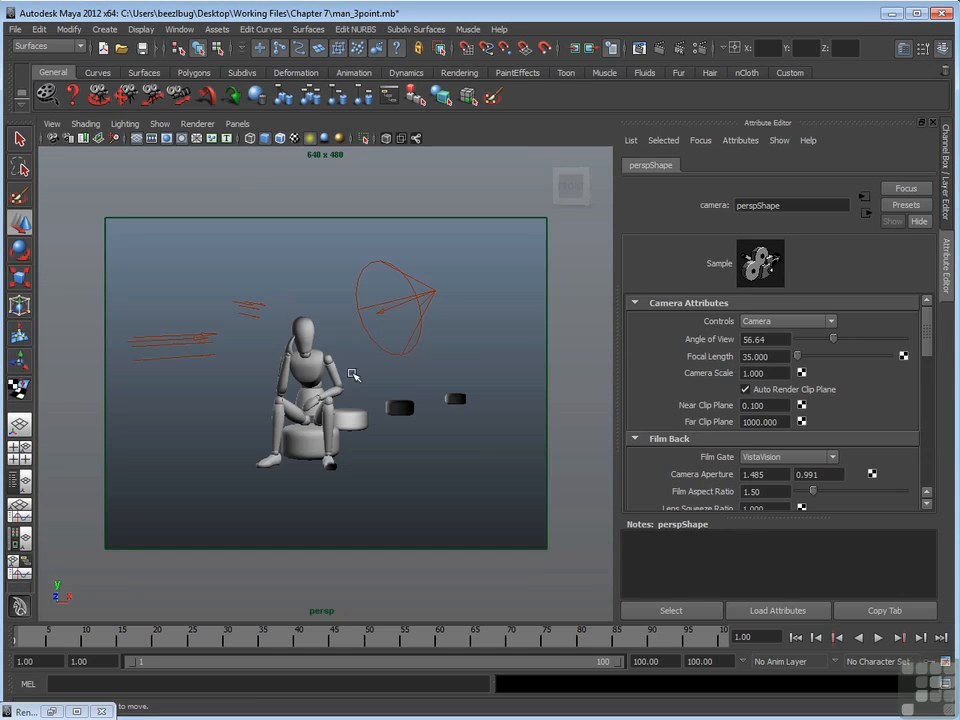
# Step: Set the camera Focal Length to 10, then 5, giving a 150.30 angle of view
pyautogui.moveTo(352, 376); pyautogui.dragTo(428, 354)
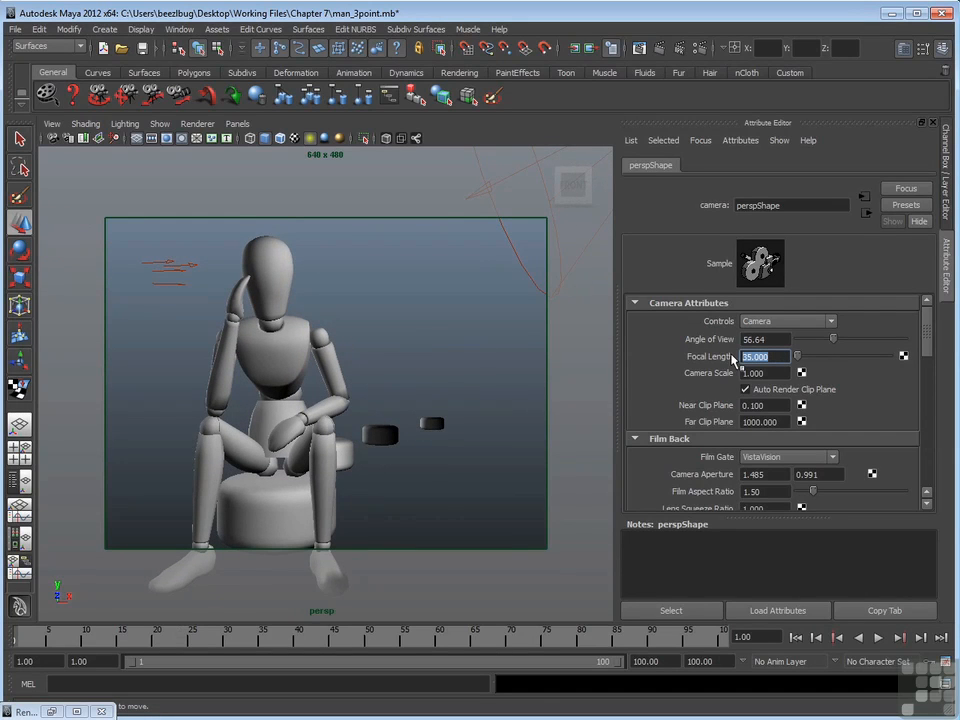
pyautogui.write('10')
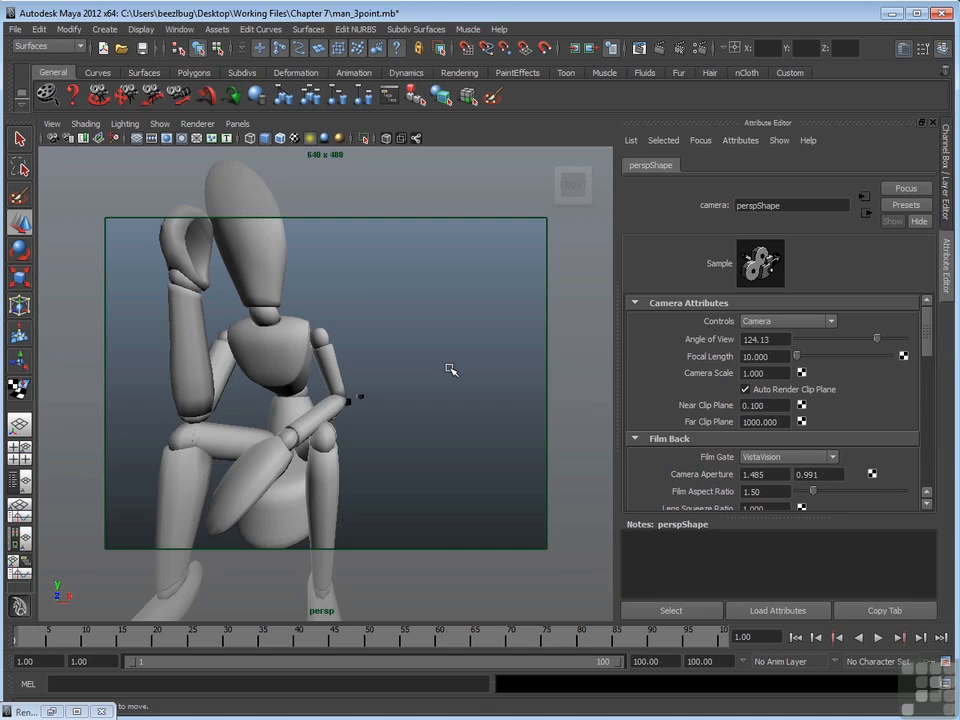
pyautogui.moveTo(434, 370)
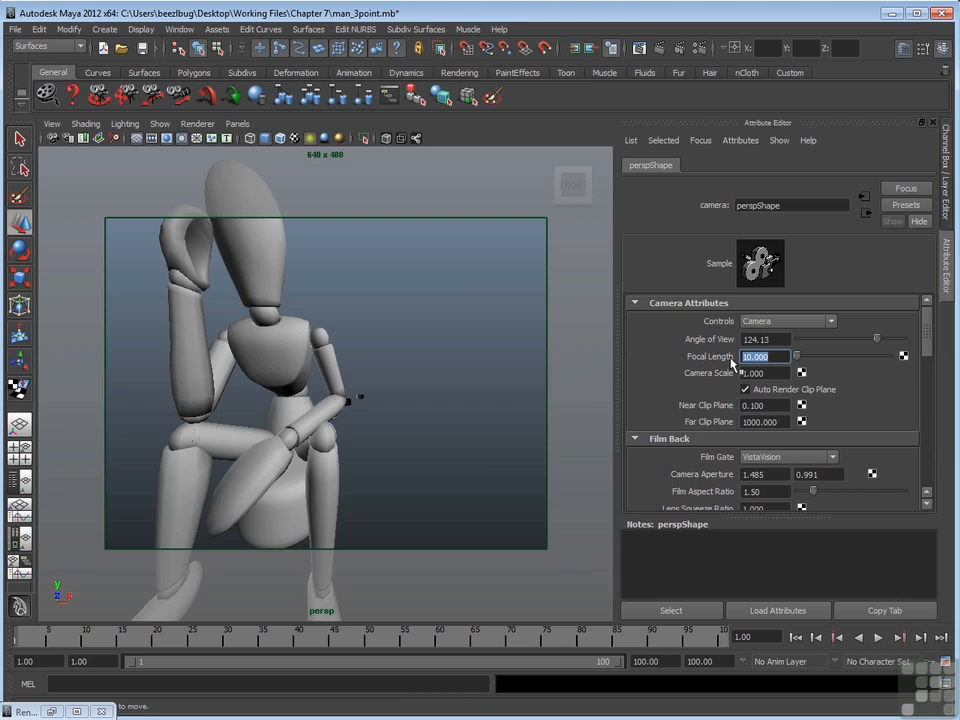
pyautogui.write('5.000')
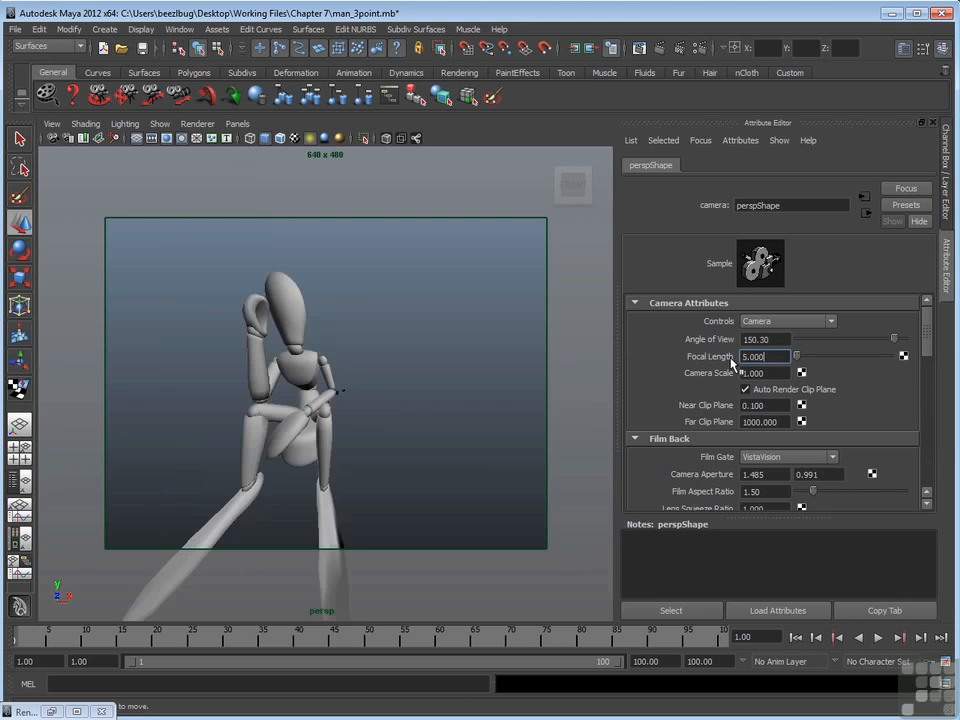
pyautogui.moveTo(352, 460)
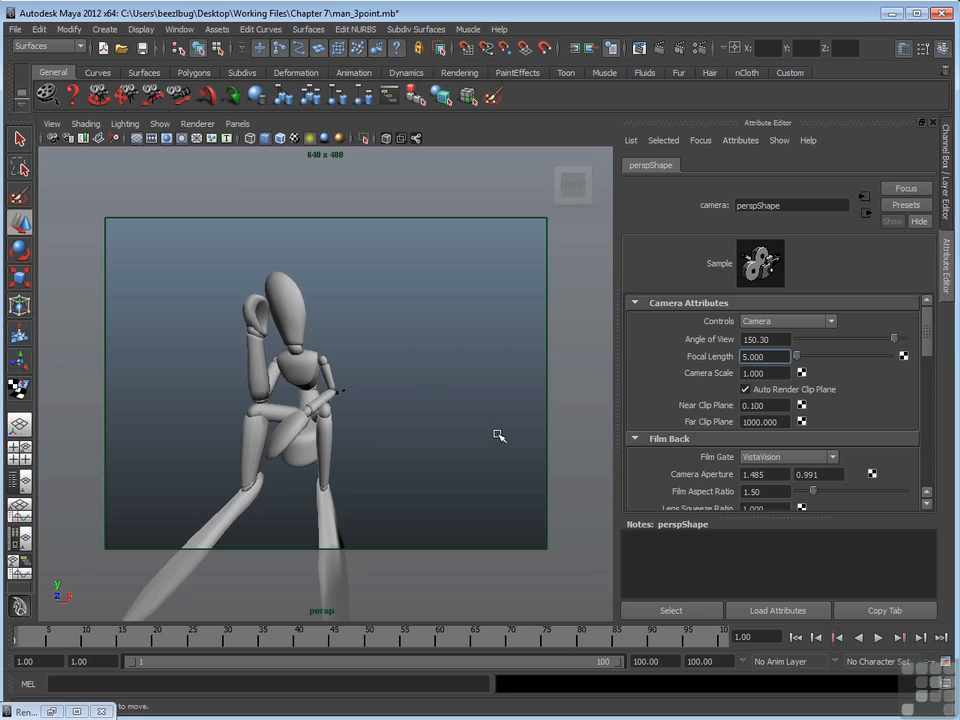
pyautogui.moveTo(486, 436)
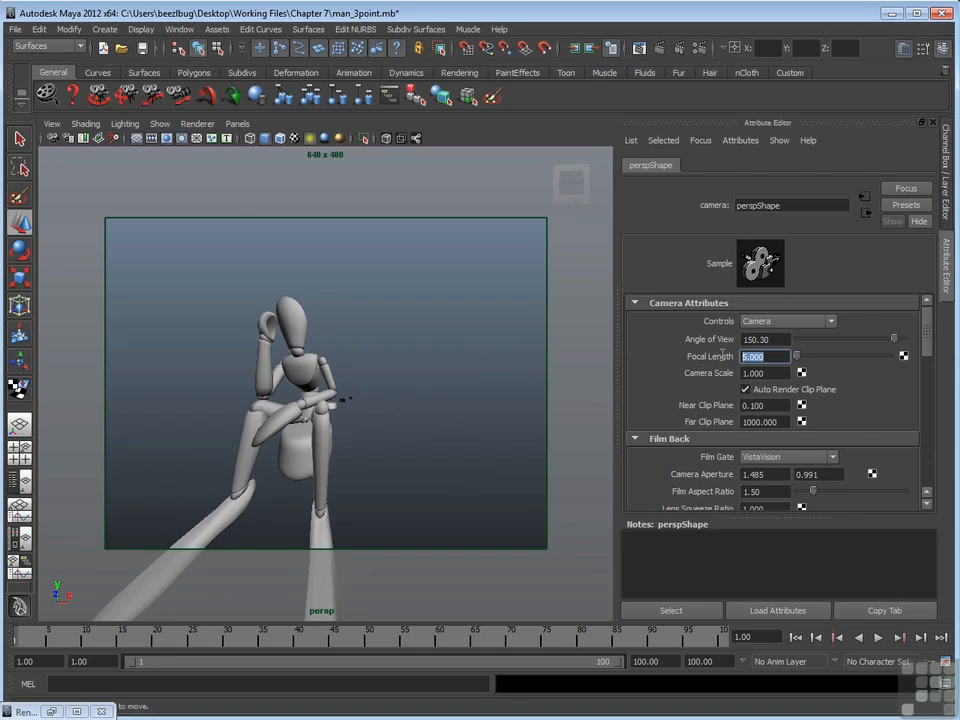
# Step: Try Focal Length values 25, 100 and 50 before returning to the wide 5 setting
pyautogui.write('25.000')
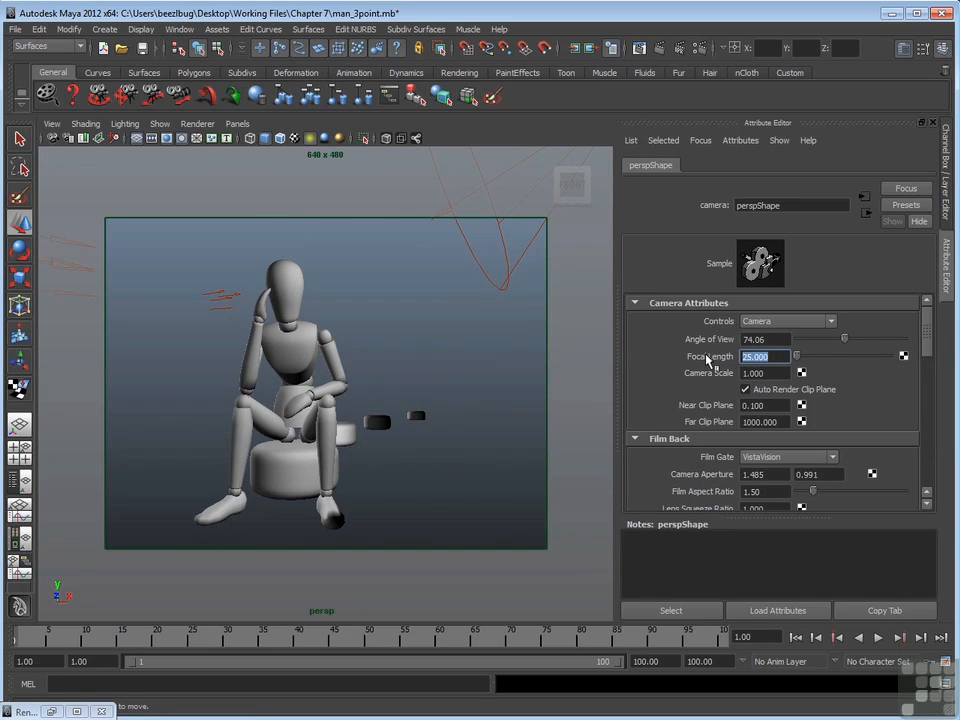
pyautogui.write('100.000')
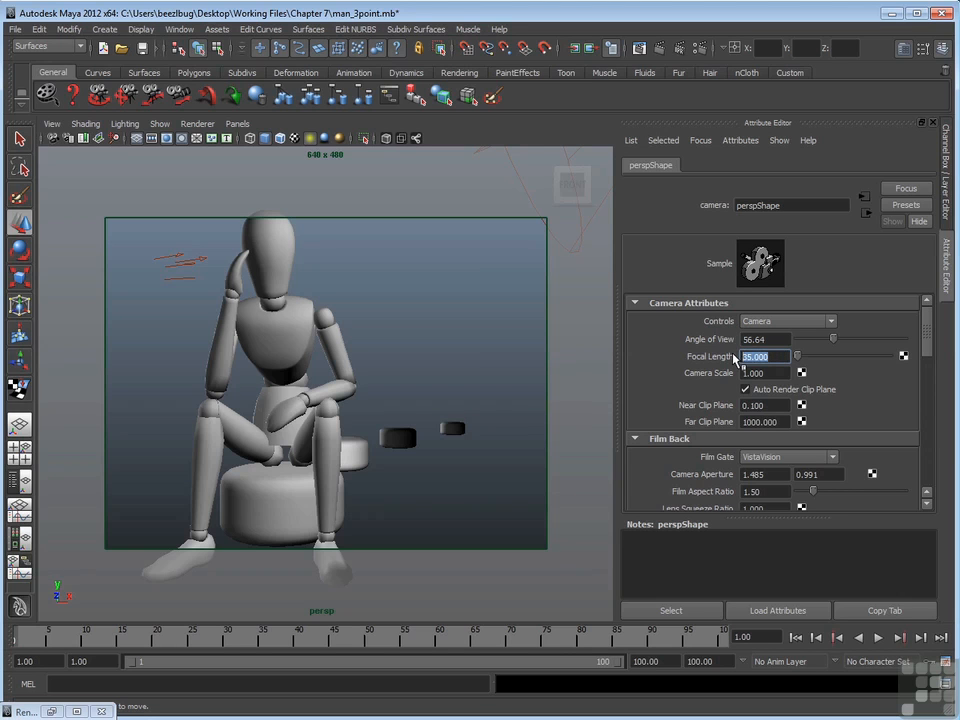
pyautogui.write('50.000')
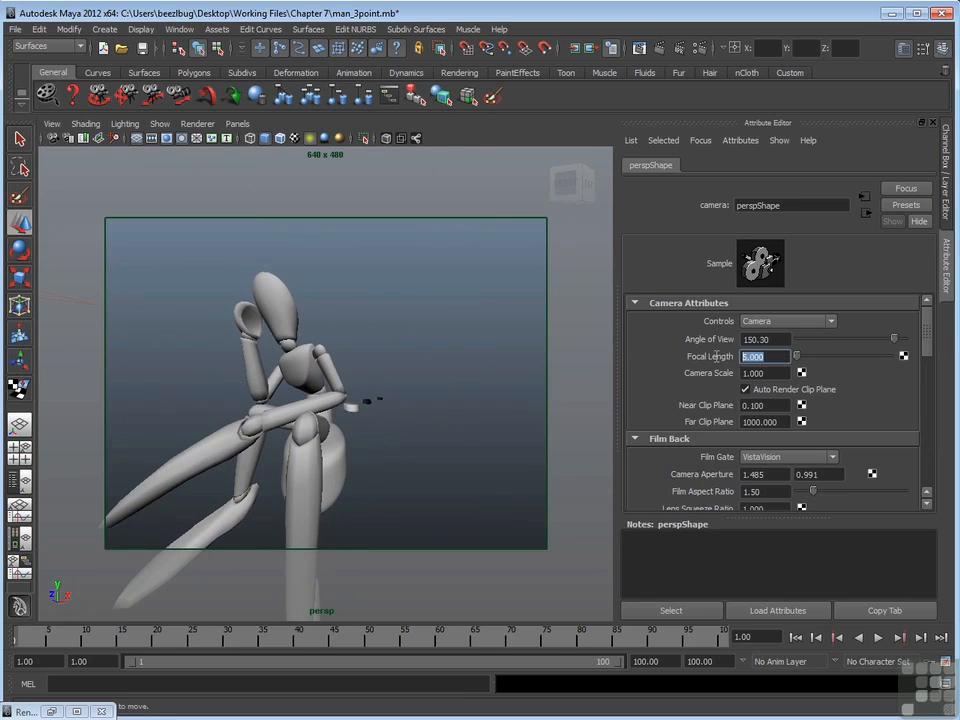
# Step: Set Focal Length to 100, then slide it back to the normal 35 mm (54.43 angle of view)
pyautogui.write('100.000')
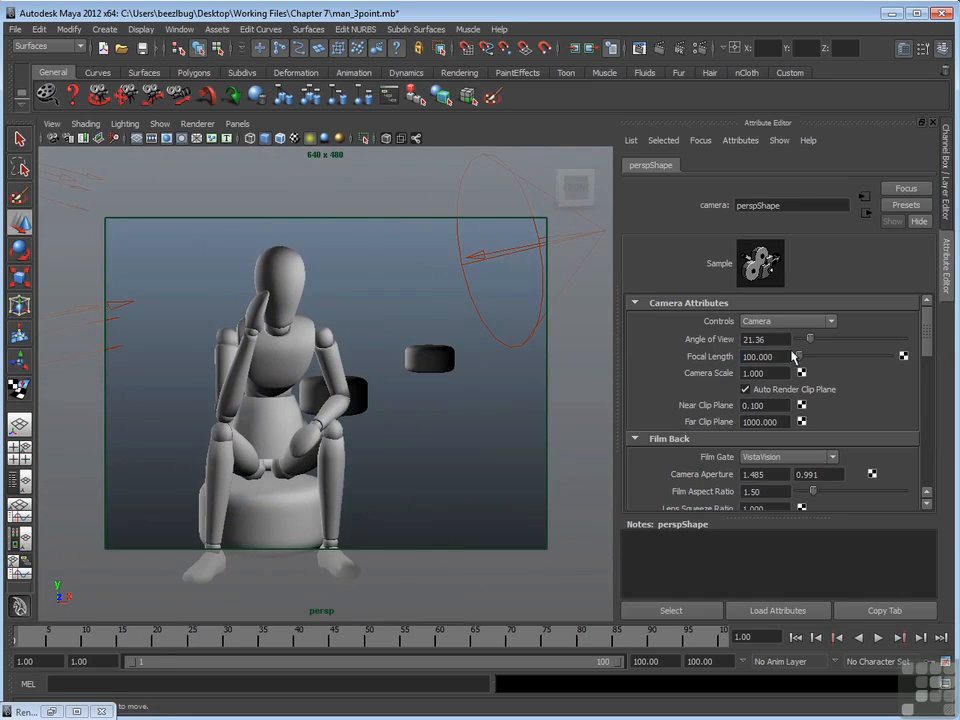
pyautogui.moveTo(792, 356); pyautogui.dragTo(836, 356)
pyautogui.write('35.000')
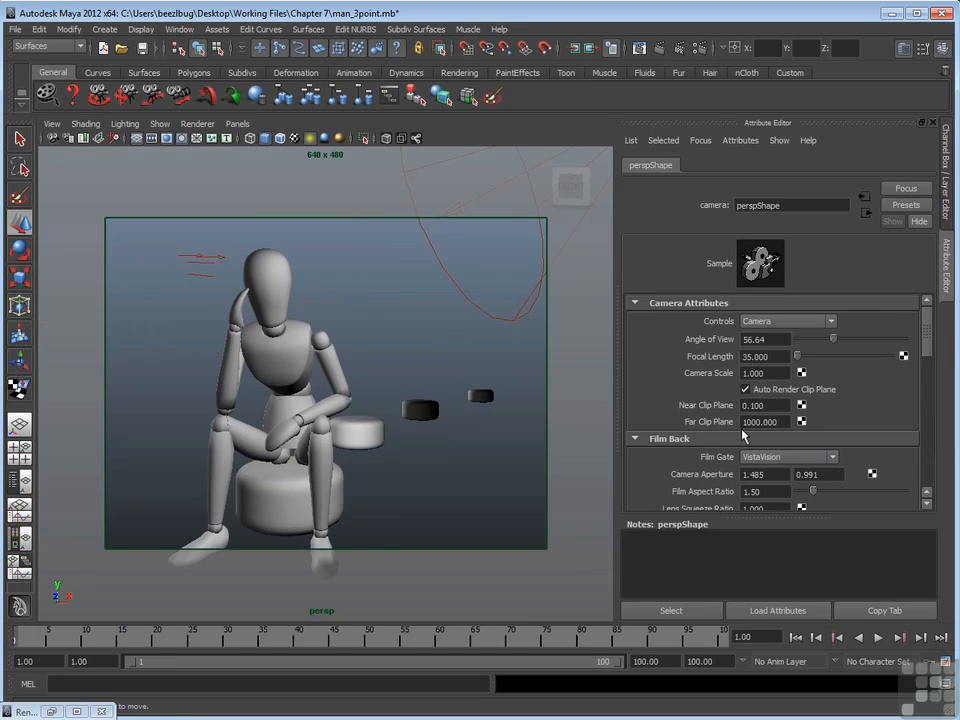
pyautogui.moveTo(736, 430)
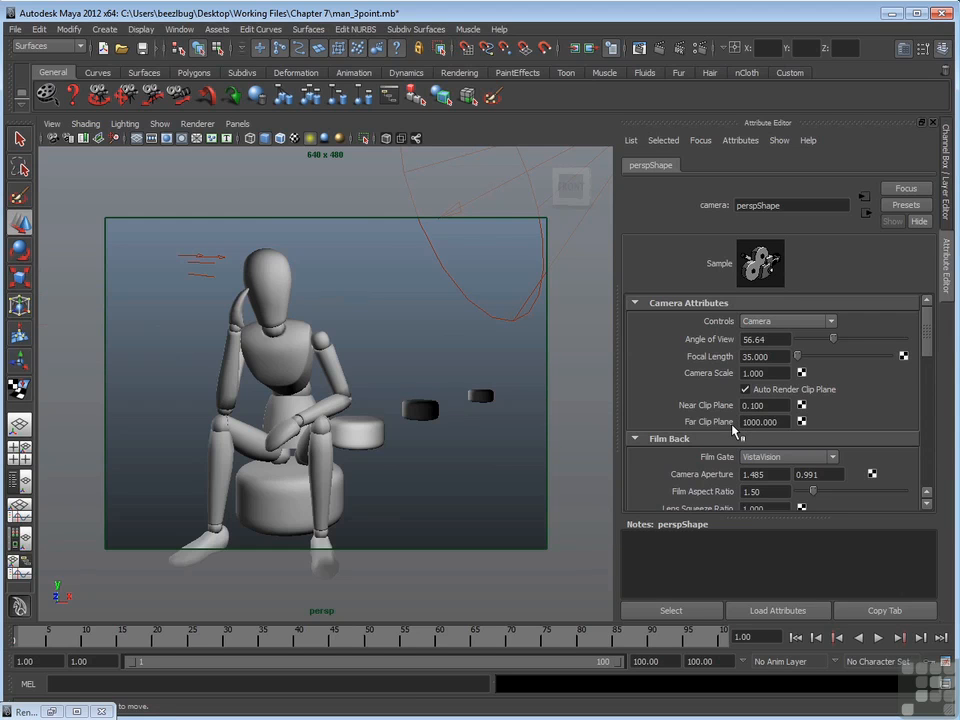
pyautogui.moveTo(732, 430)
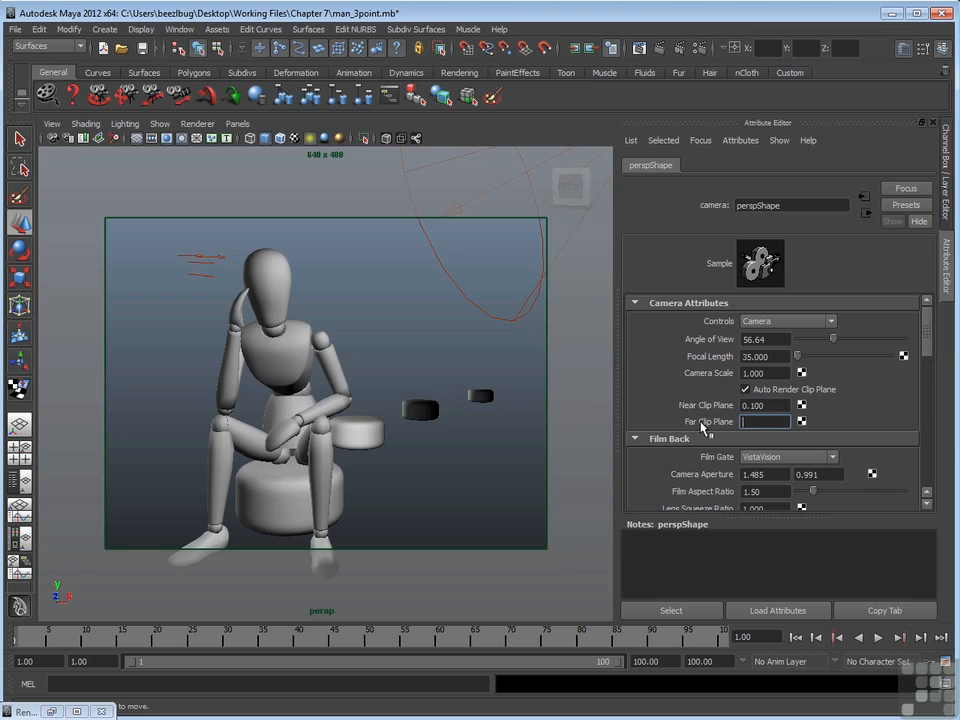
# Step: Lower the Far Clip Plane to 10, then 7, cutting distant objects from view
pyautogui.write('10.000')
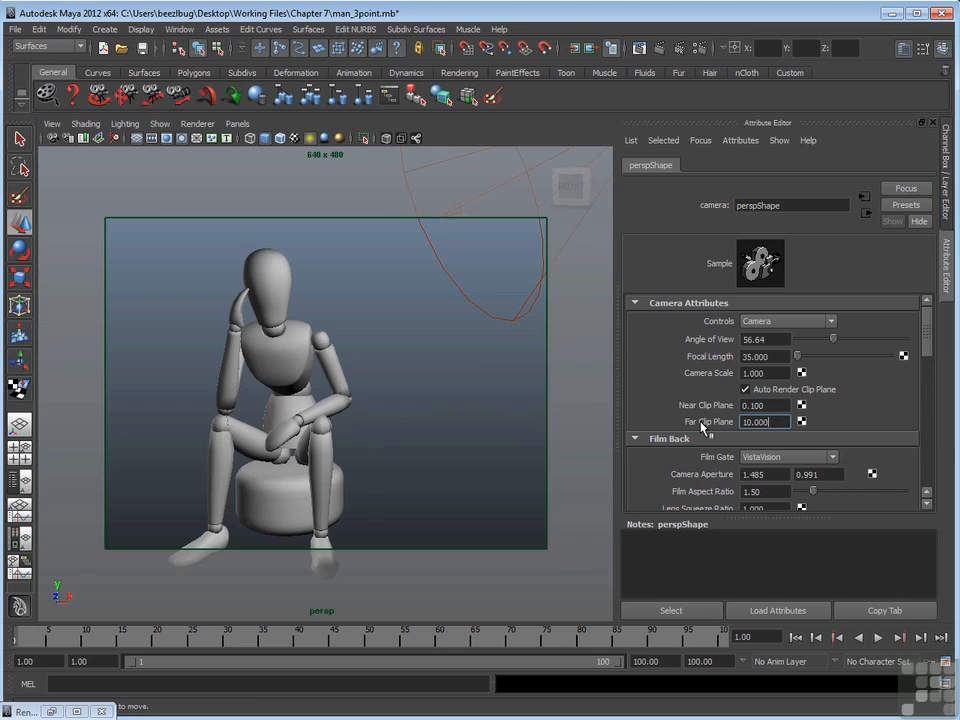
pyautogui.moveTo(422, 470)
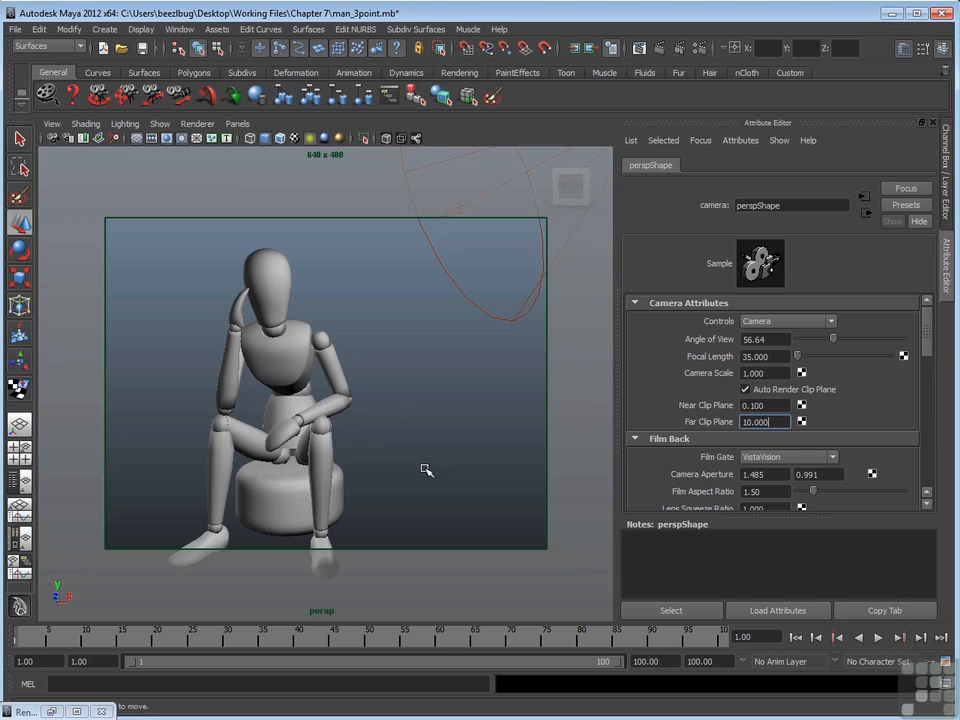
pyautogui.moveTo(468, 384)
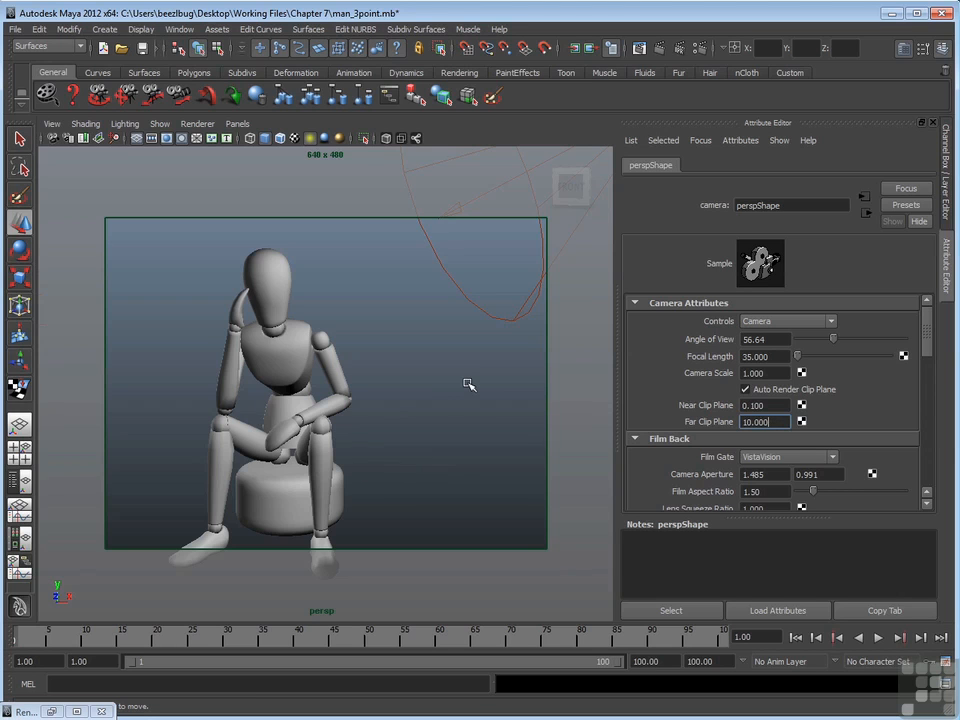
pyautogui.click(764, 420)
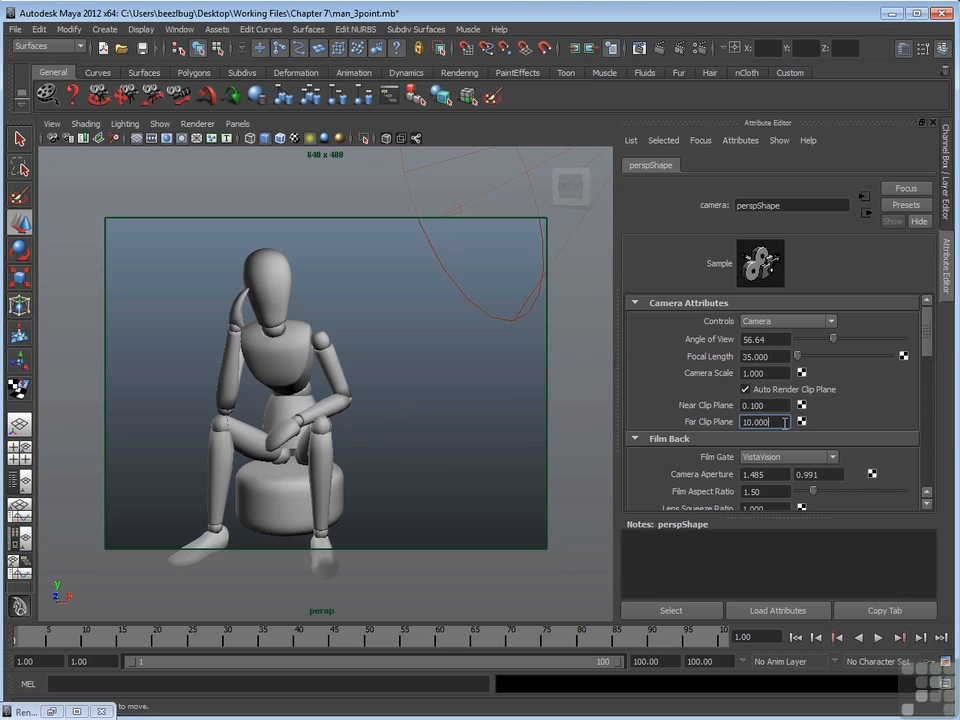
pyautogui.write('7.000')
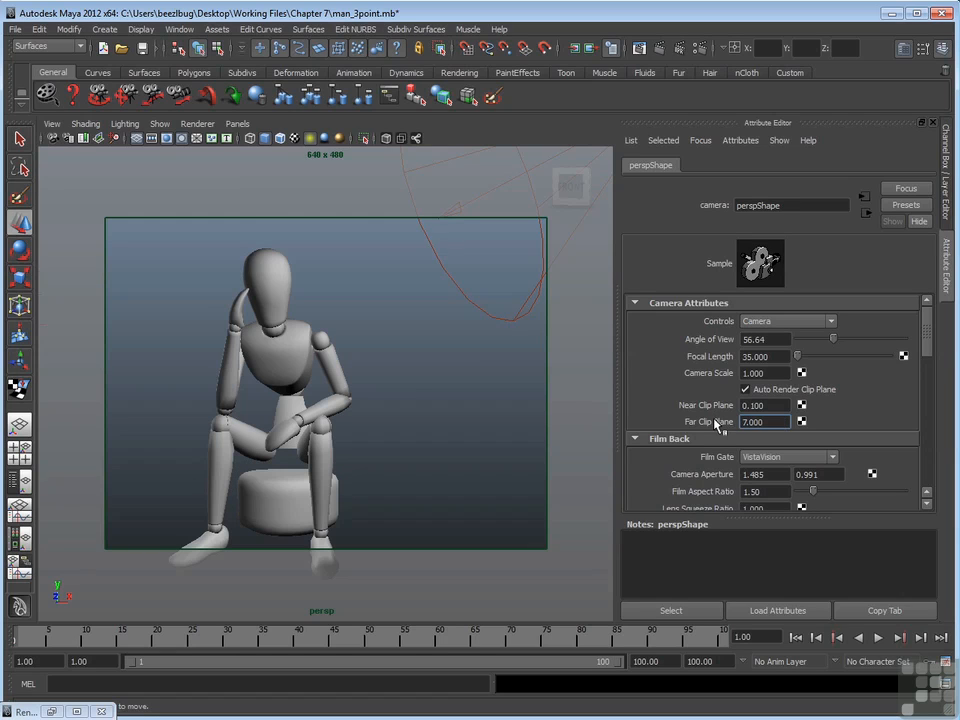
pyautogui.moveTo(312, 492)
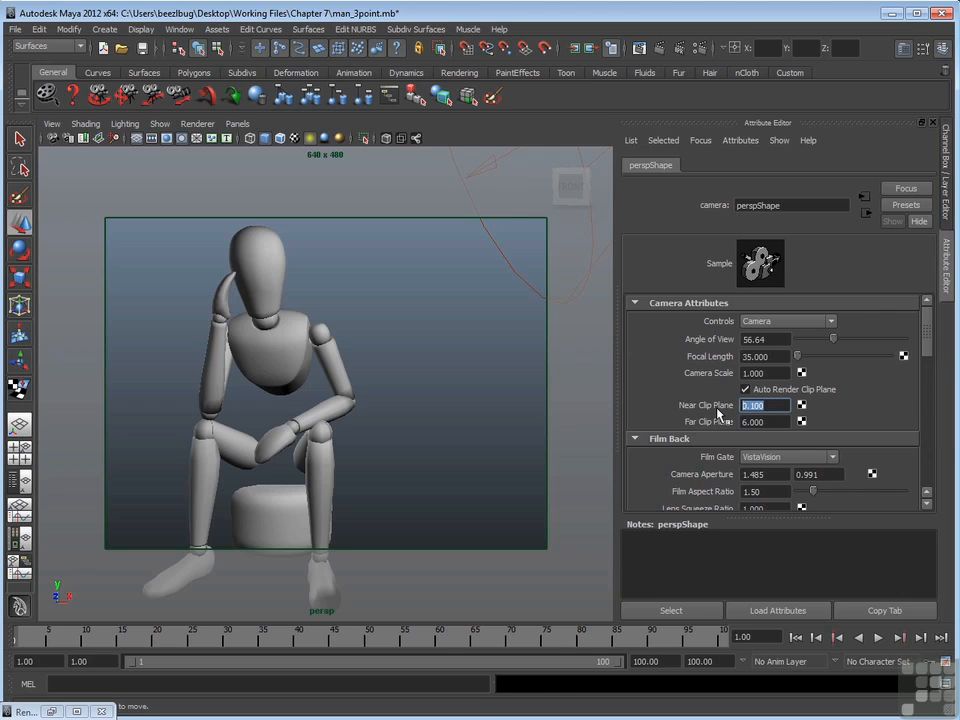
# Step: Set Near Clip Plane 5 and Far Clip Plane 1000 so the whole scene draws again
pyautogui.write('5.000')
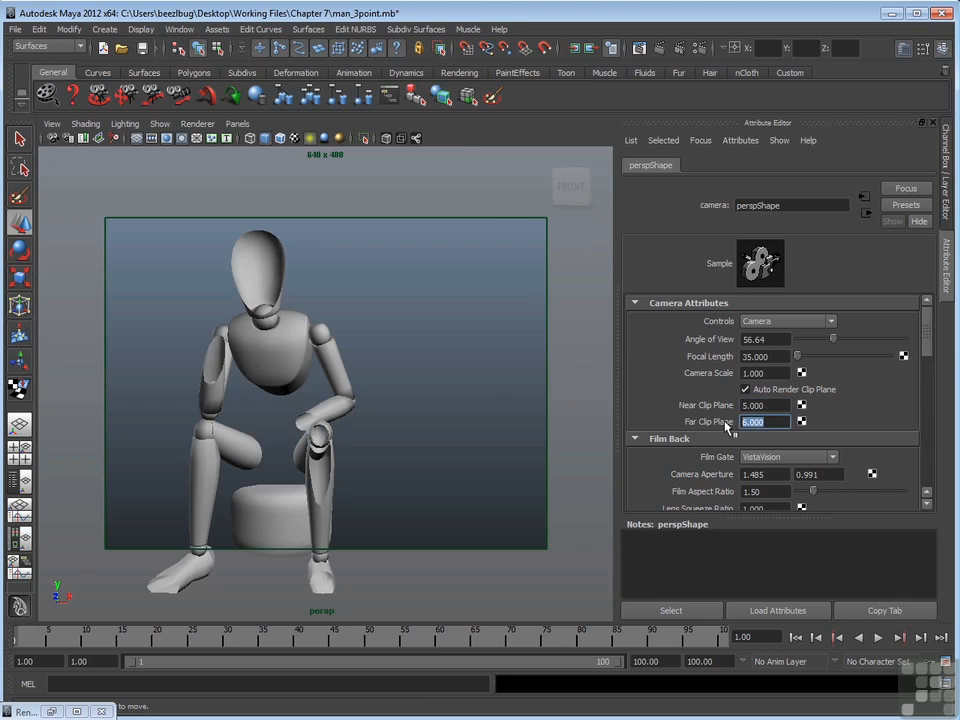
pyautogui.write('1000.000')
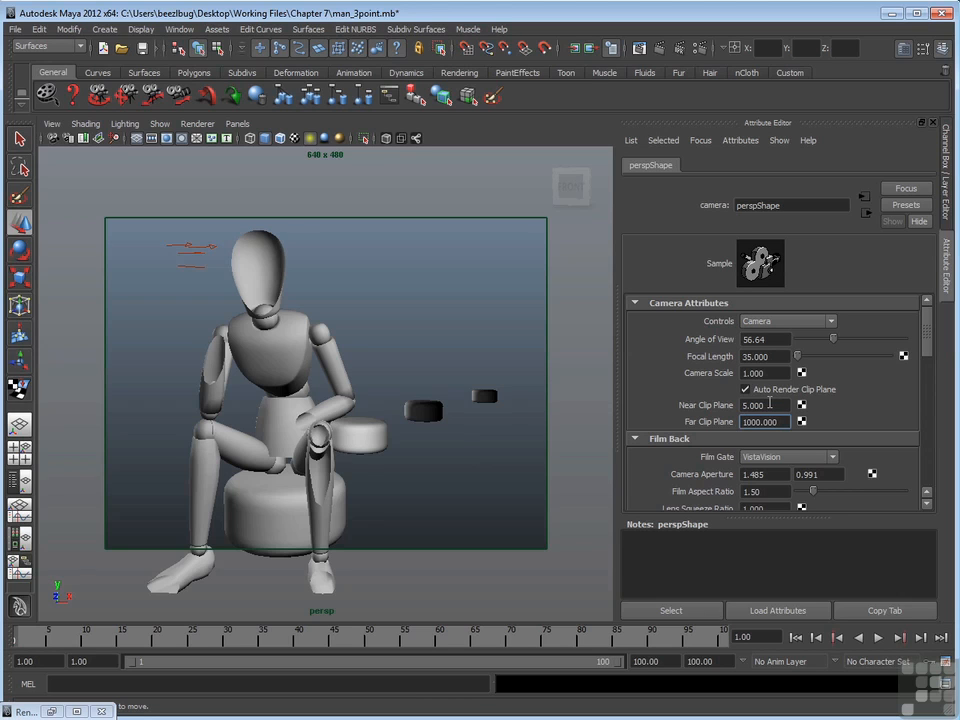
pyautogui.click(764, 420)
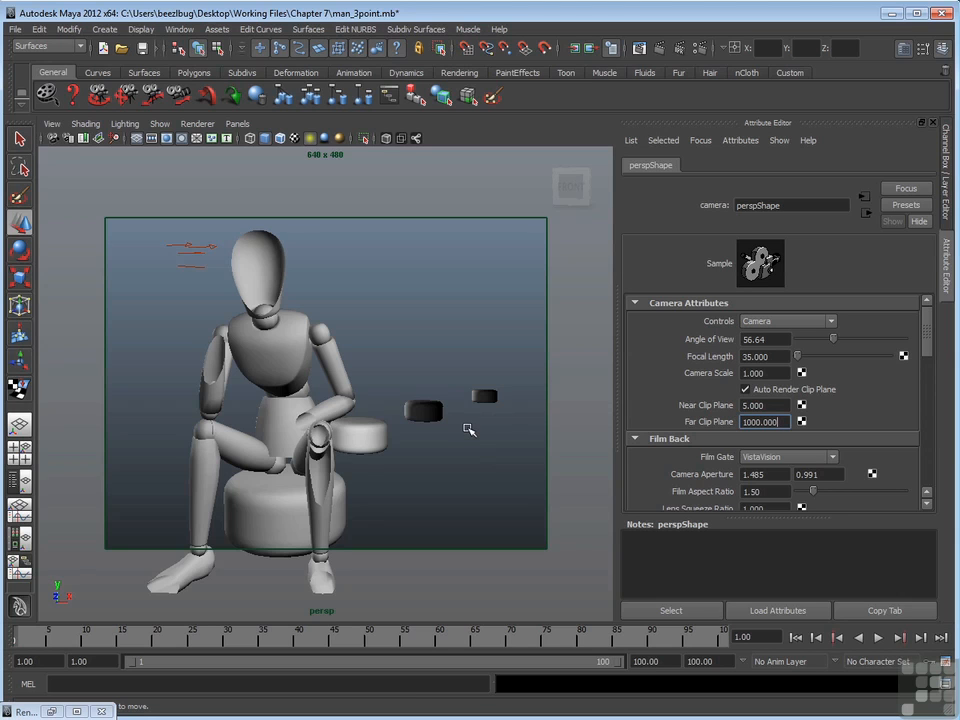
pyautogui.moveTo(344, 492)
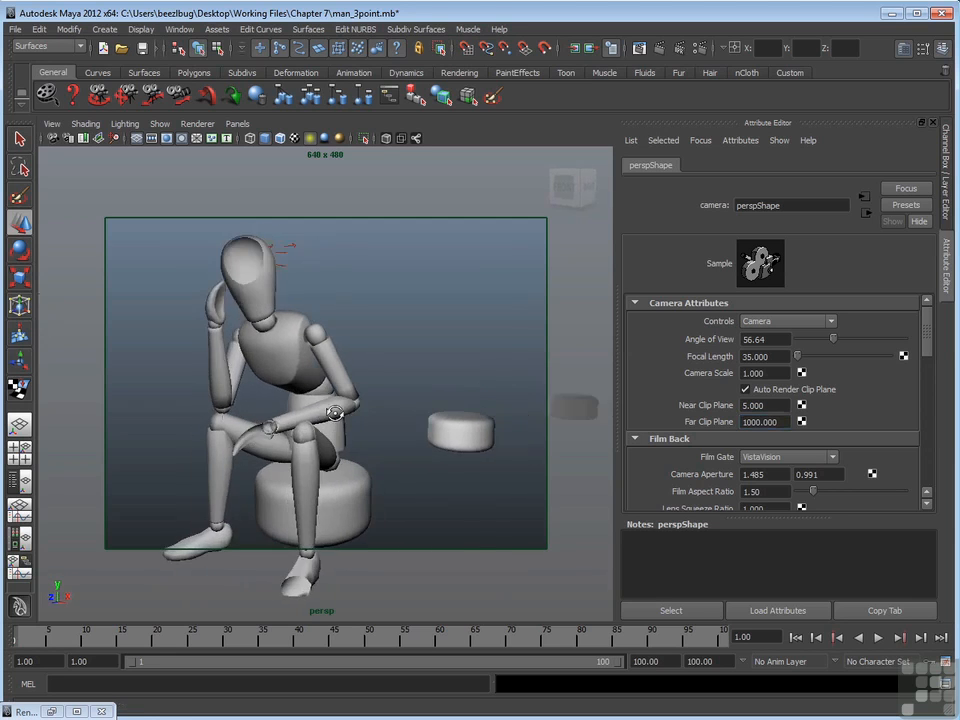
pyautogui.moveTo(336, 412); pyautogui.dragTo(360, 448)
pyautogui.write('0.100')
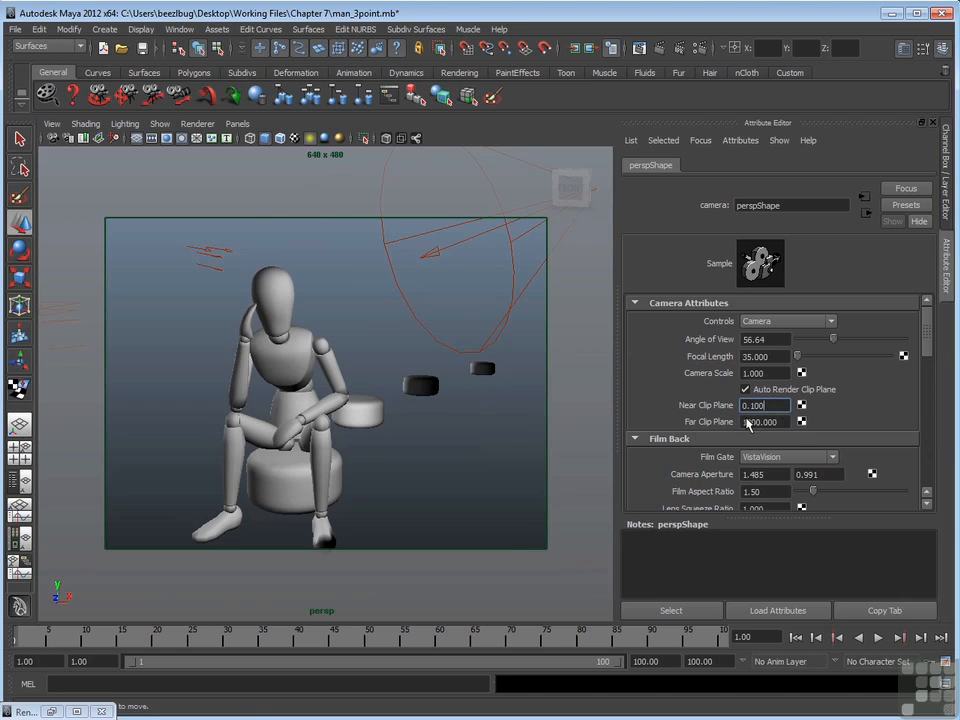
# Step: Restore Near Clip Plane 0.1 with a very large 9999 far clip value
pyautogui.write('999999')
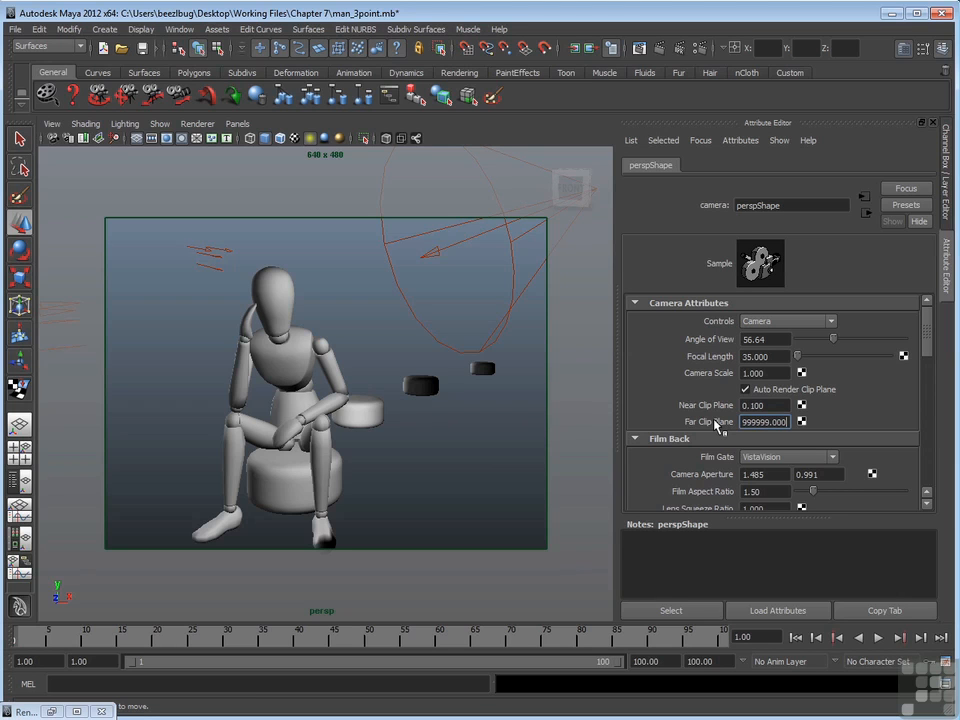
pyautogui.moveTo(730, 436)
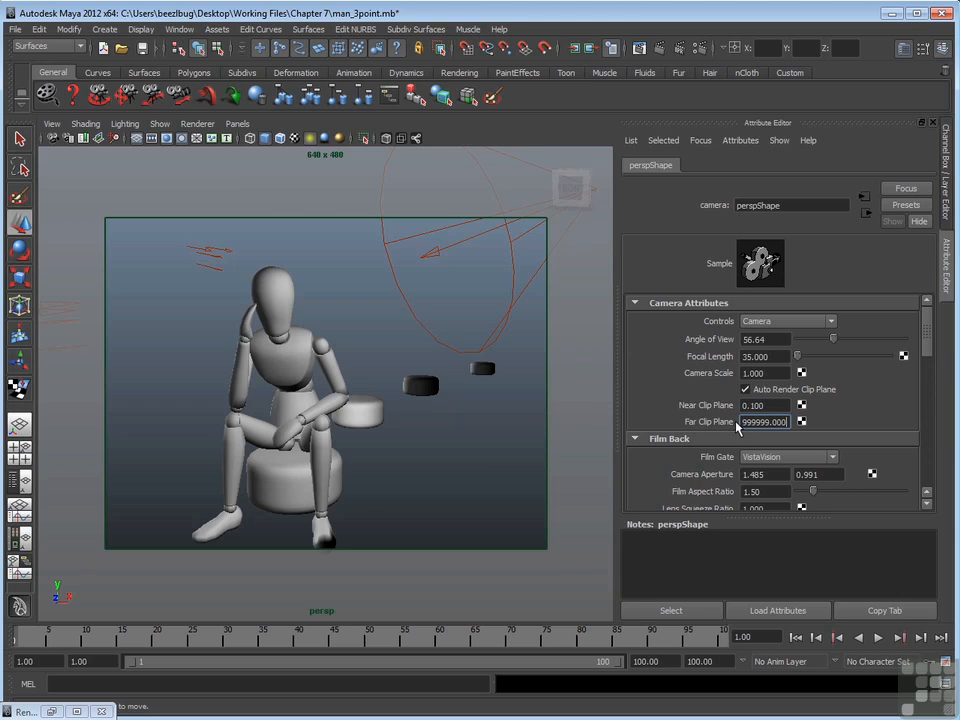
pyautogui.scroll(-3)
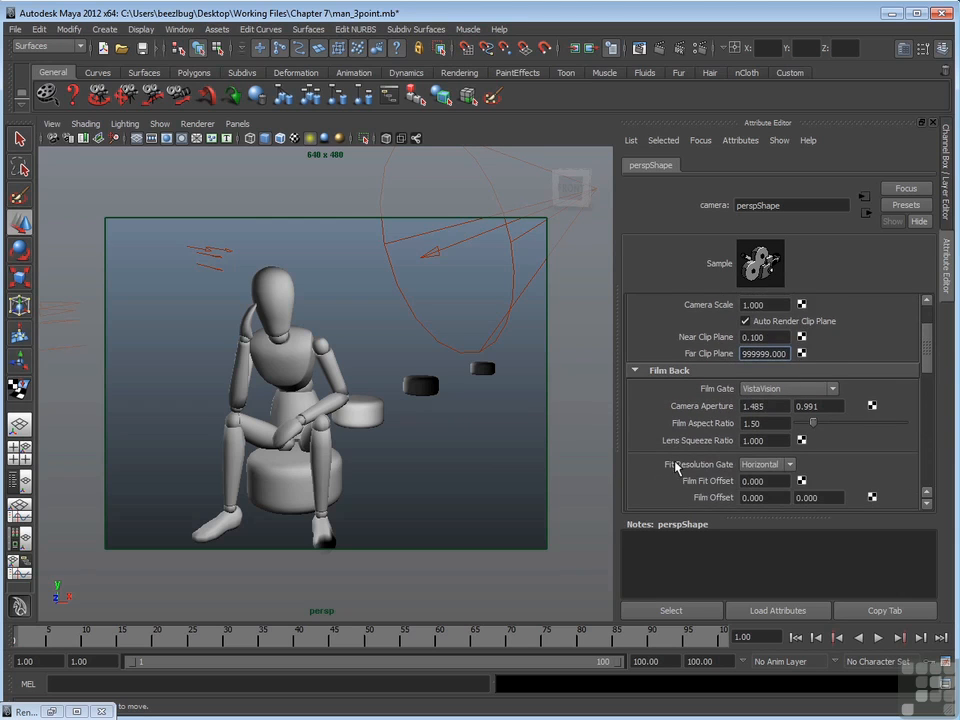
pyautogui.moveTo(708, 476)
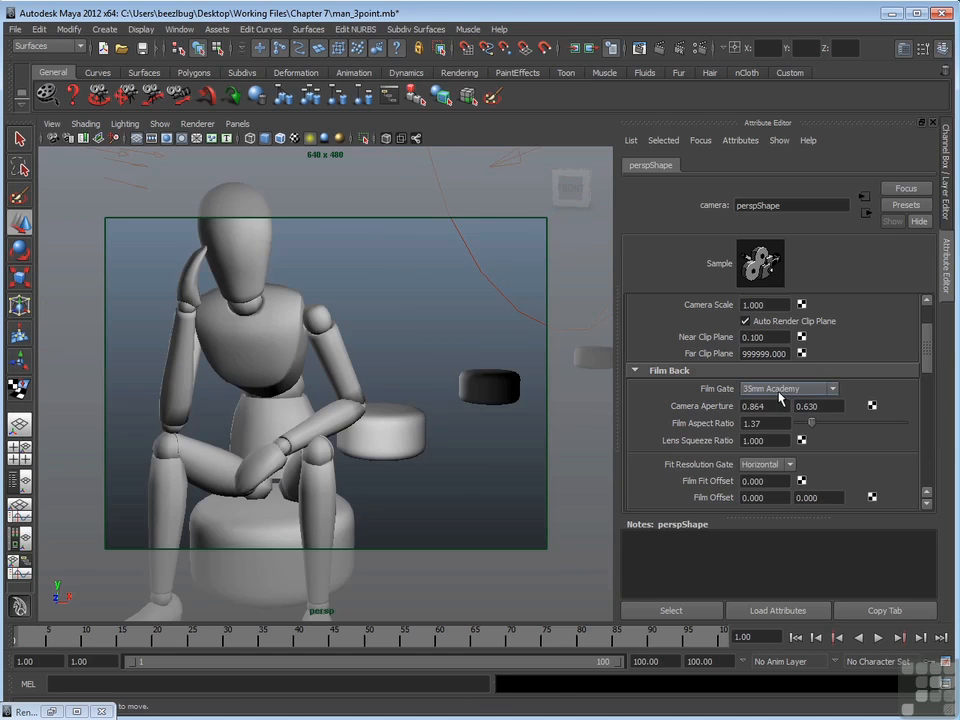
pyautogui.moveTo(444, 538)
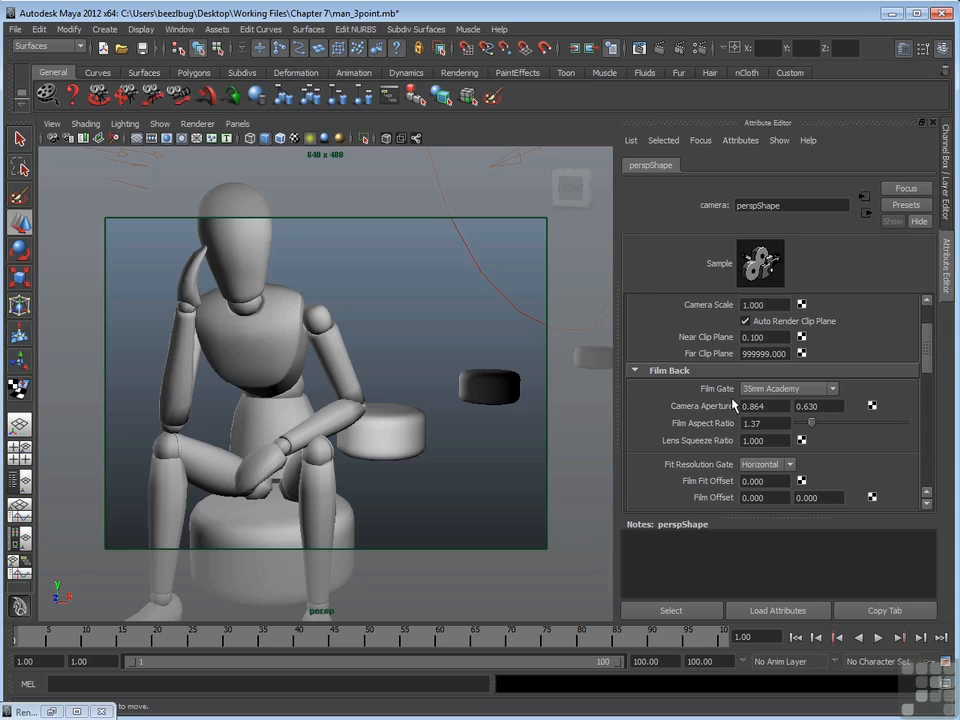
pyautogui.moveTo(386, 472)
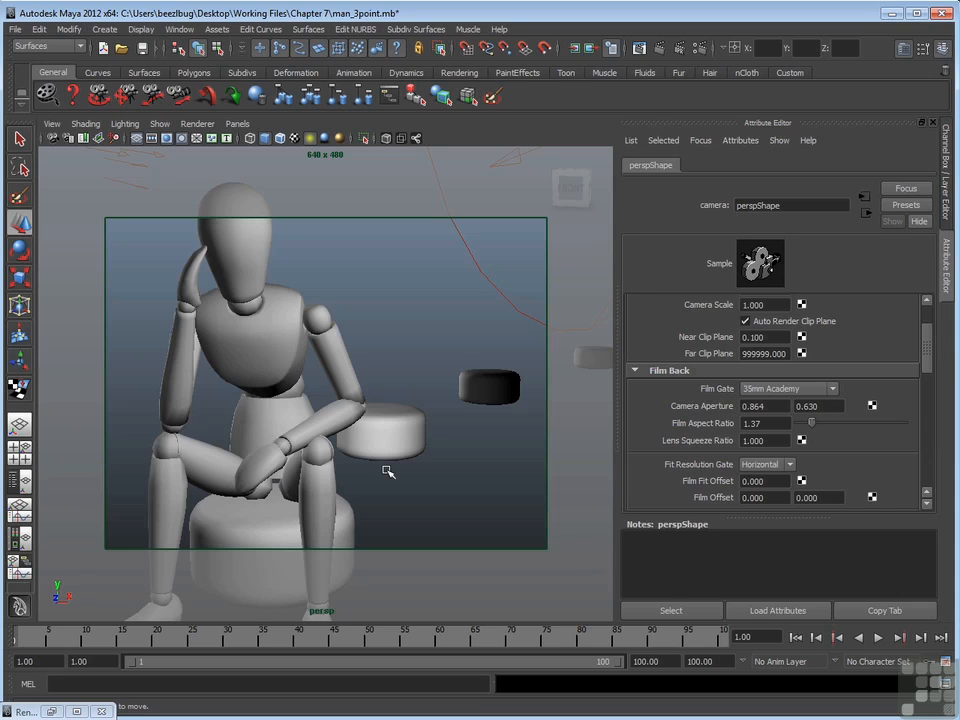
# Step: Choose the 35mm Academy film gate, giving a 0.864 × 0.630 aperture and 1.37 ratio
pyautogui.click(786, 388)
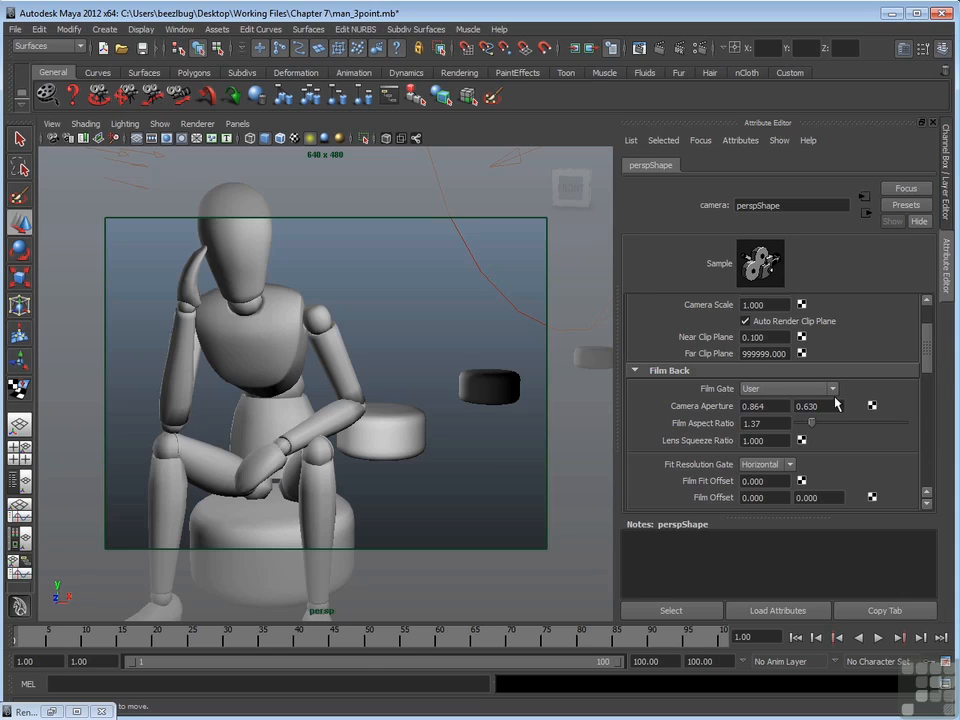
pyautogui.moveTo(842, 486)
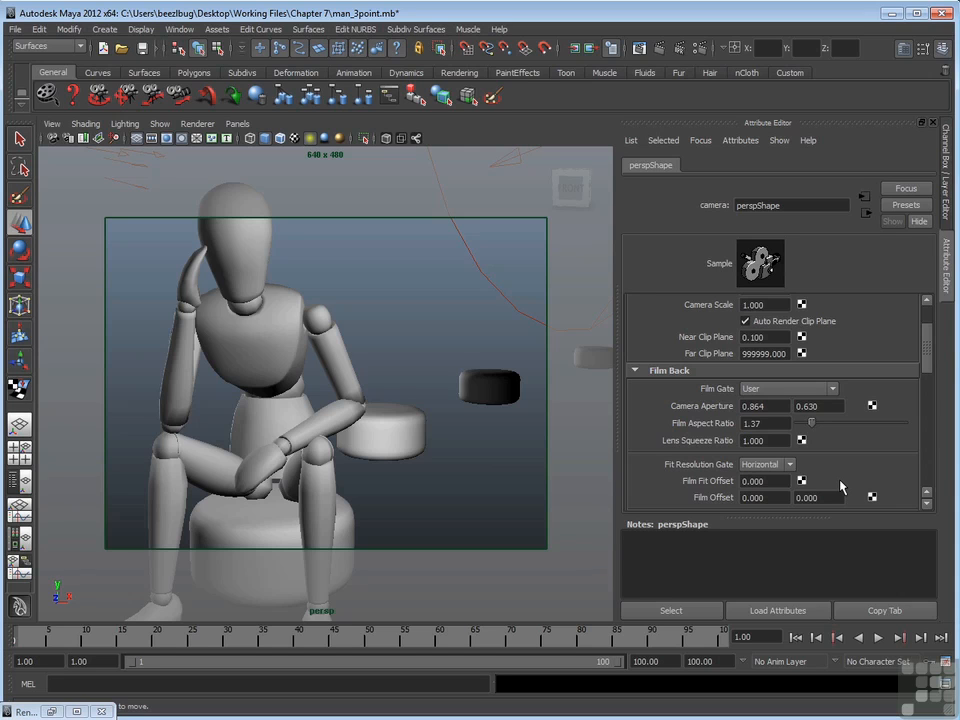
pyautogui.moveTo(836, 392)
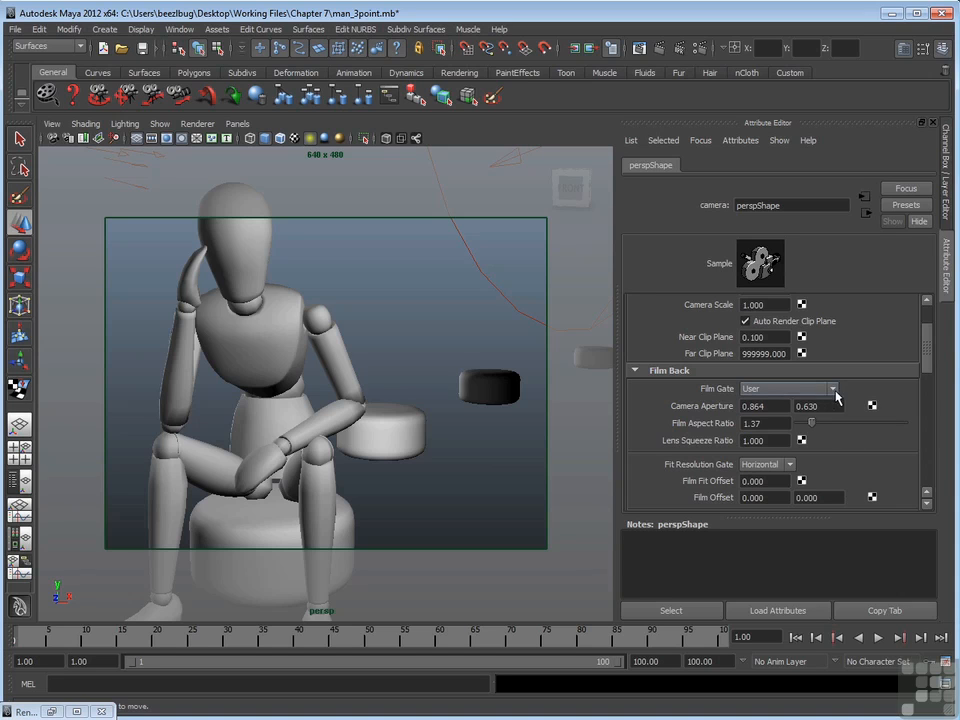
pyautogui.scroll(-3)
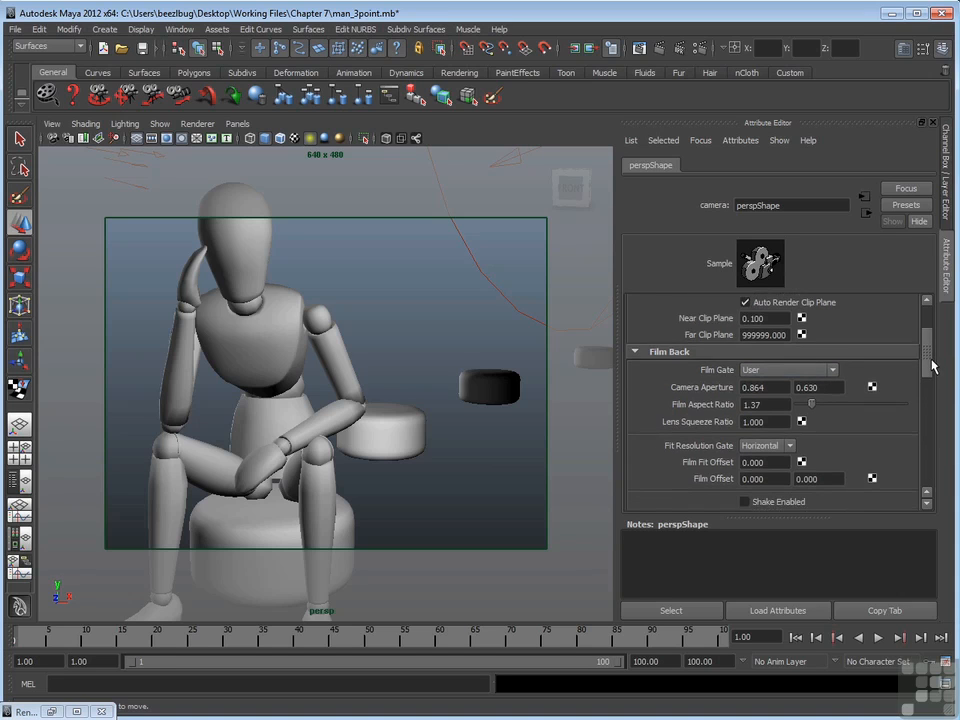